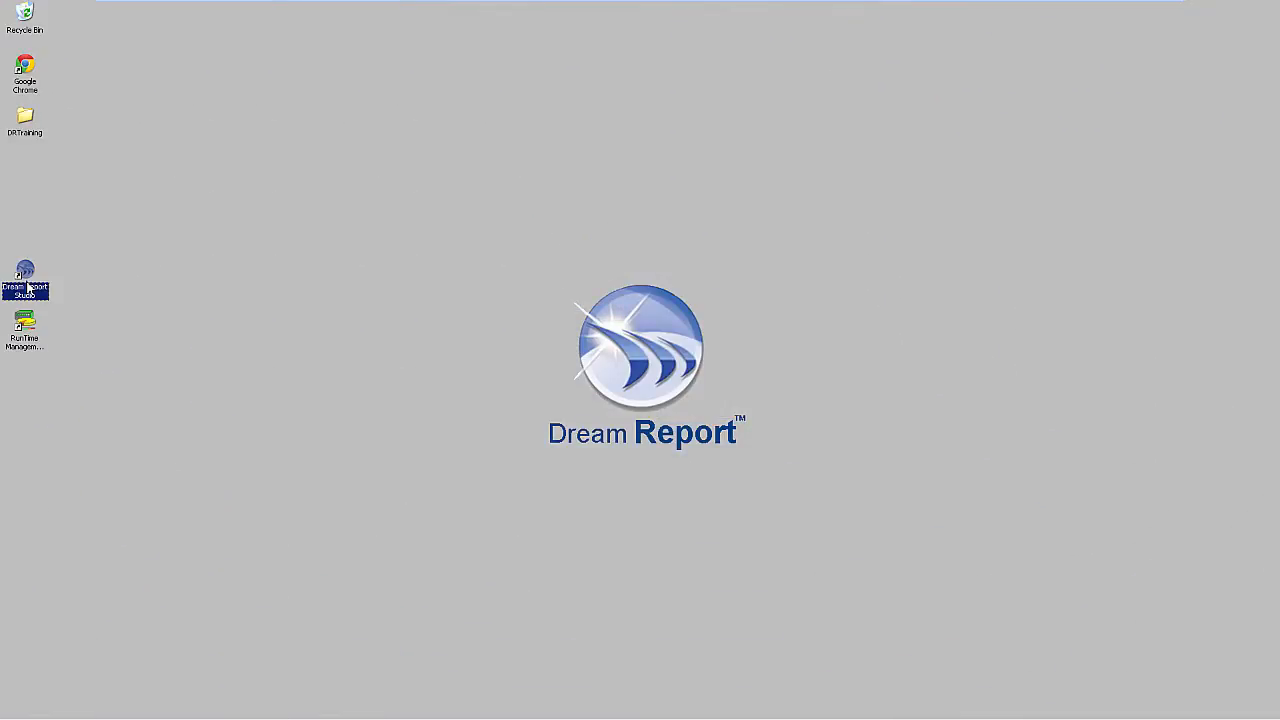
Launch Dream Report, start a new empty project and begin configuring a data source driver.
double_click(24, 268)
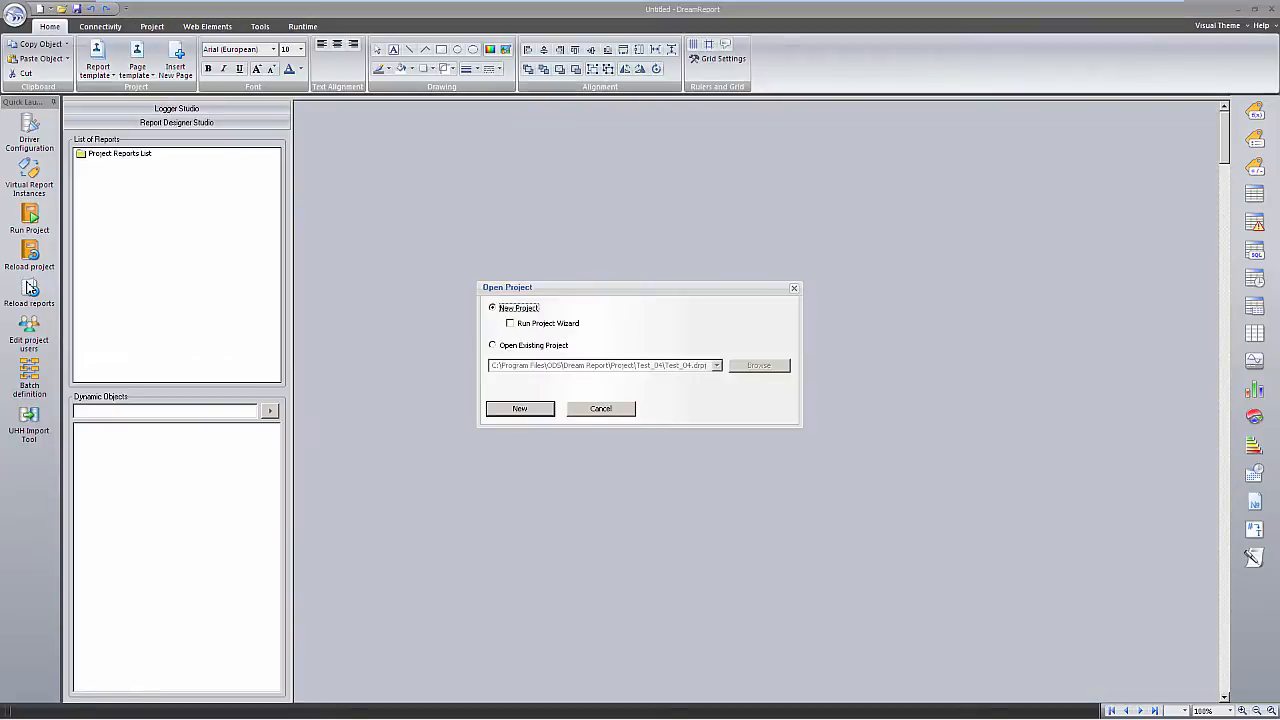
left_click(600, 408)
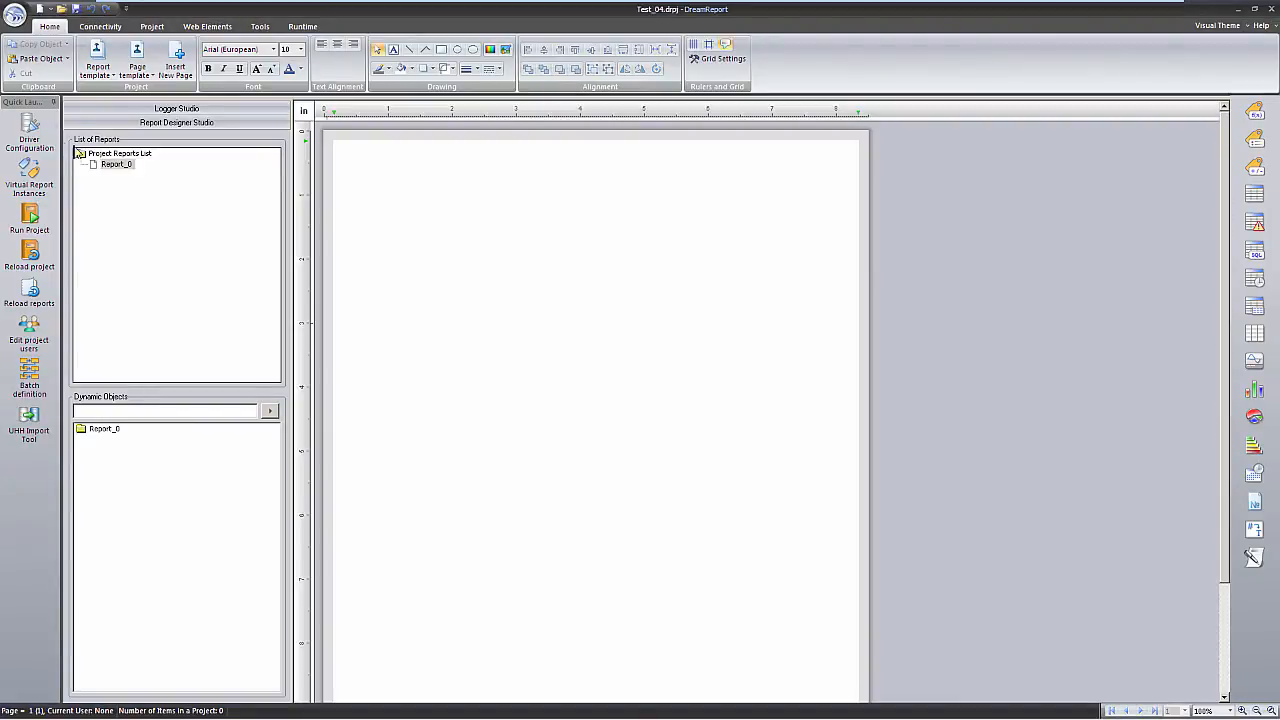
left_click(28, 130)
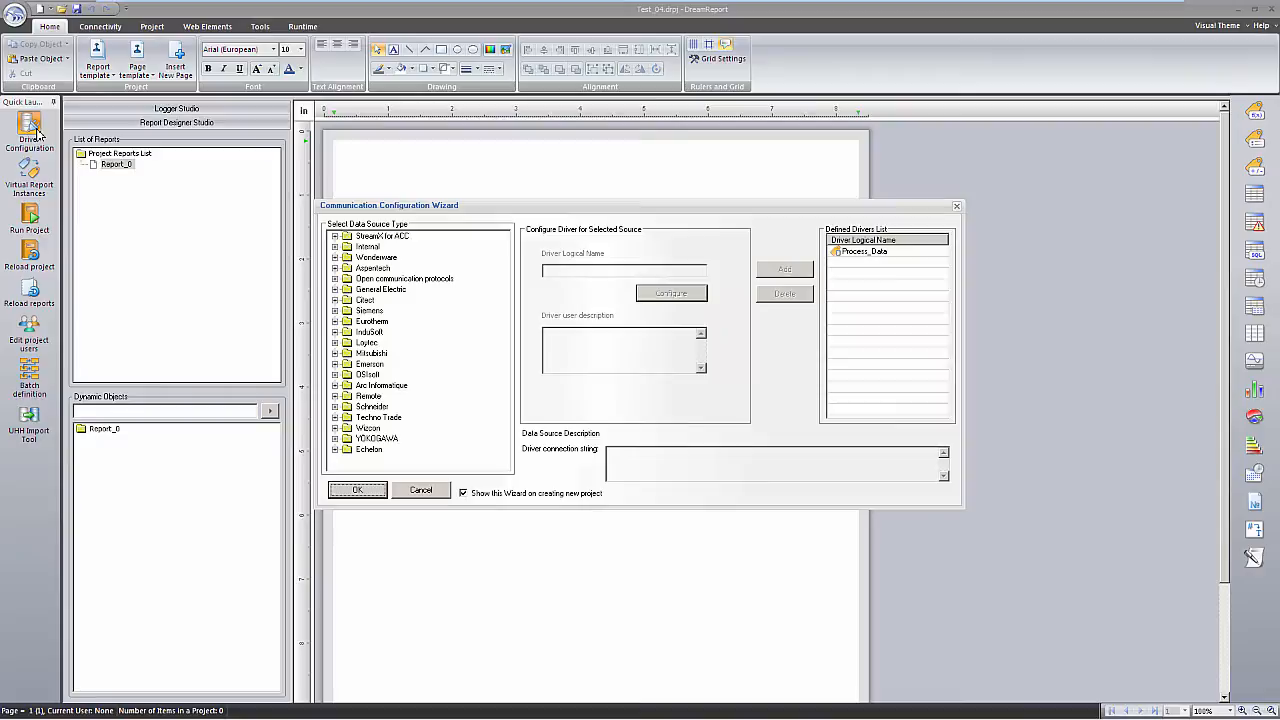
Define a Web manual driver named Lab_Samples and begin its manual parameter setup.
left_click(336, 236)
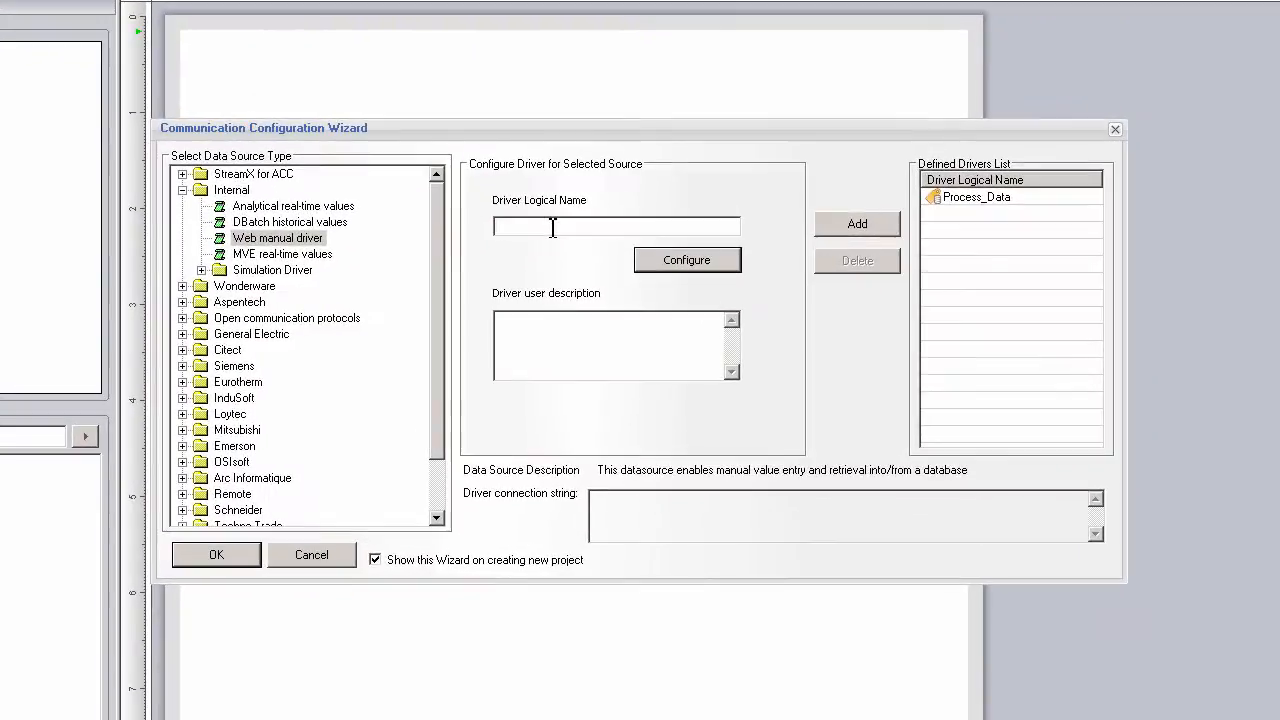
type("Lab")
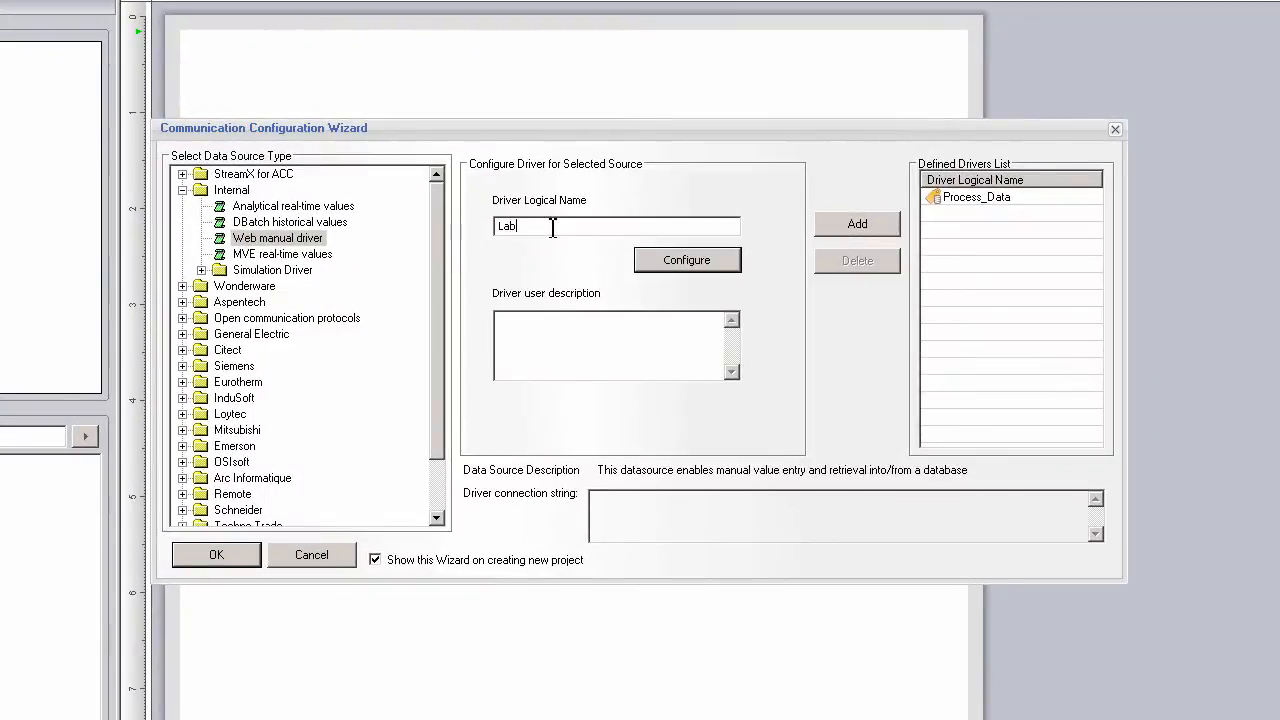
type("_Samples")
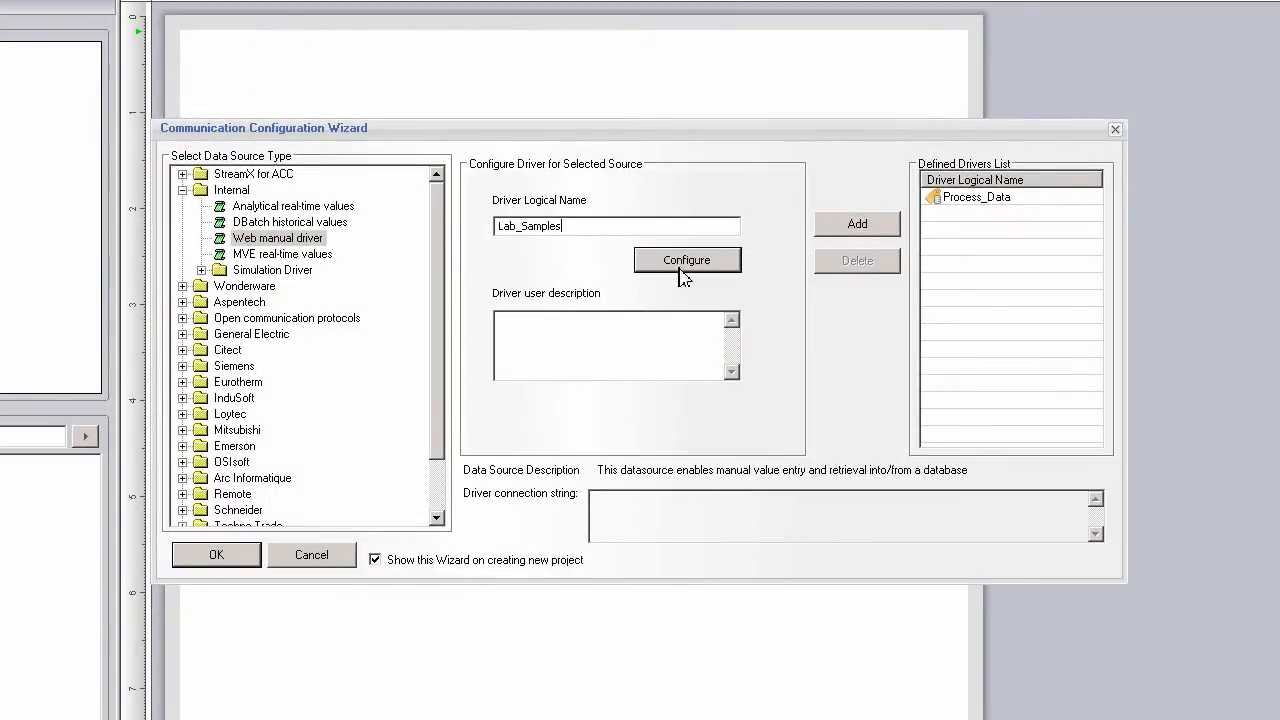
left_click(688, 260)
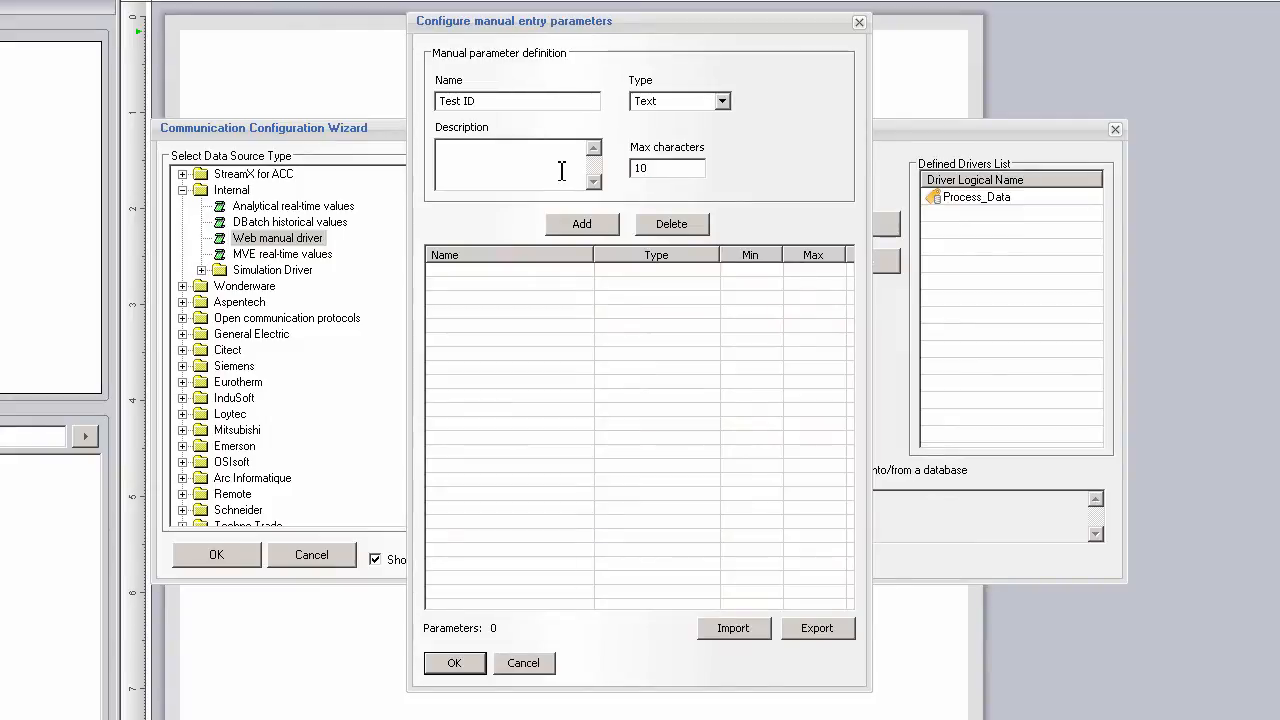
Add manual parameters Test ID (text), ph (analog 1–14), SB_PPM and Visual Check, then accept.
left_click(580, 224)
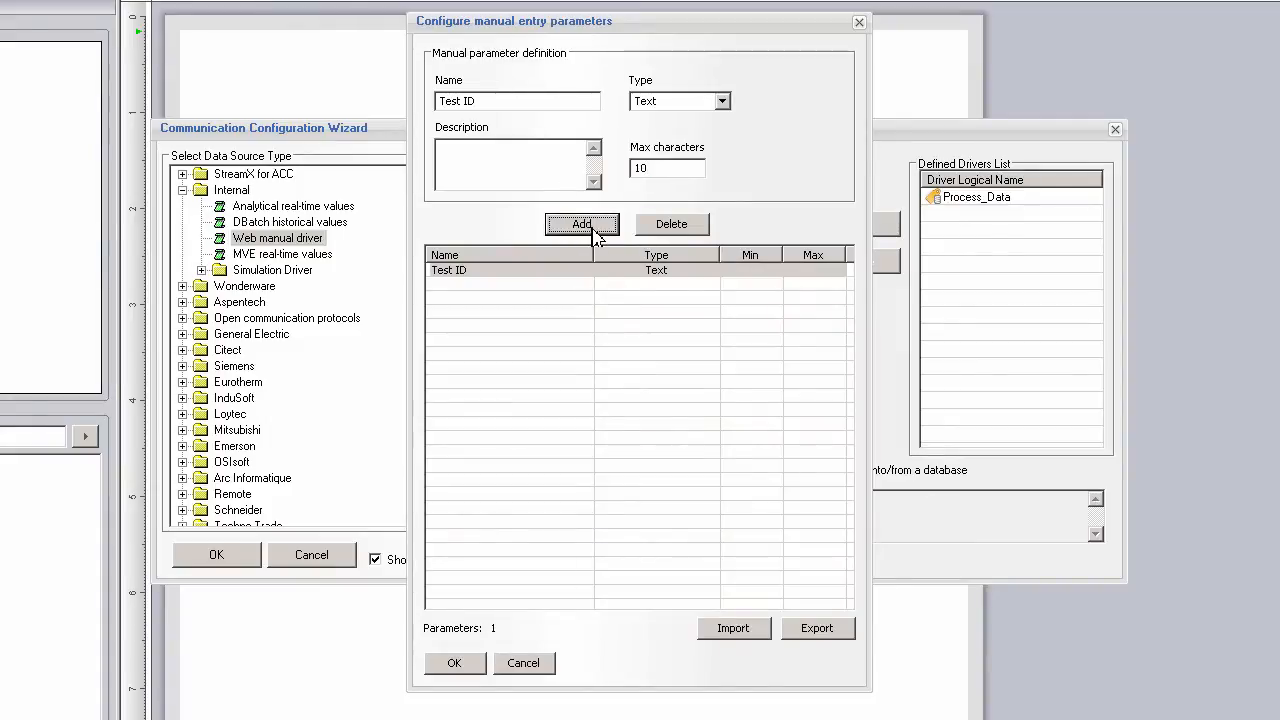
type("ph")
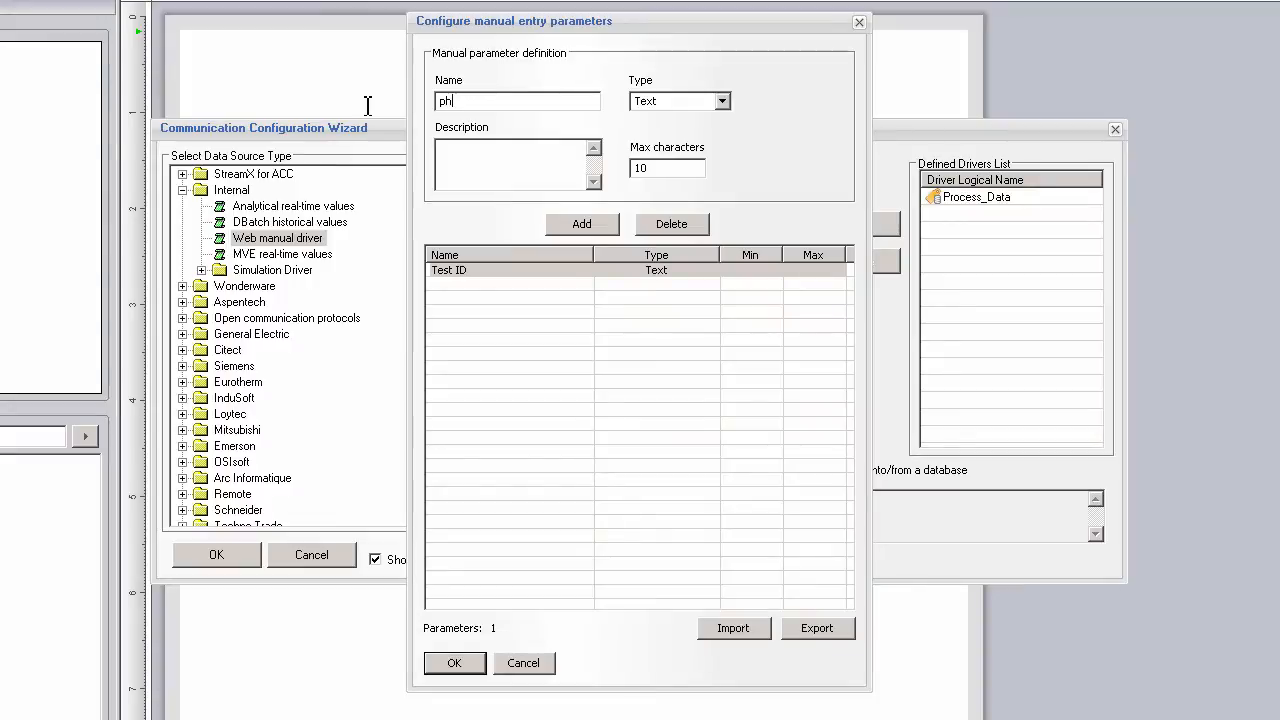
left_click(664, 100)
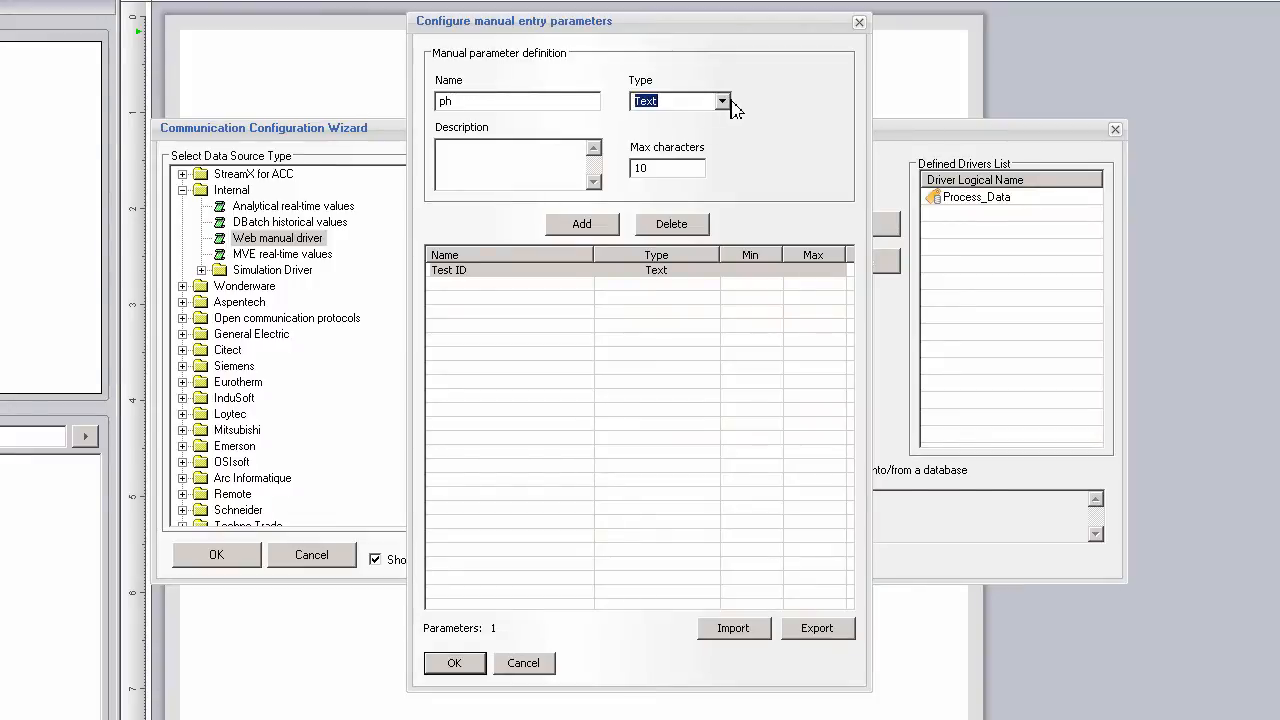
left_click(680, 100)
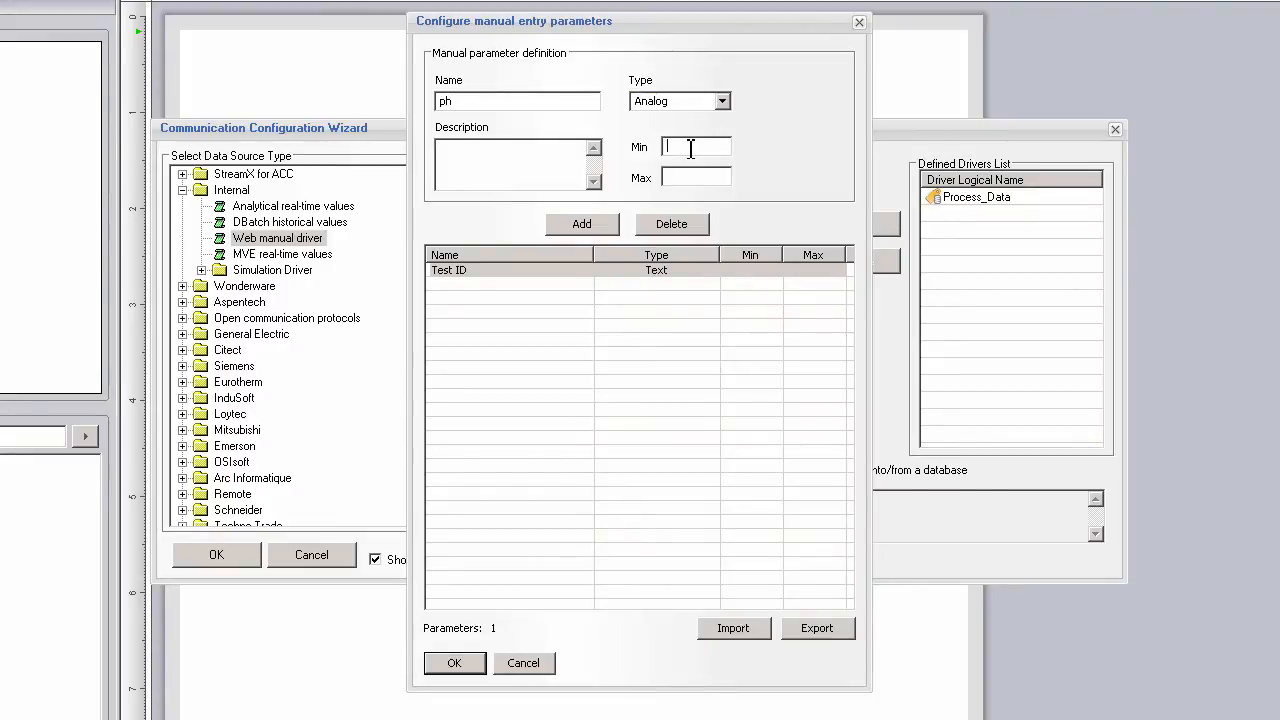
type("1")
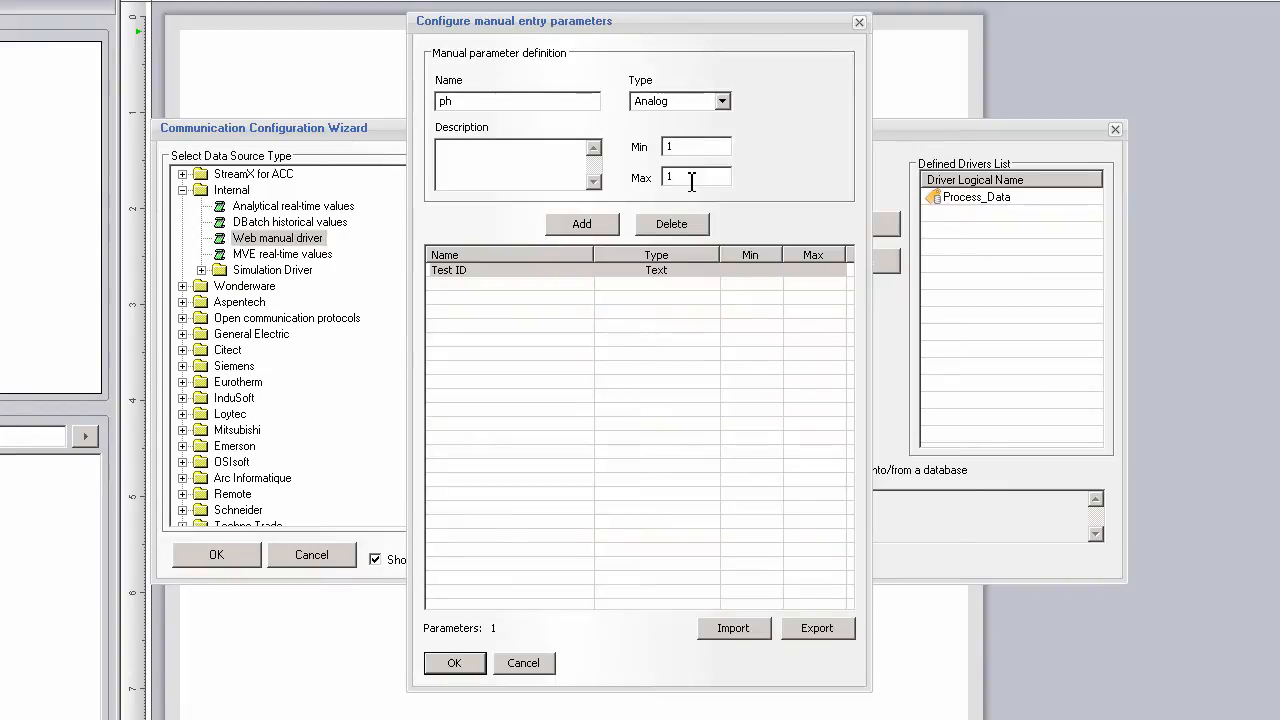
left_click(582, 224)
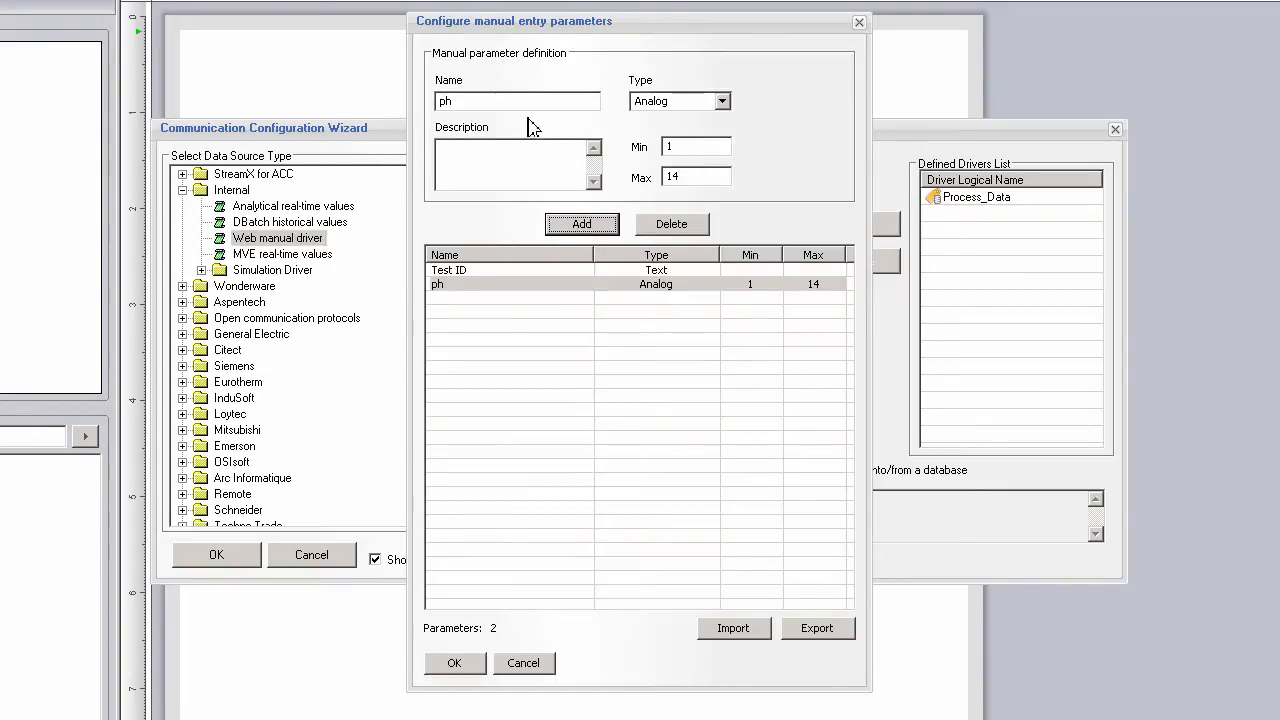
left_click(582, 224)
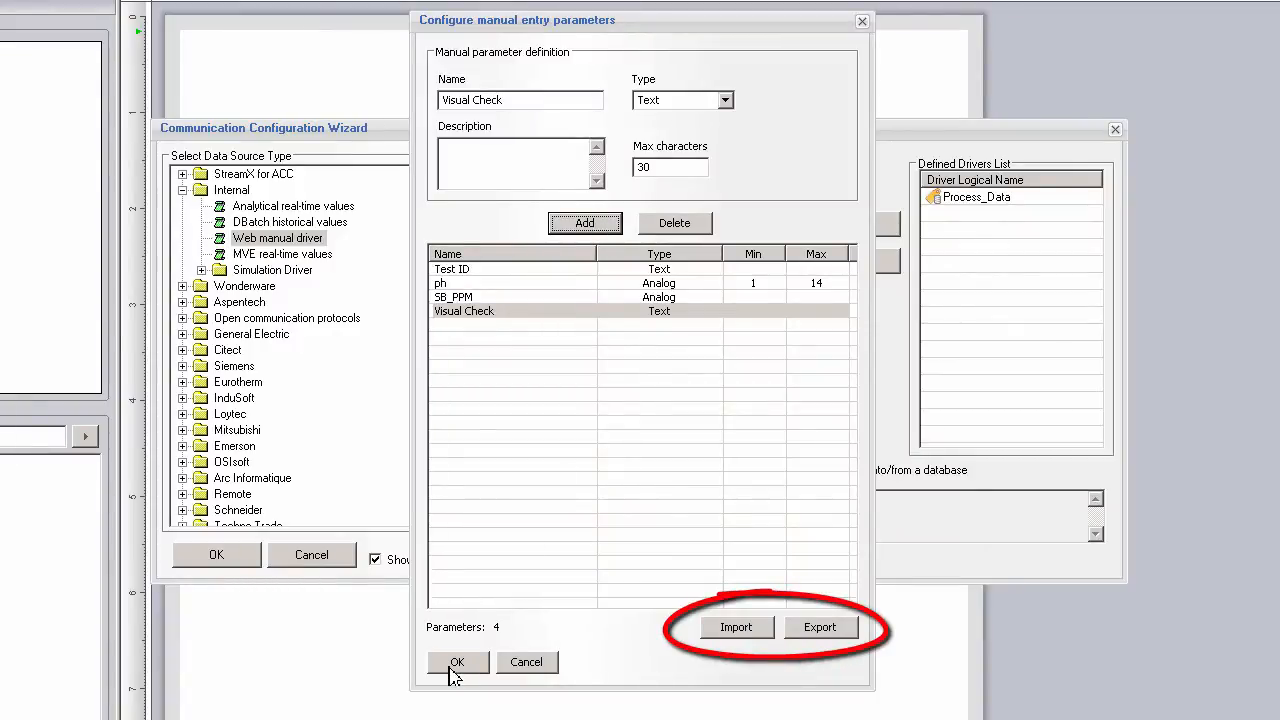
left_click(456, 662)
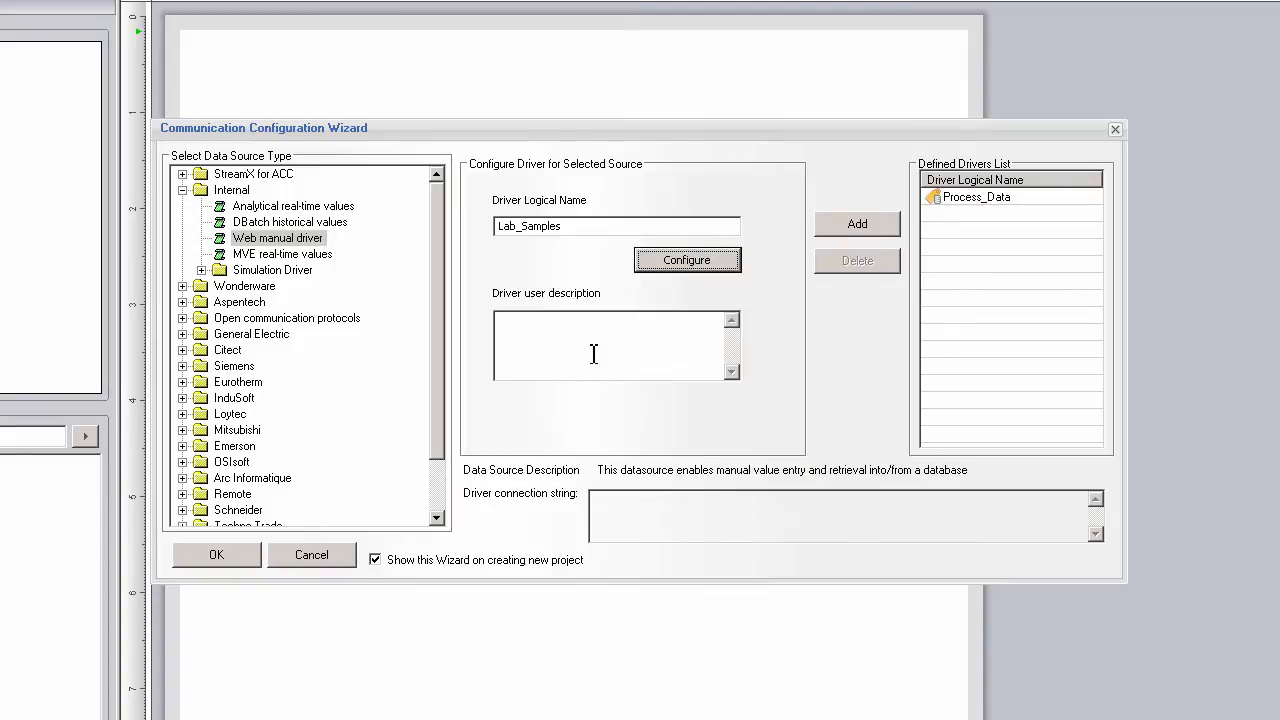
Finish the Communication Configuration Wizard, returning to the blank report designer.
left_click(856, 224)
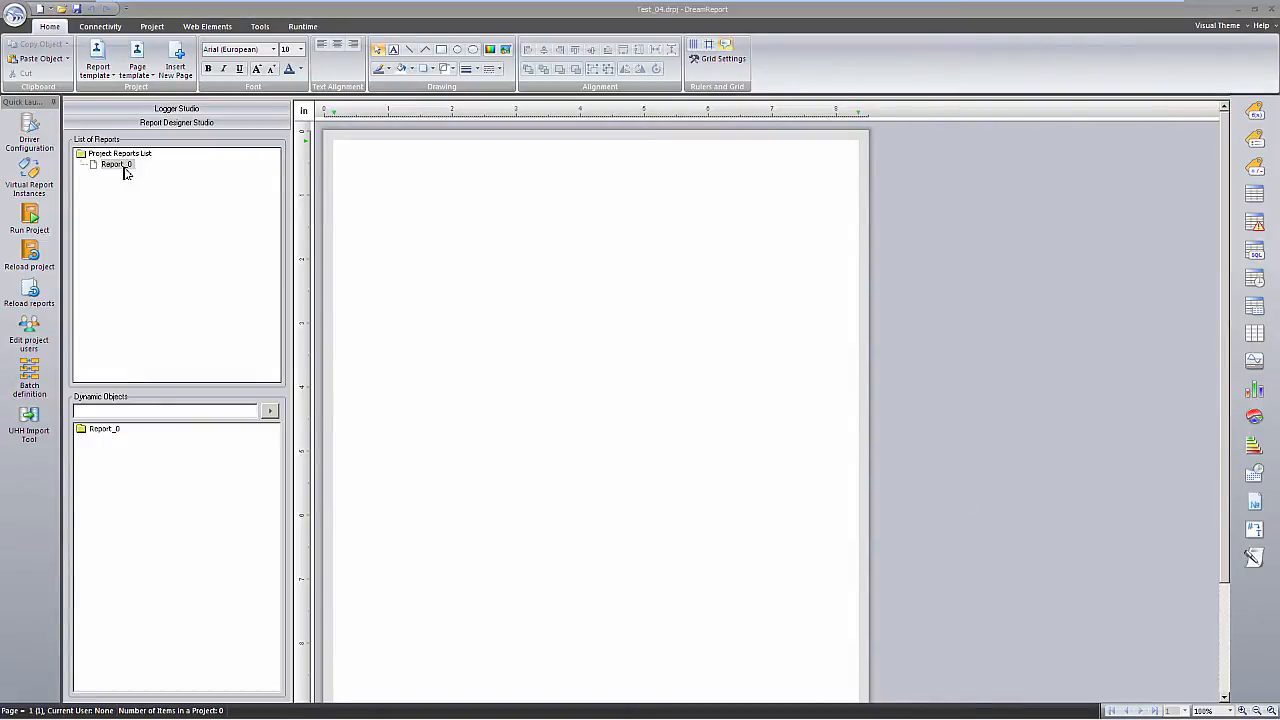
Rename Report_0 to Data Entry Form and set its file format to Web.
double_click(116, 164)
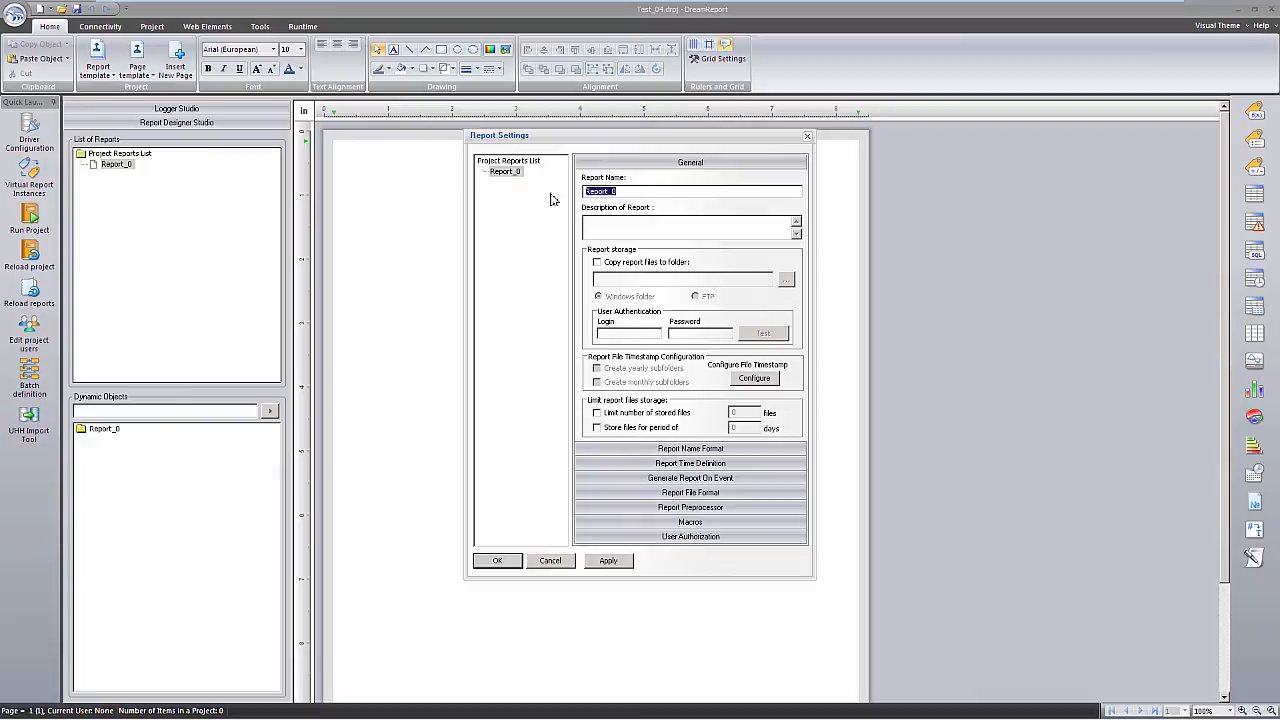
type("Data Entry Form")
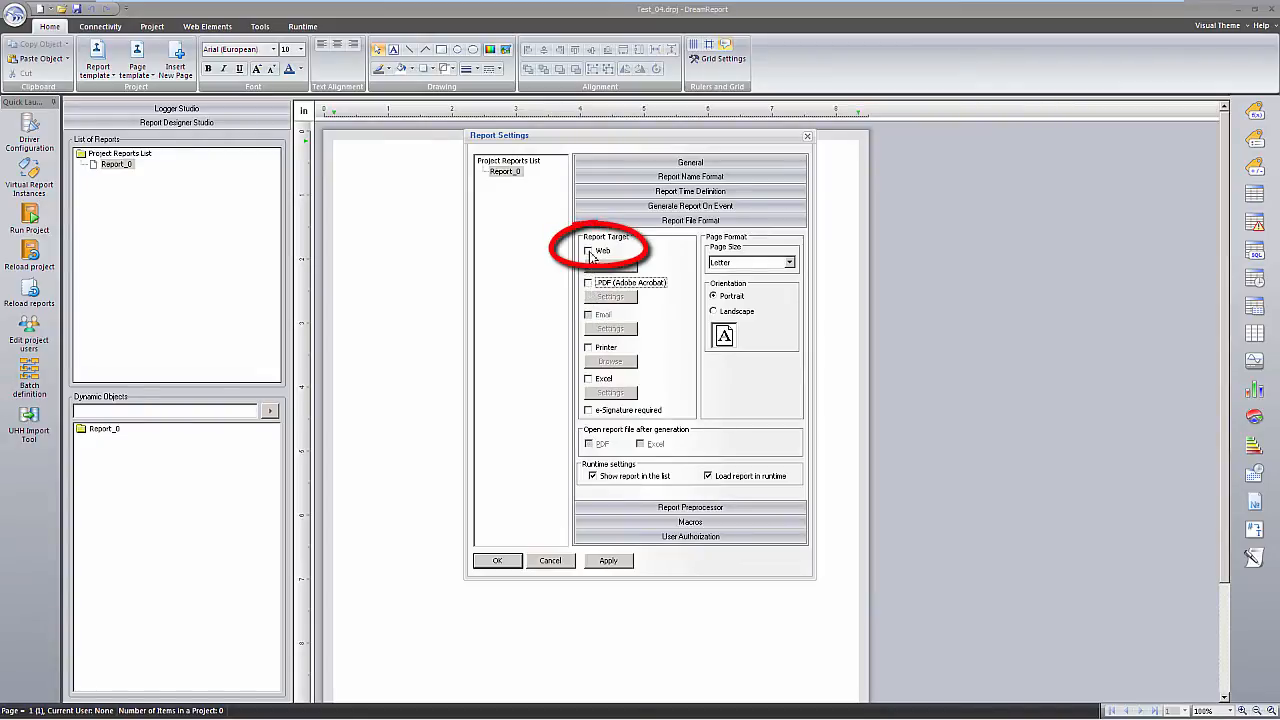
left_click(588, 250)
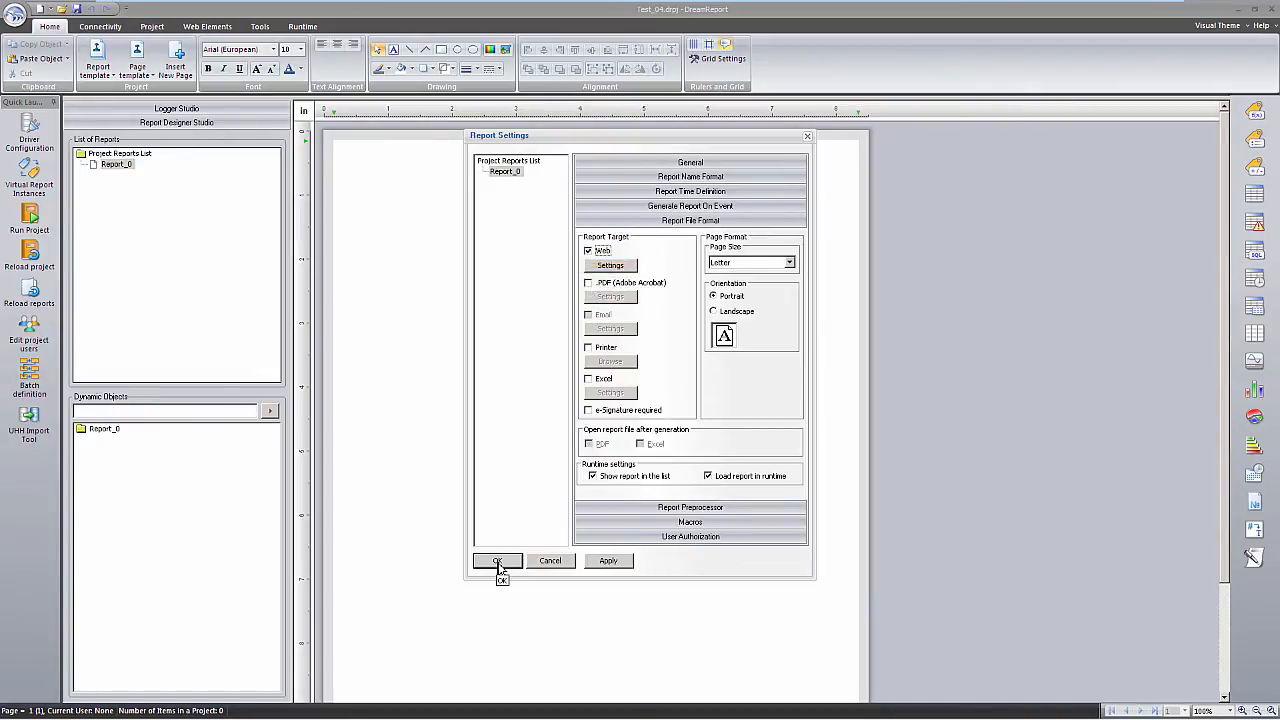
left_click(496, 560)
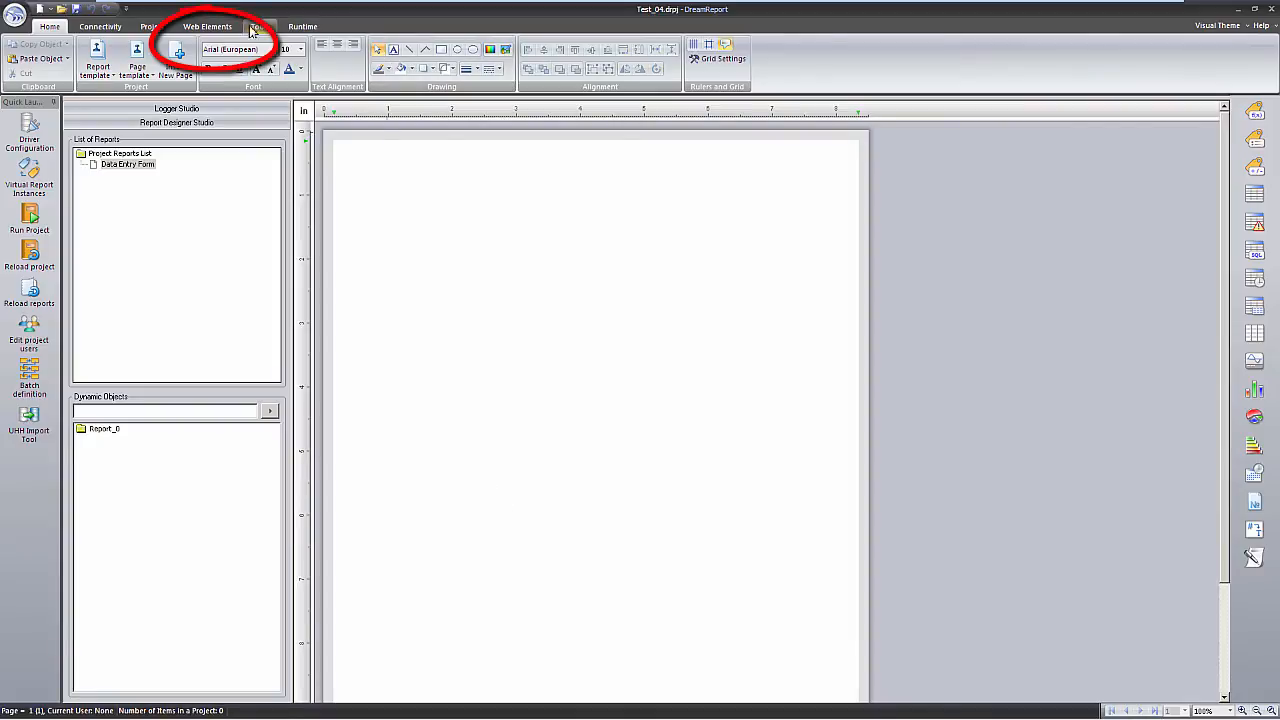
Add a Timestamp Picker web element named SampleTime near the top left of the page.
left_click(208, 26)
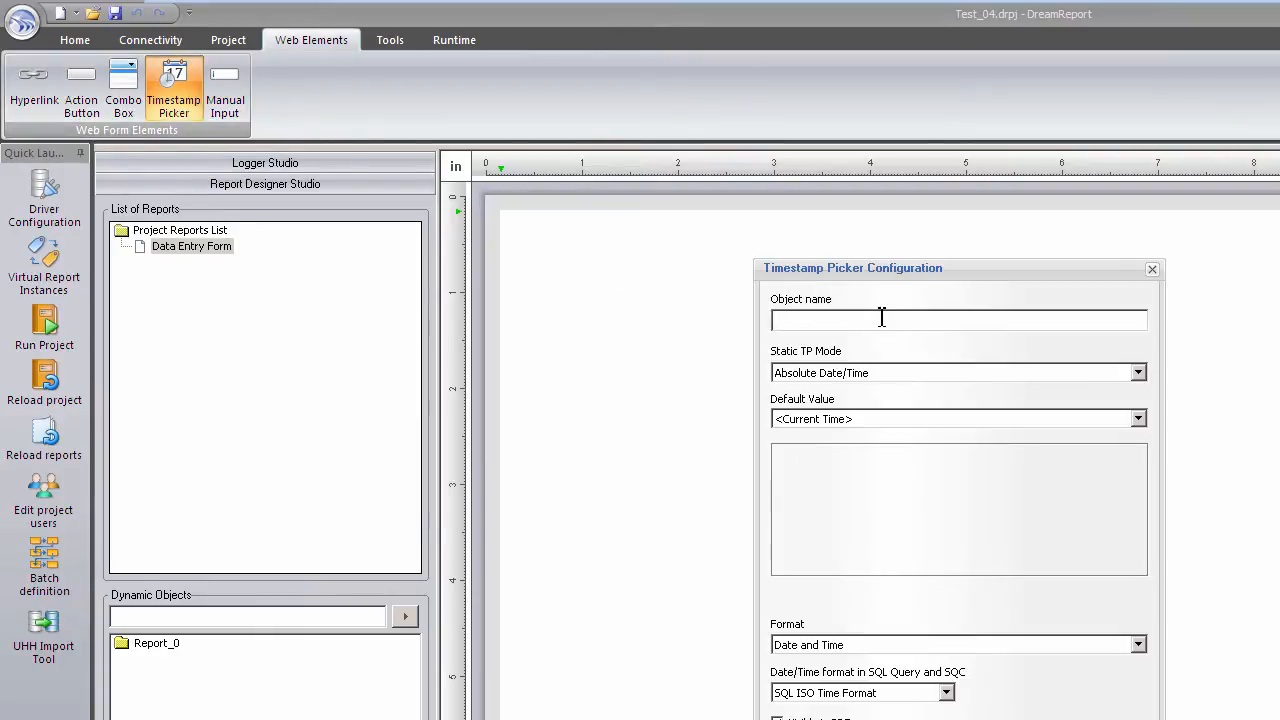
type("SampleTime")
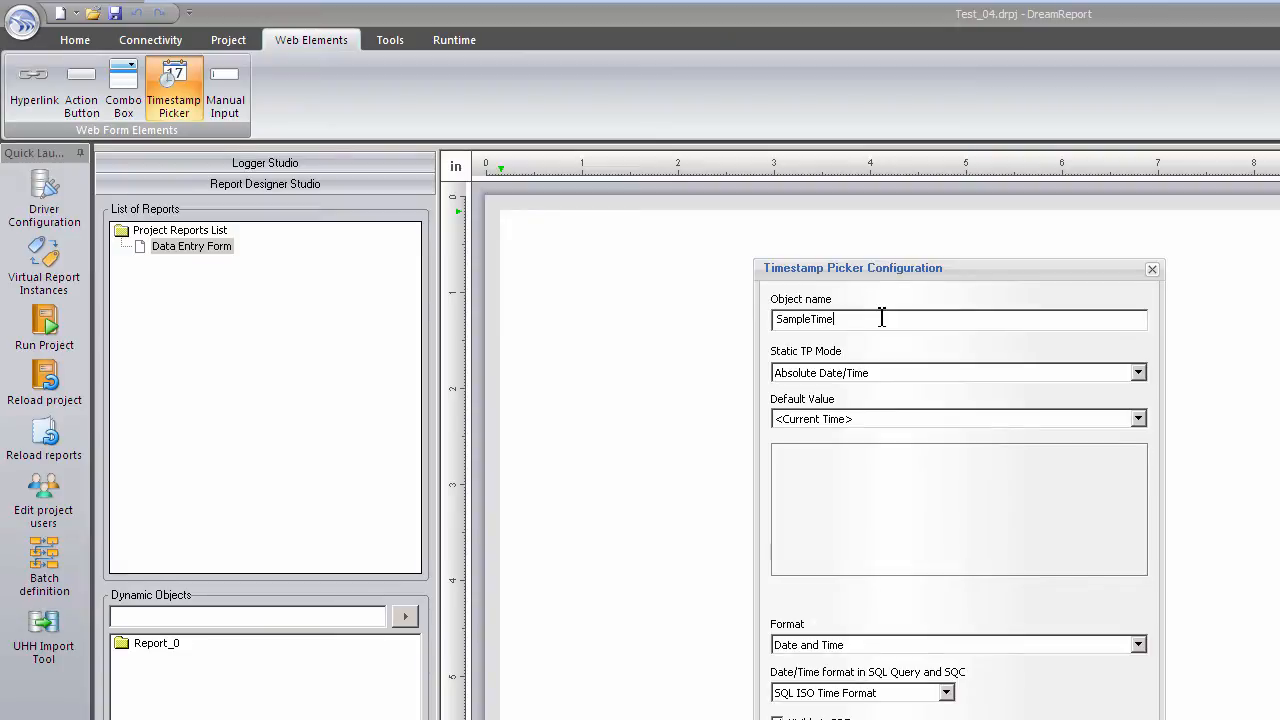
mouse_move(856, 680)
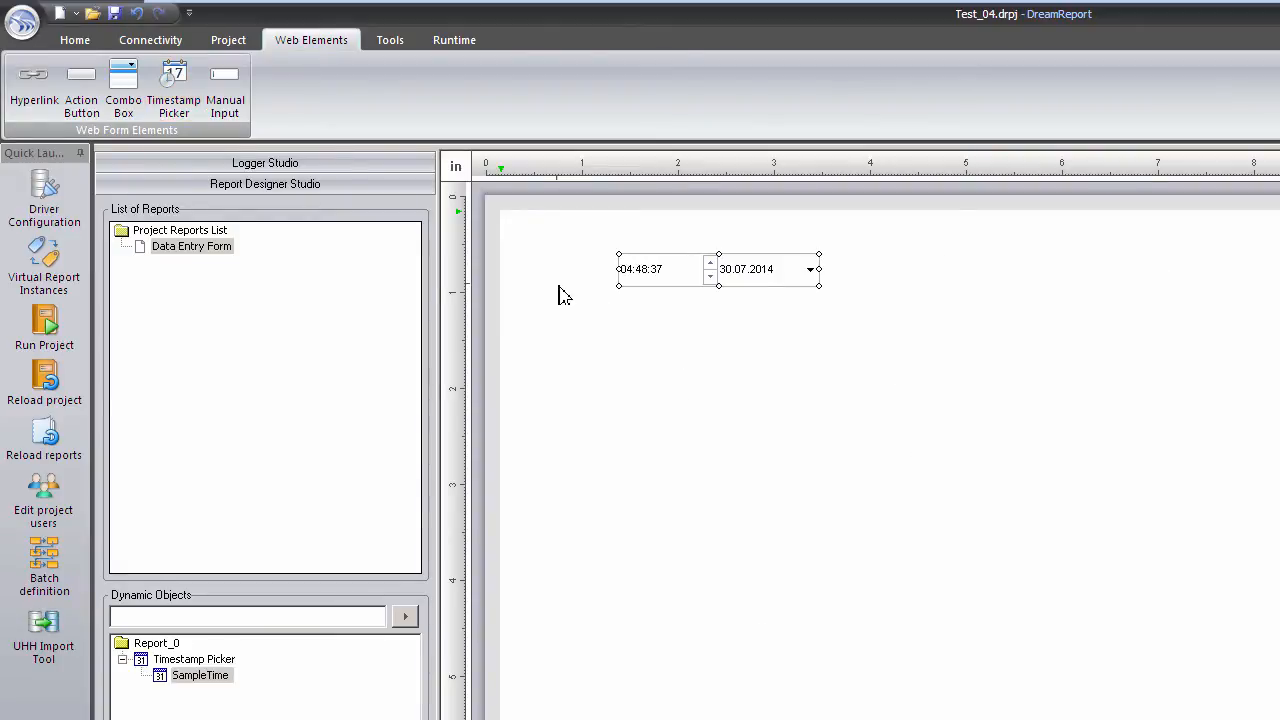
mouse_move(224, 84)
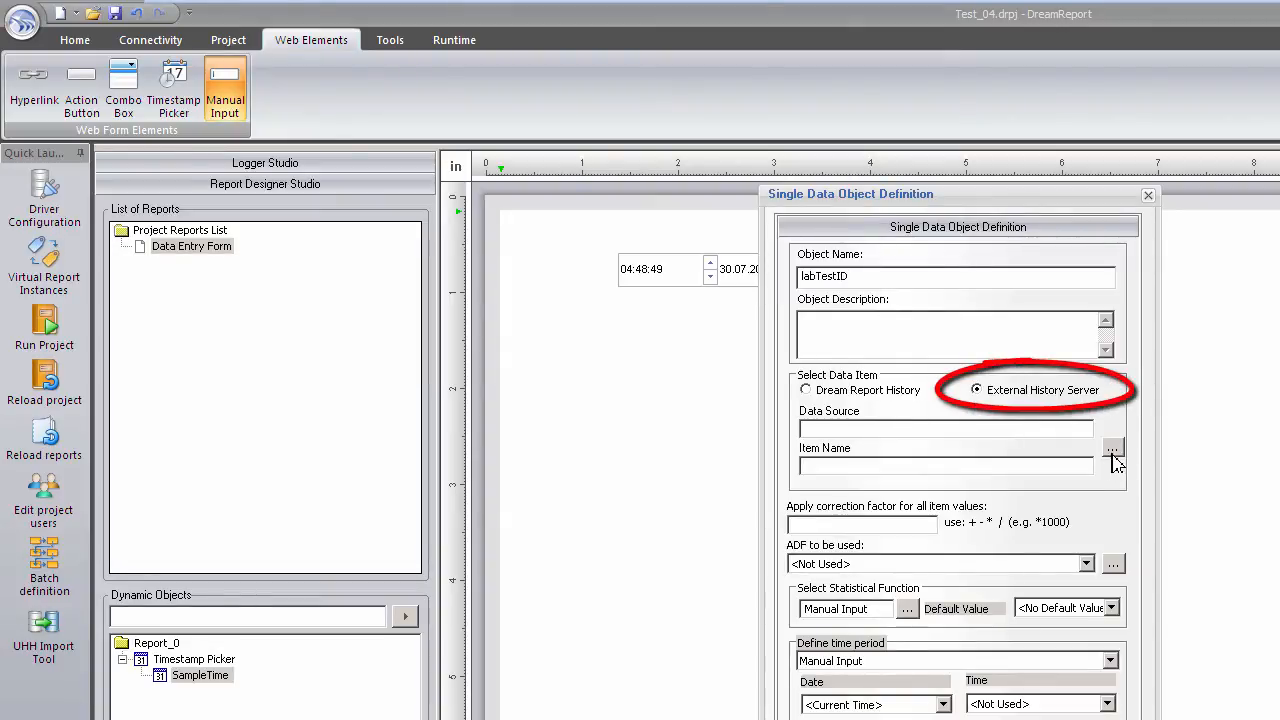
Link the labTestID manual input to Lab_Samples Test ID with its date taken from SampleTime.
left_click(1112, 448)
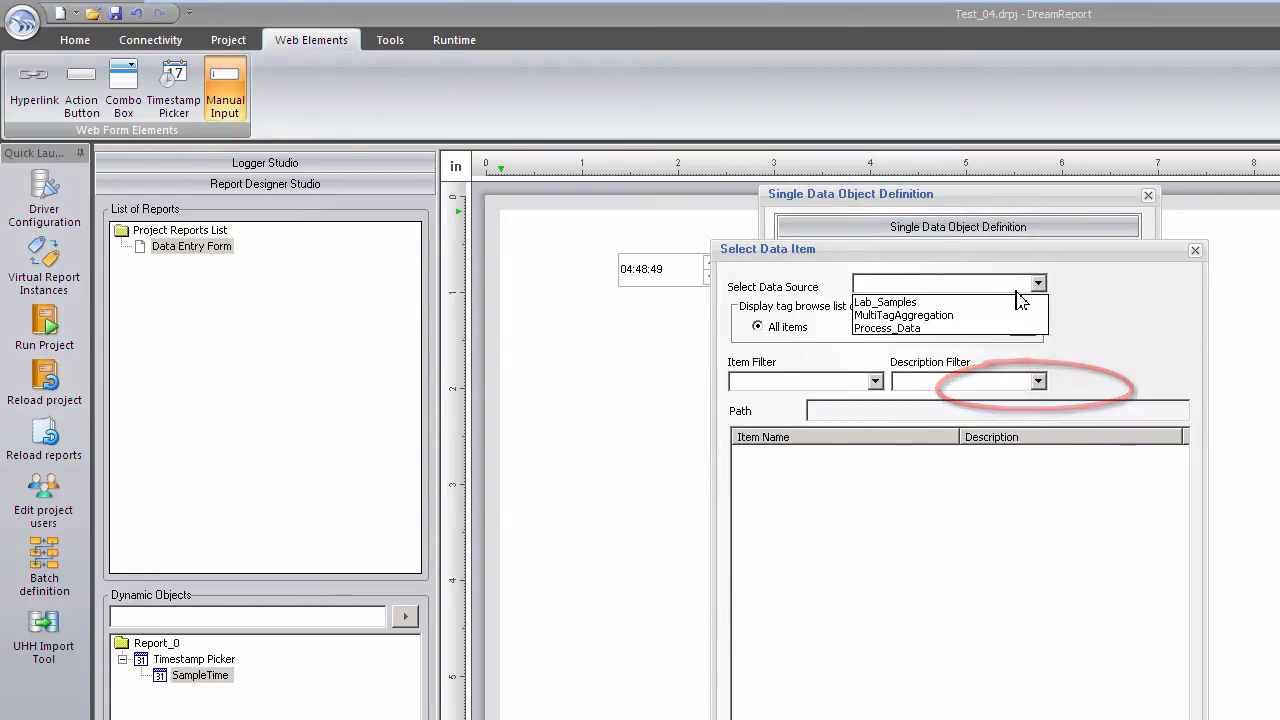
left_click(884, 302)
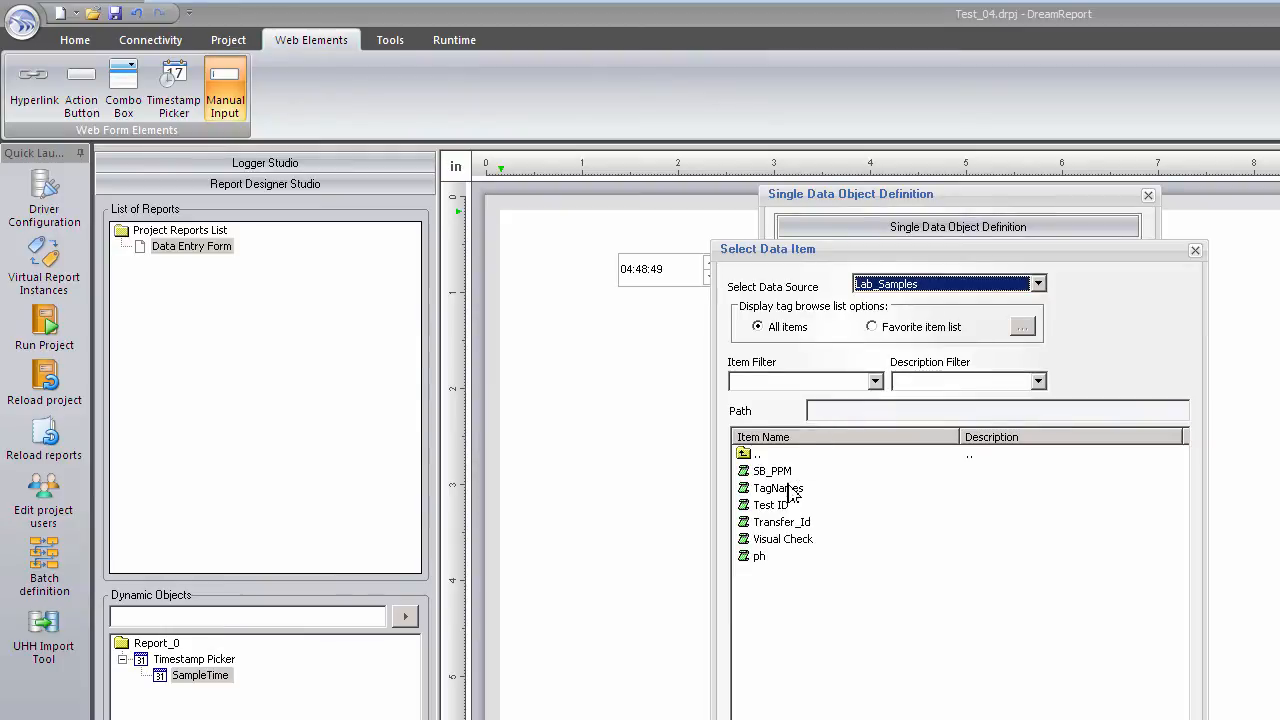
double_click(770, 504)
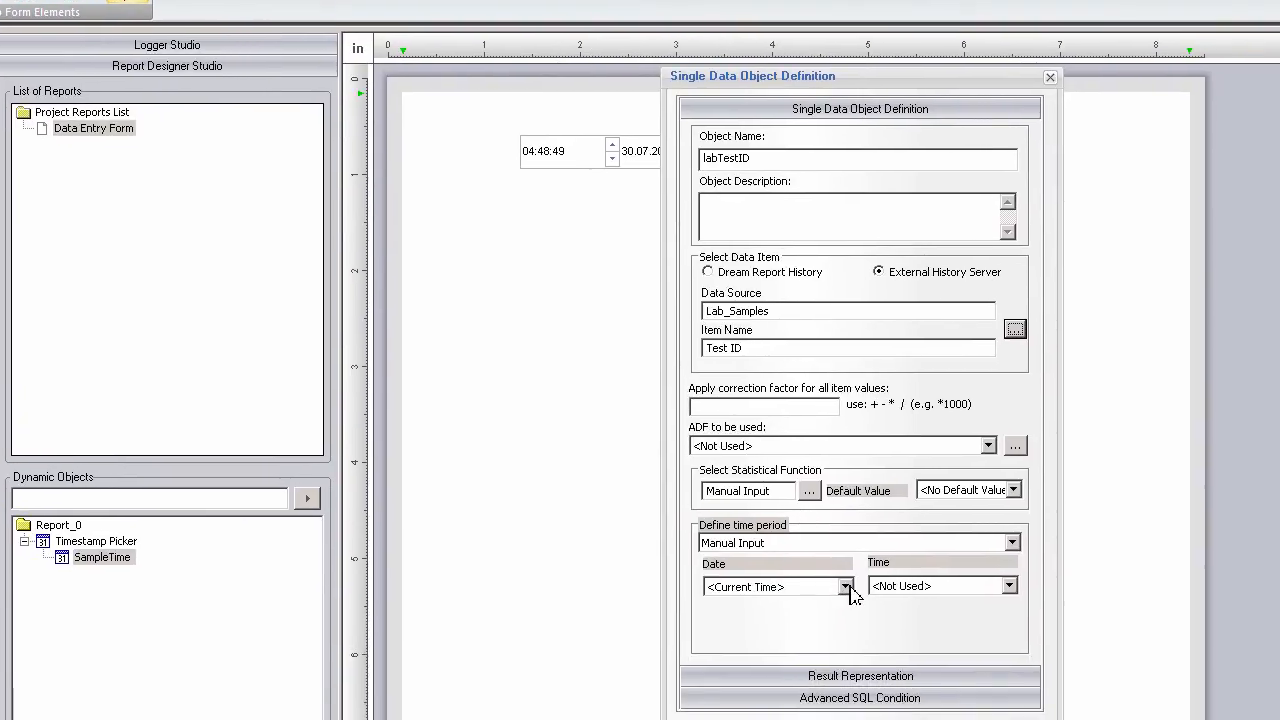
left_click(844, 586)
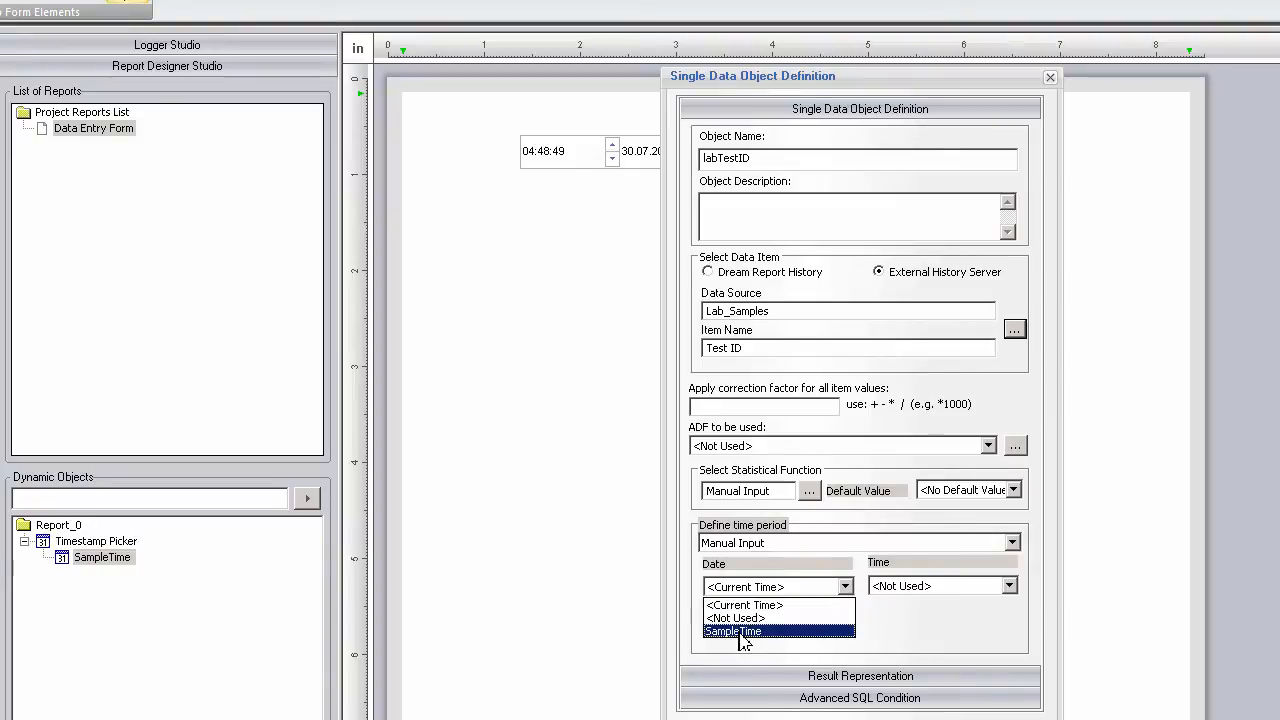
left_click(732, 632)
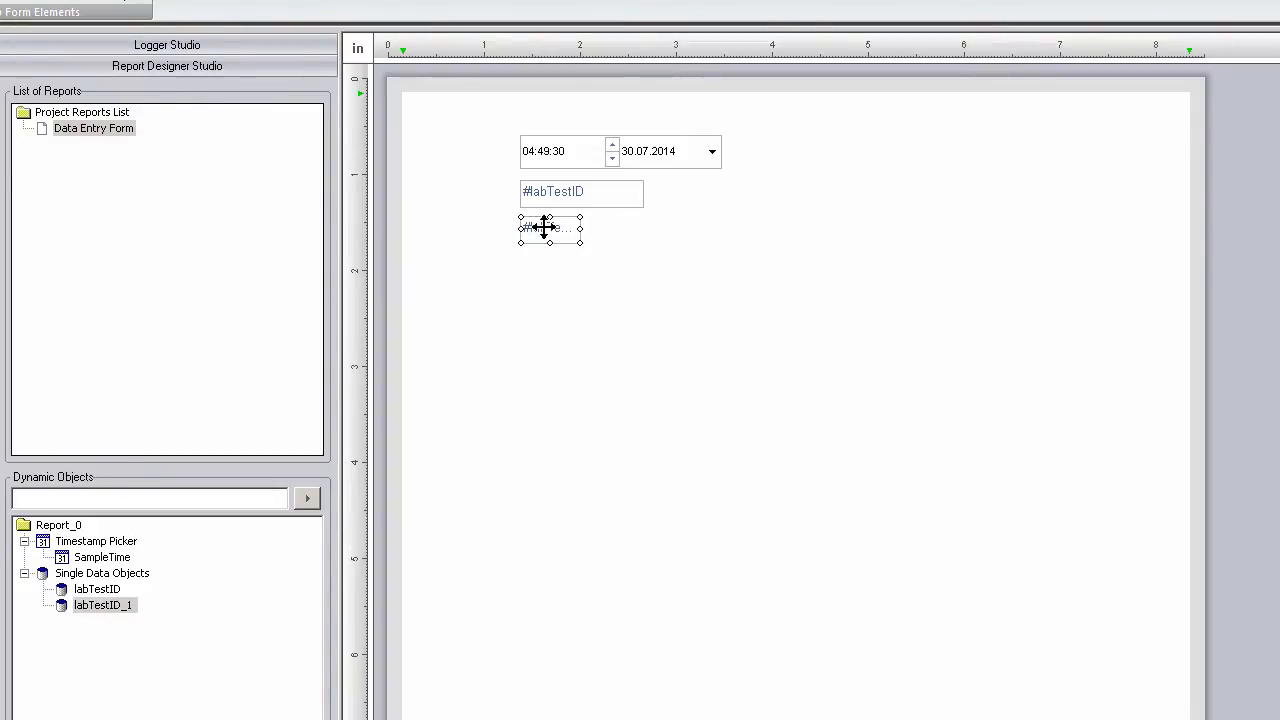
Rename the copied data field to labPH and set its linked item.
double_click(548, 228)
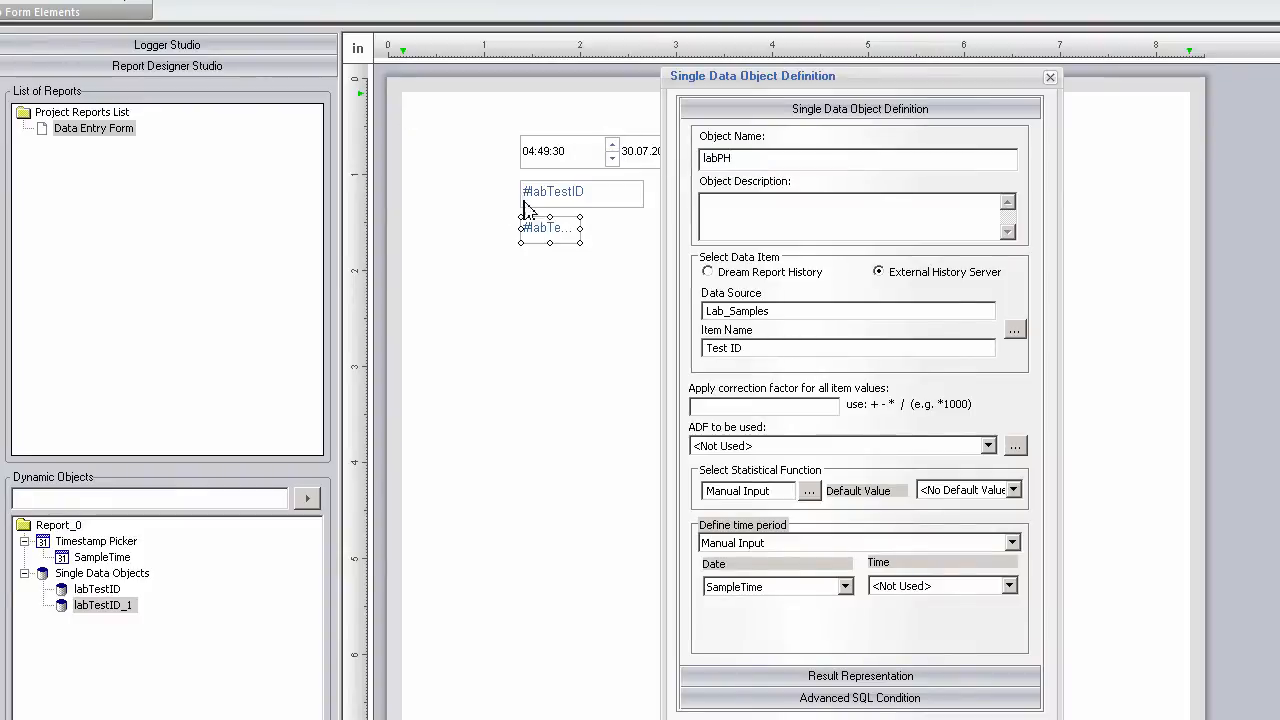
left_click(1014, 330)
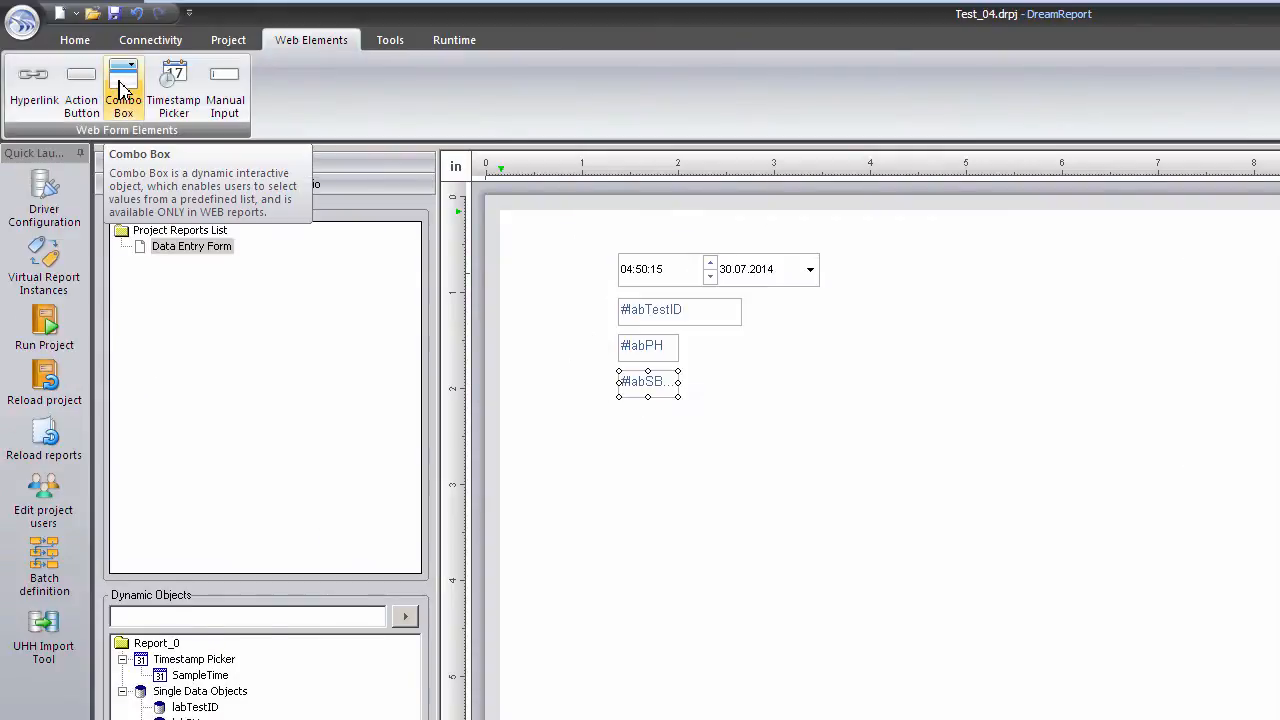
Add a combo box labVisual with manual values Clear, Dirty, Dark, Light and Other.
left_click(124, 84)
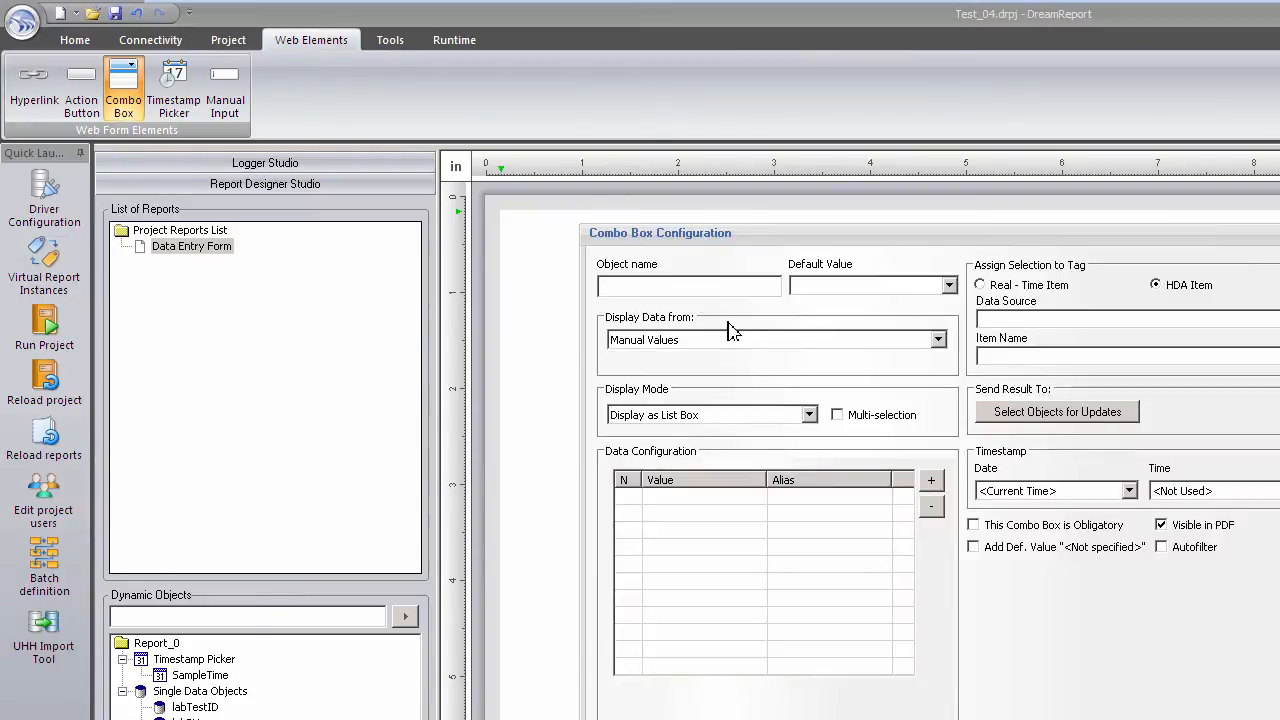
type("labVisual")
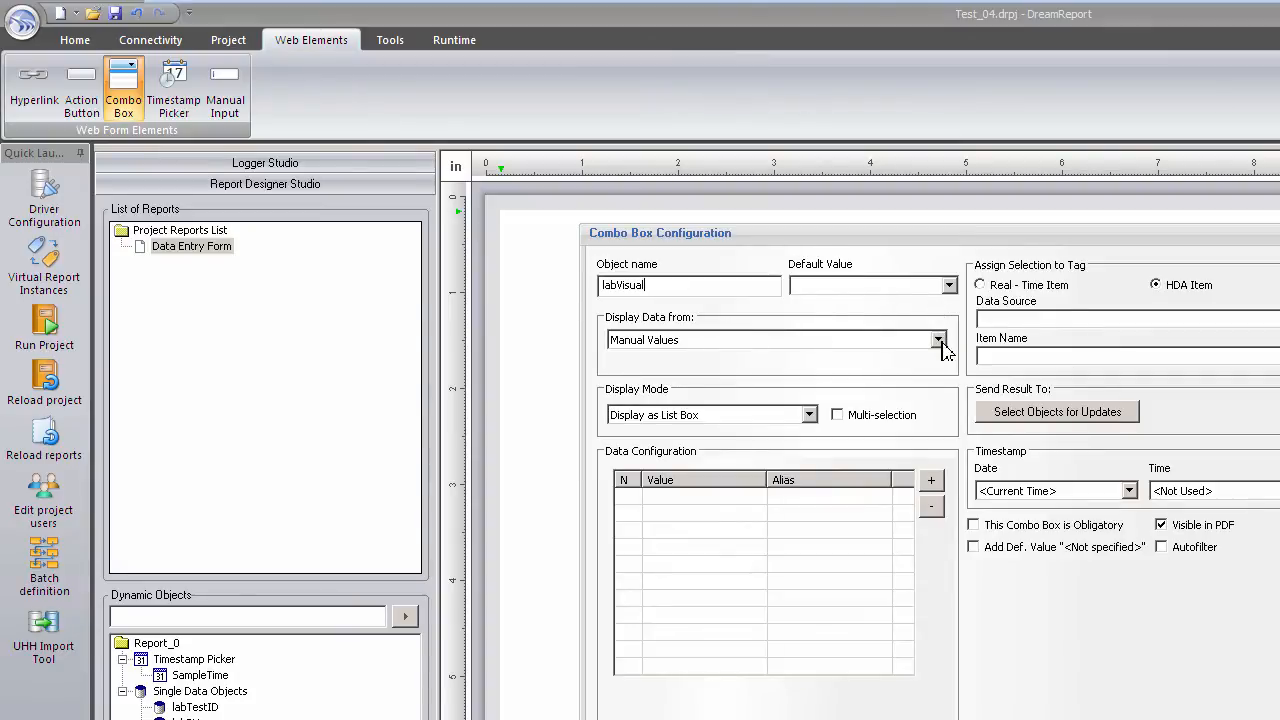
left_click(936, 340)
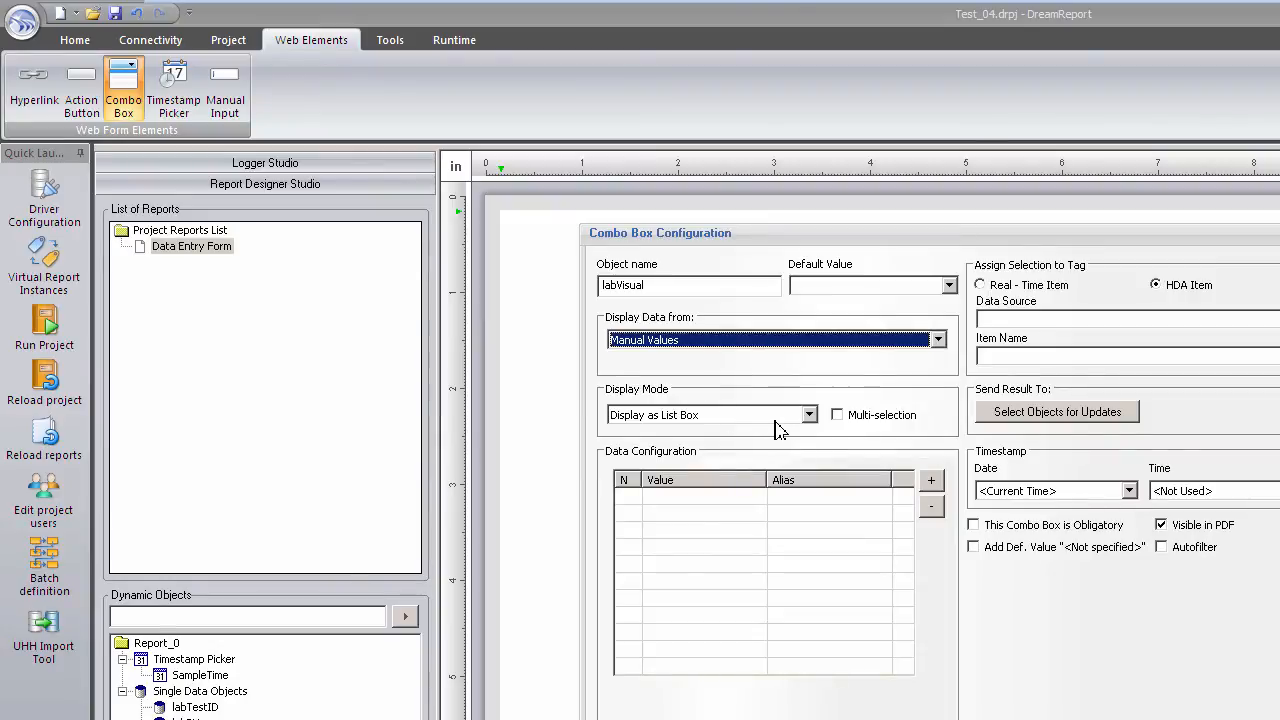
left_click(808, 414)
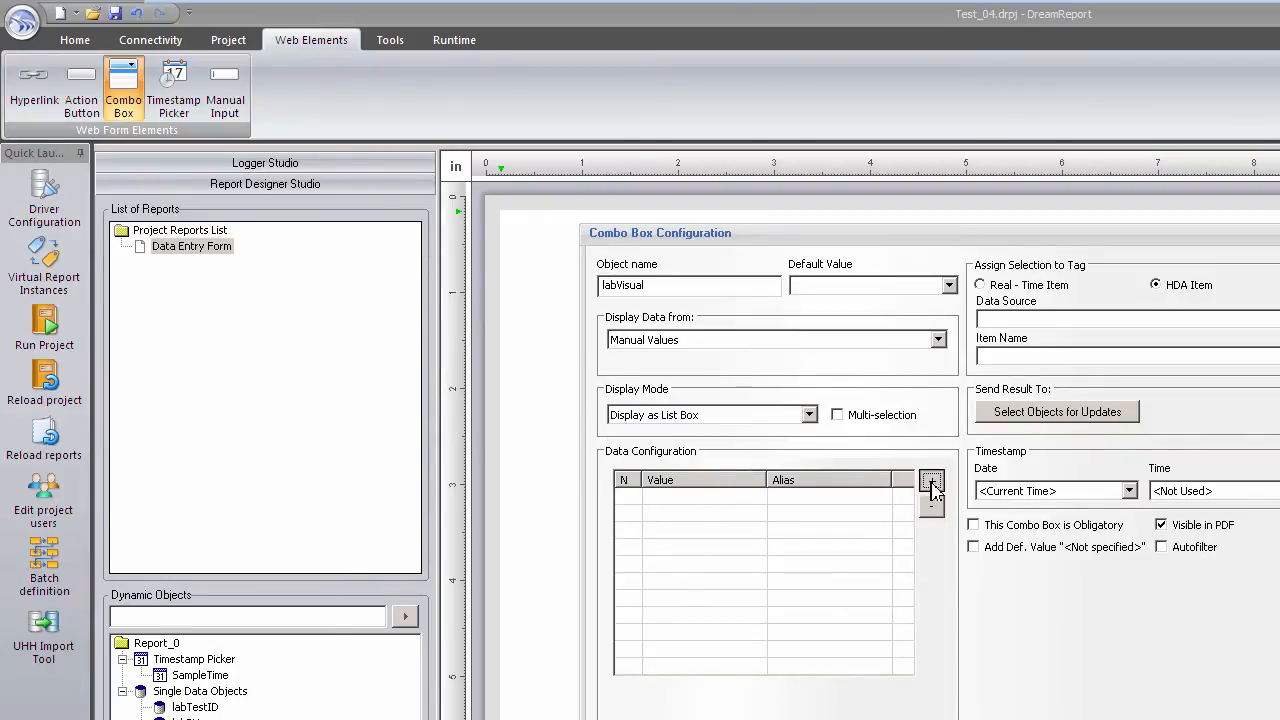
left_click(930, 484)
type("Other")
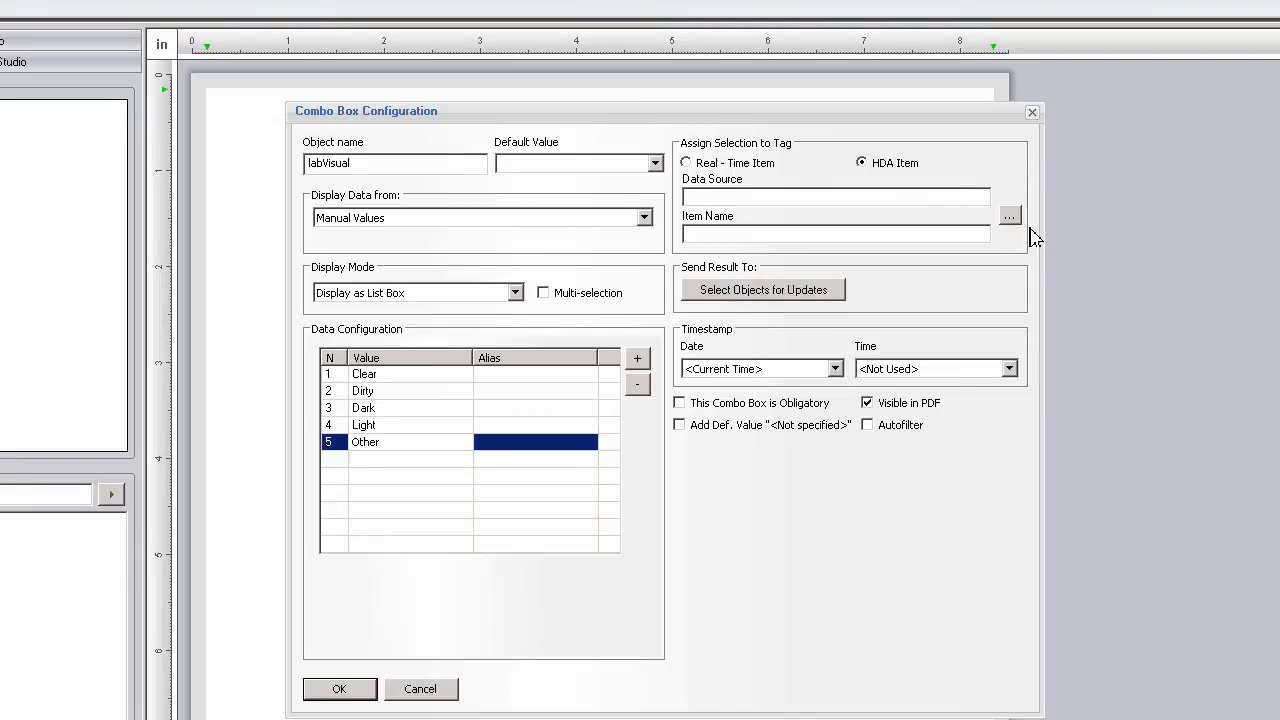
Store the labVisual selection to Lab_Samples Visual Check with SampleTime as record date.
left_click(1008, 216)
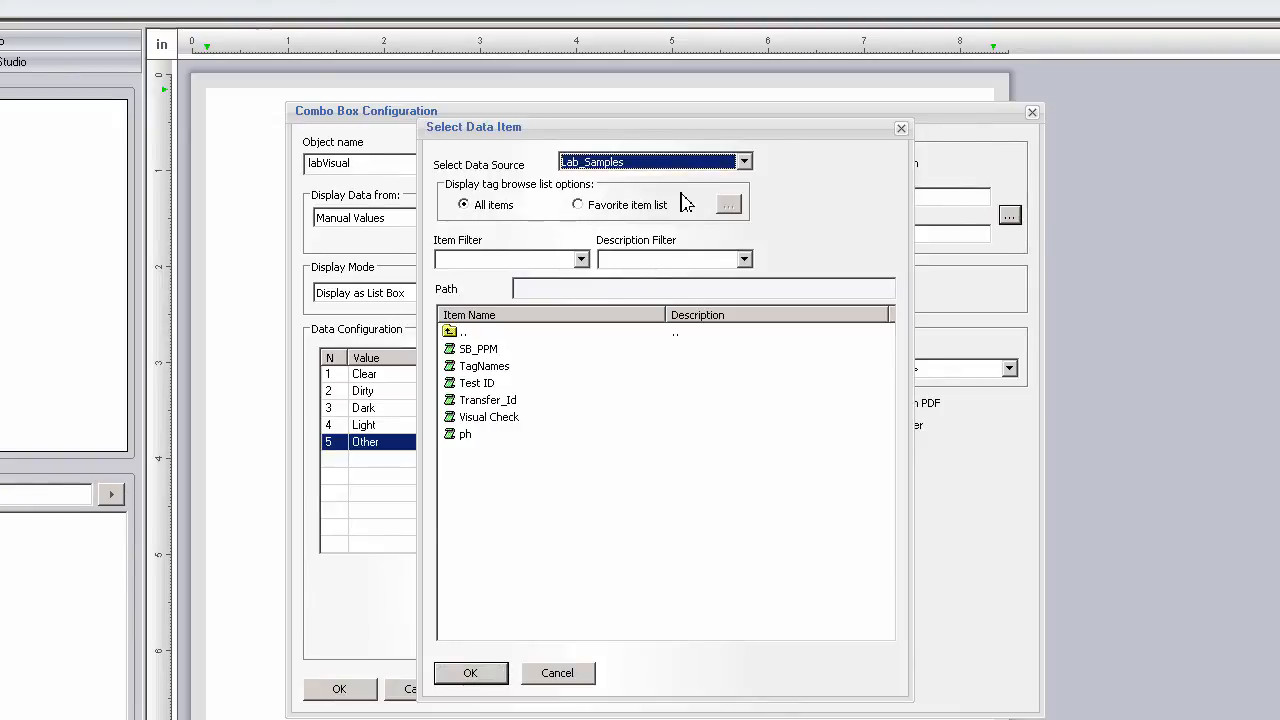
left_click(470, 672)
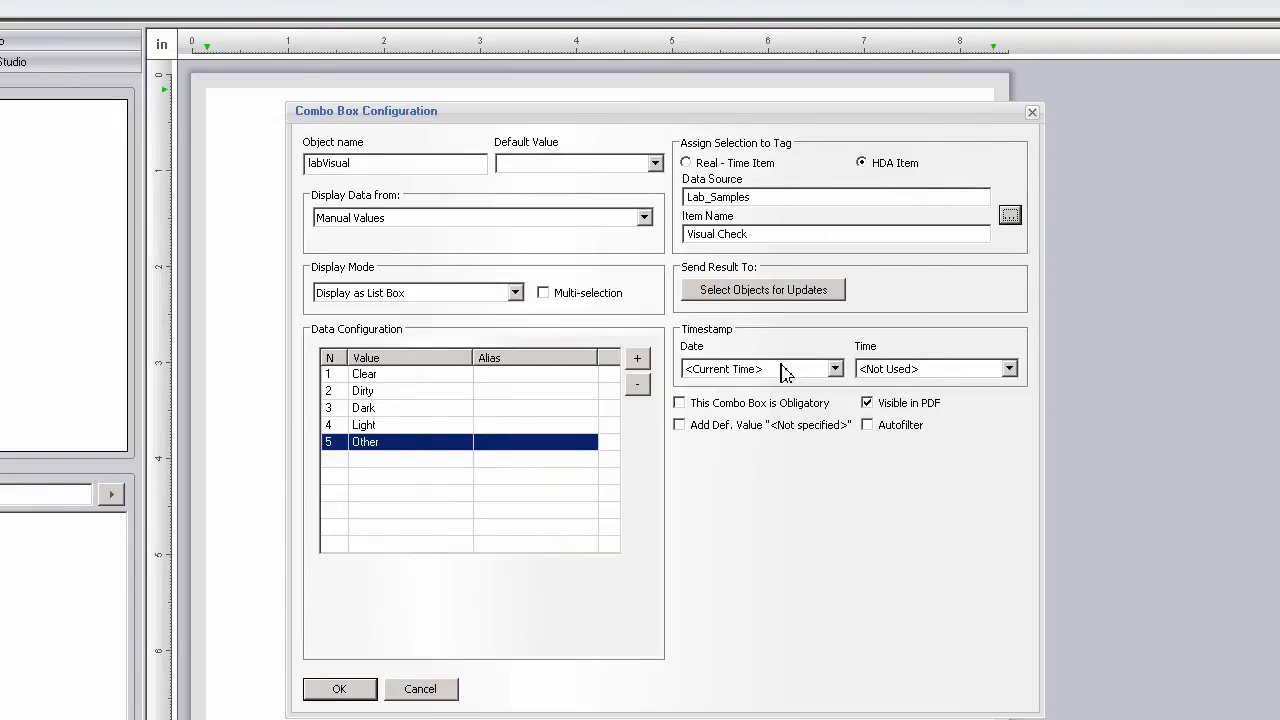
left_click(834, 368)
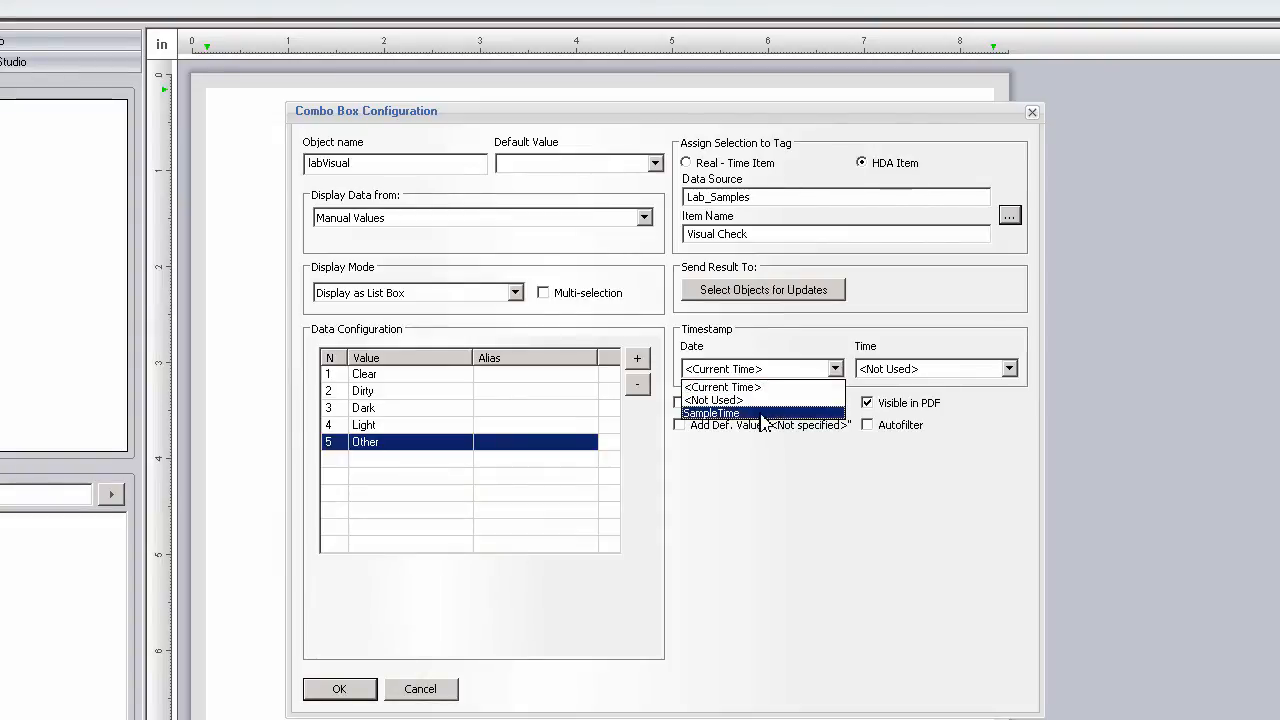
left_click(712, 412)
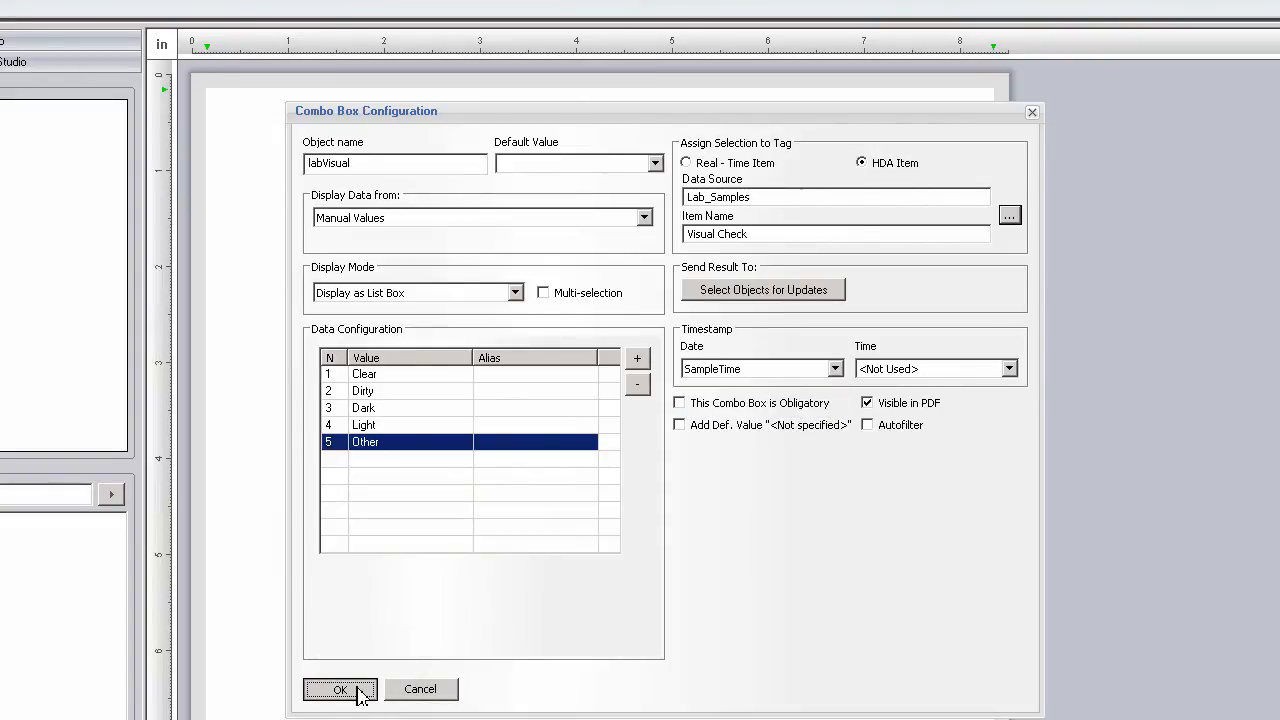
left_click(340, 688)
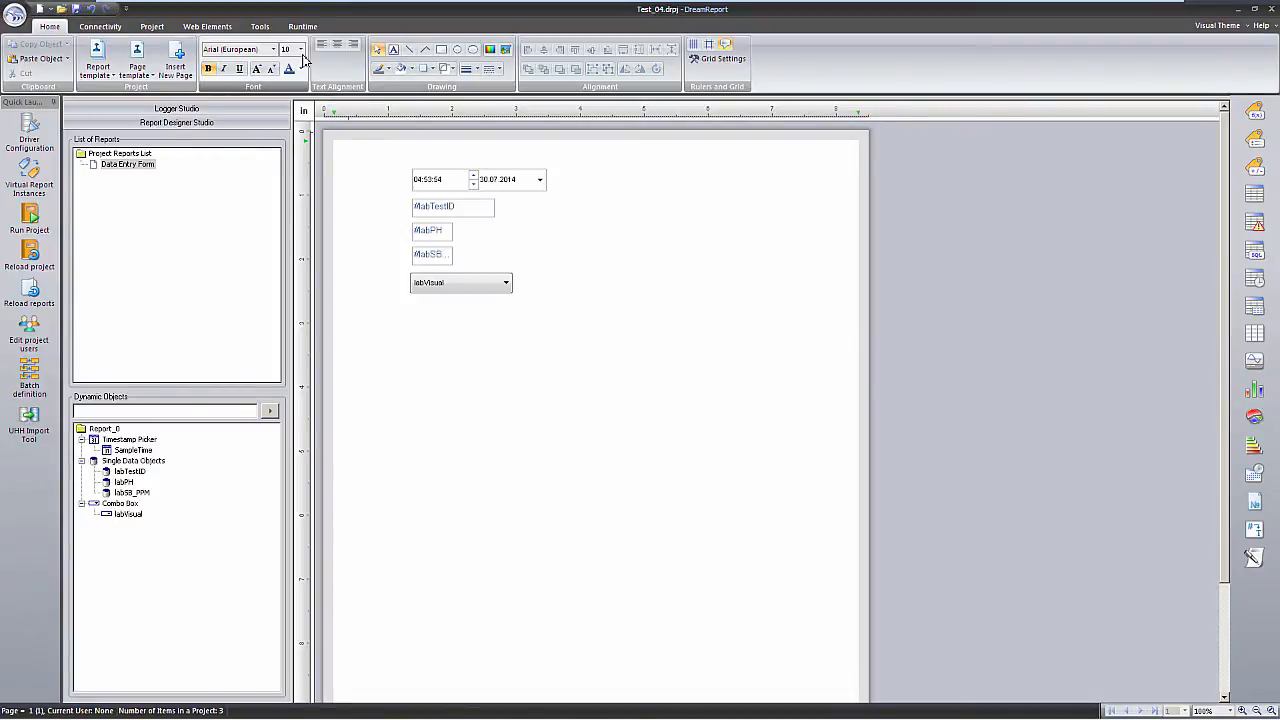
mouse_move(378, 48)
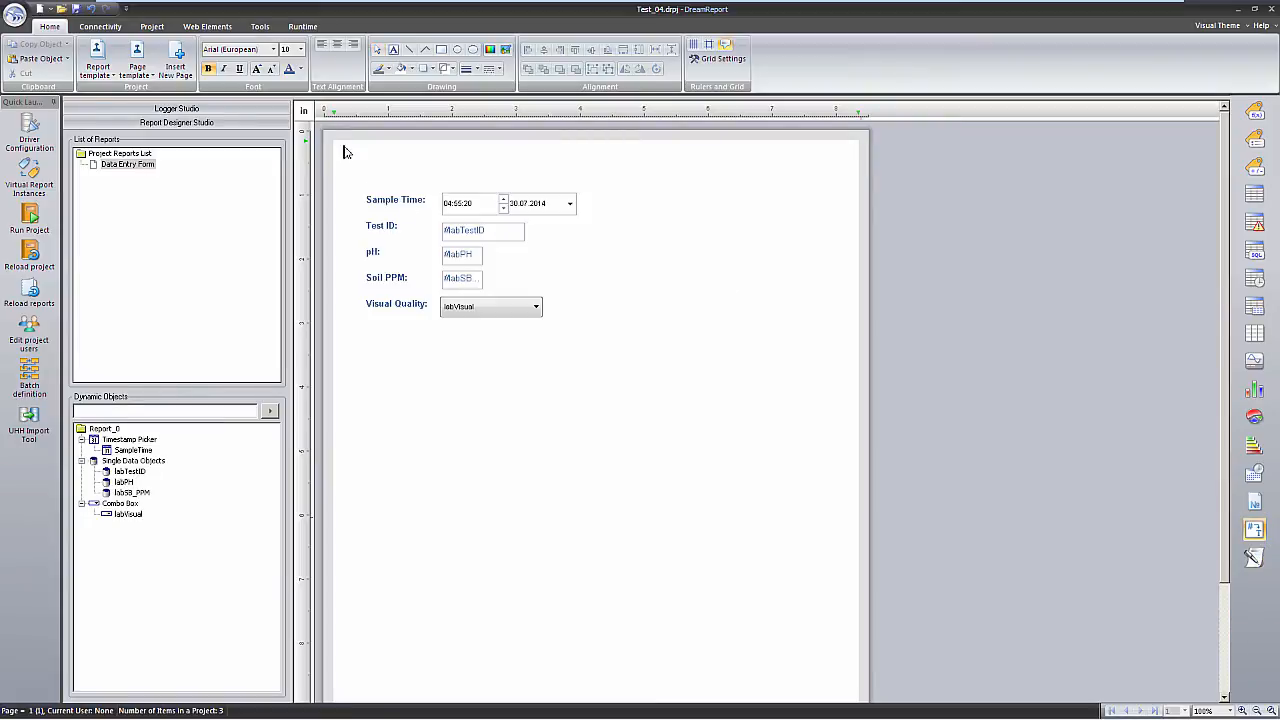
Place a s#ReportName title text box across the top of the form.
left_click_drag(348, 150, 564, 178)
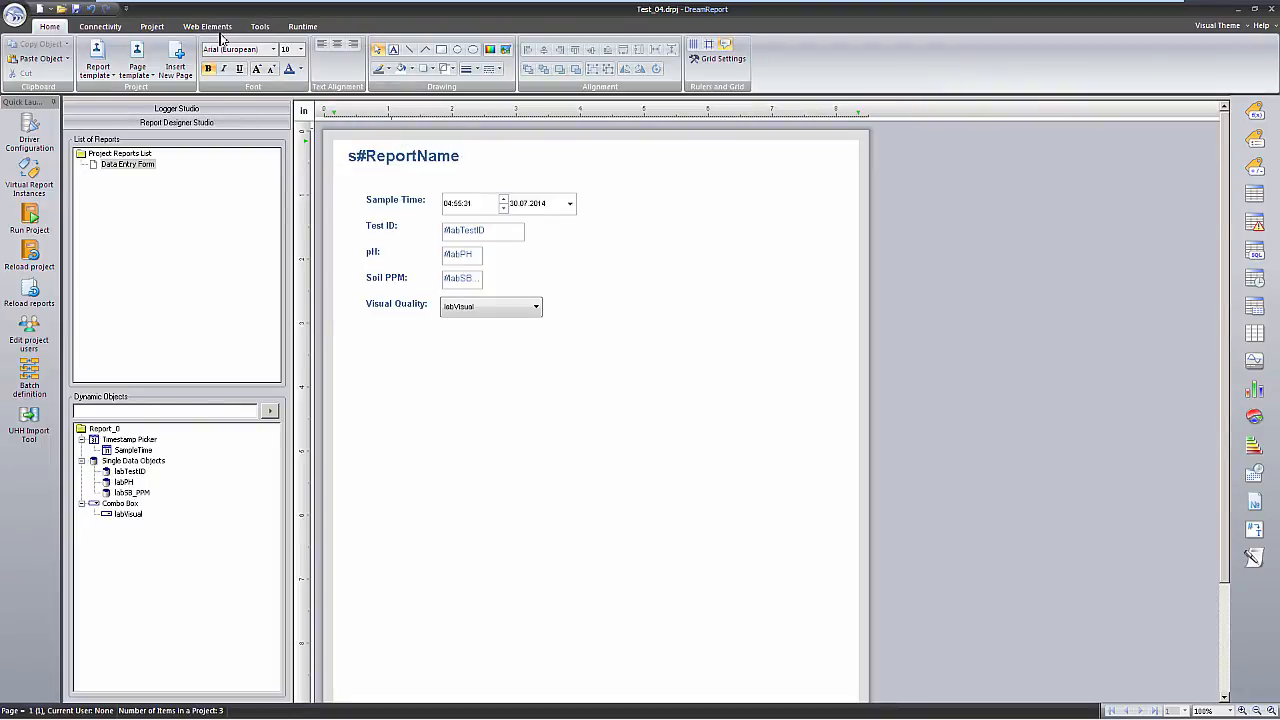
left_click(208, 26)
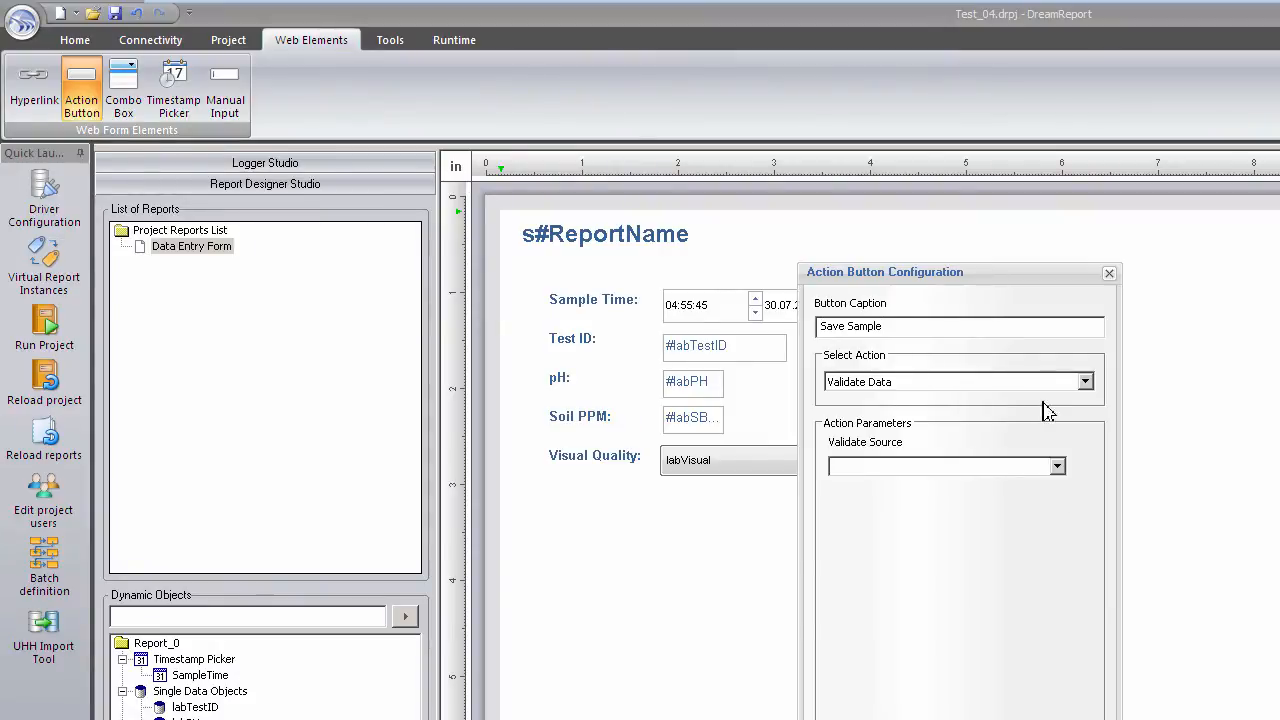
Add a Save Sample action button with the submit action beside the form.
left_click(1084, 380)
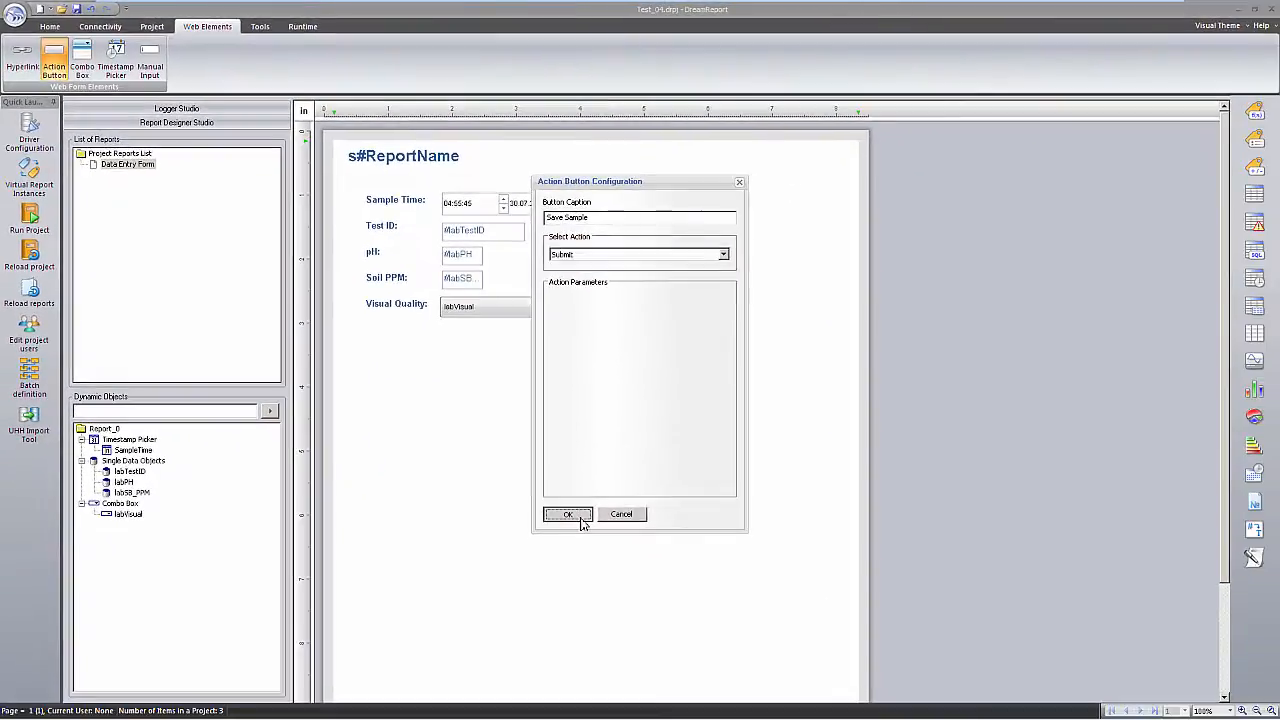
left_click(568, 514)
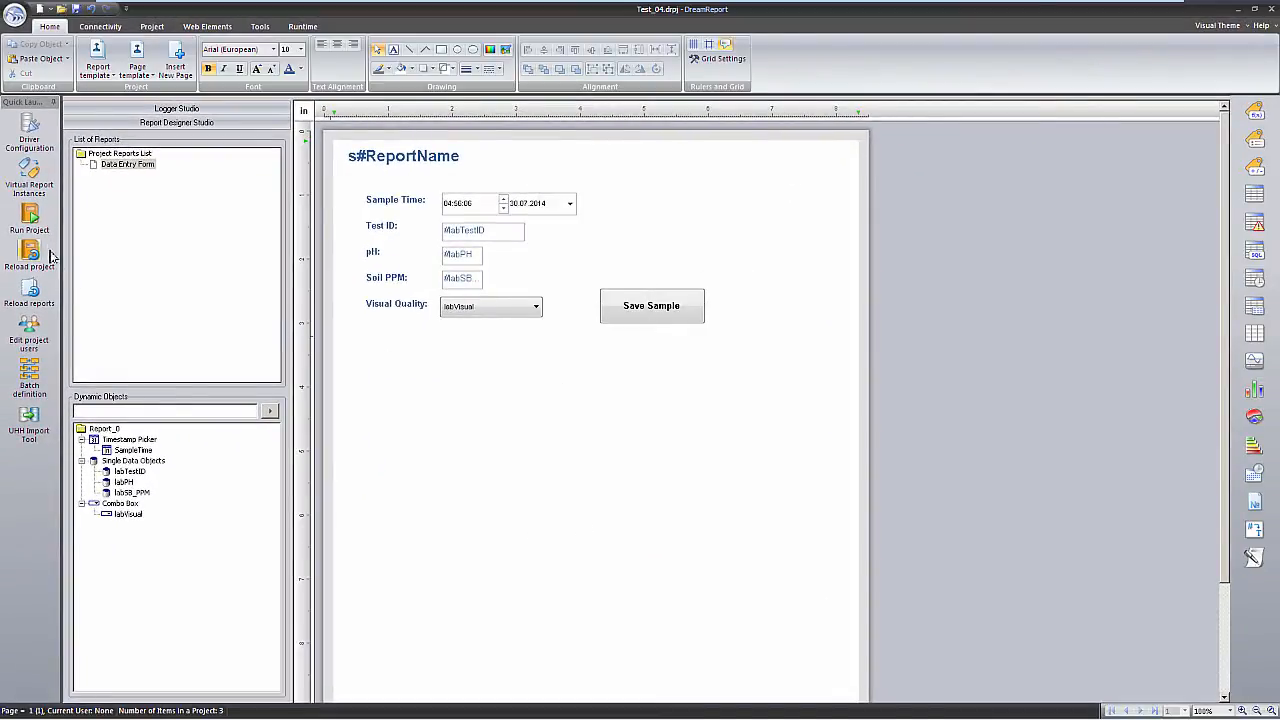
Run the project, saving the report changes first.
left_click(28, 216)
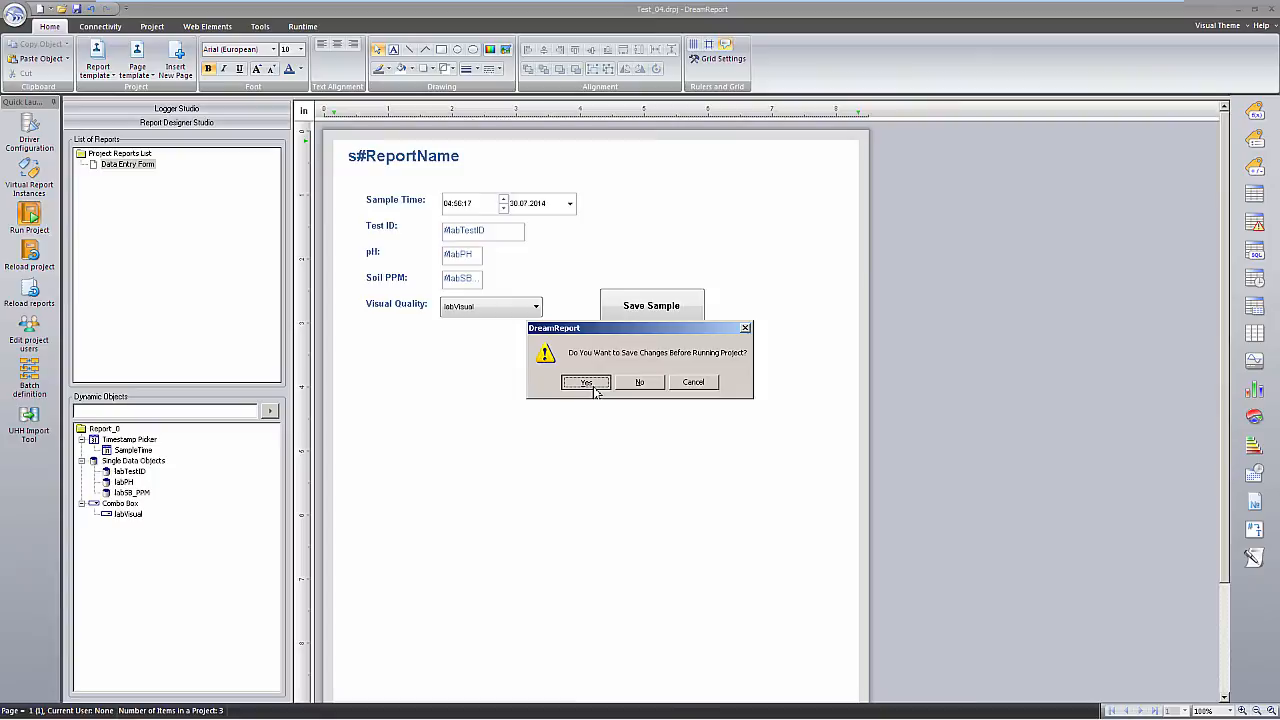
left_click(584, 382)
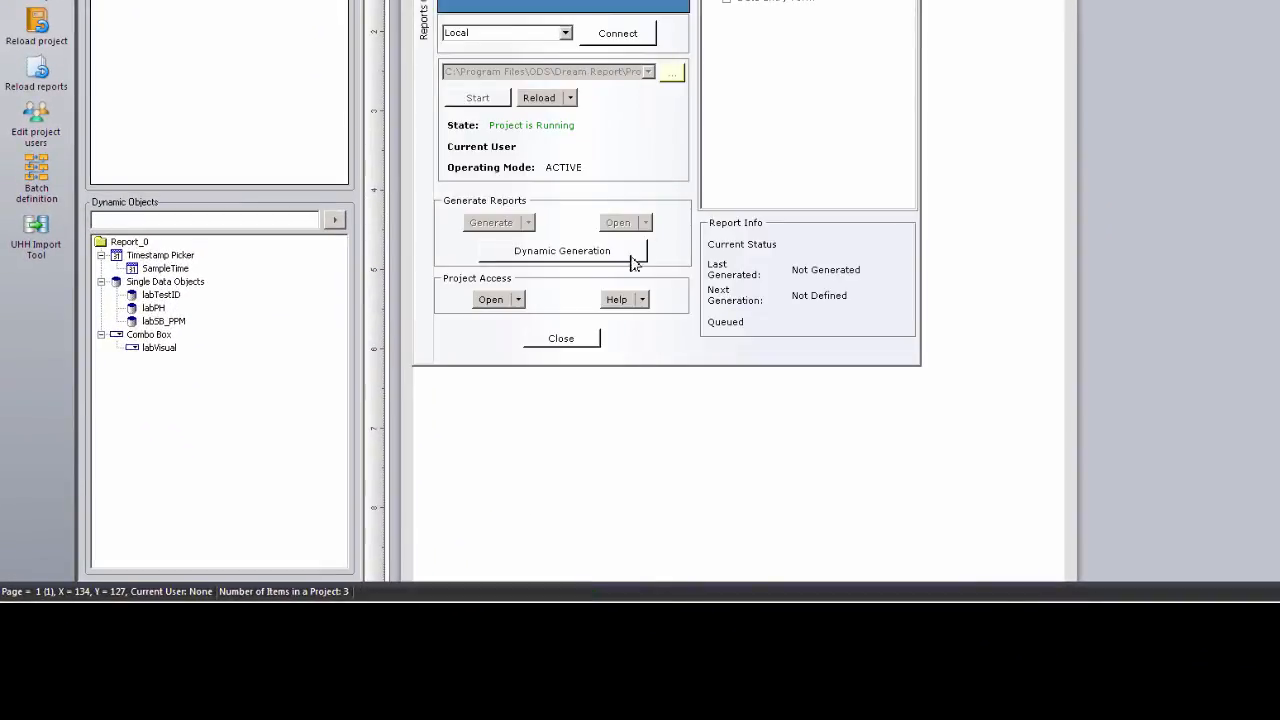
Configure IIS for the web portal on the Default Web Site from Dynamic Generation.
left_click(492, 300)
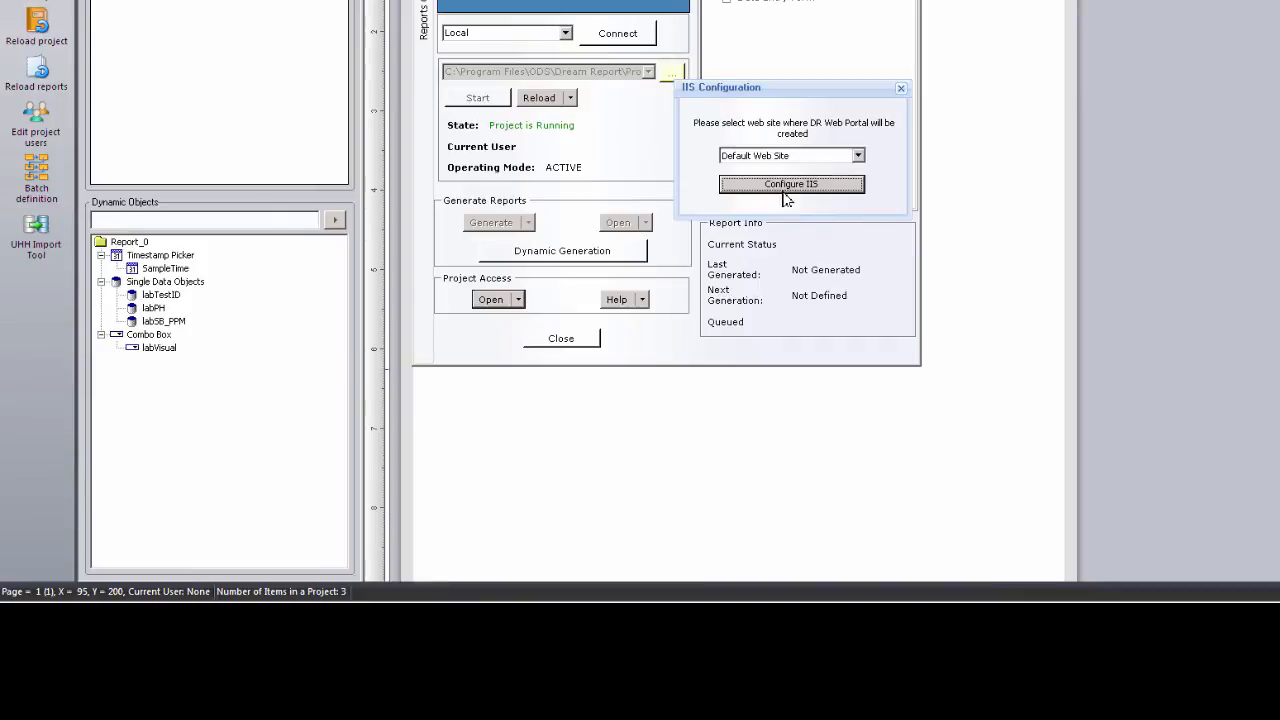
left_click(792, 184)
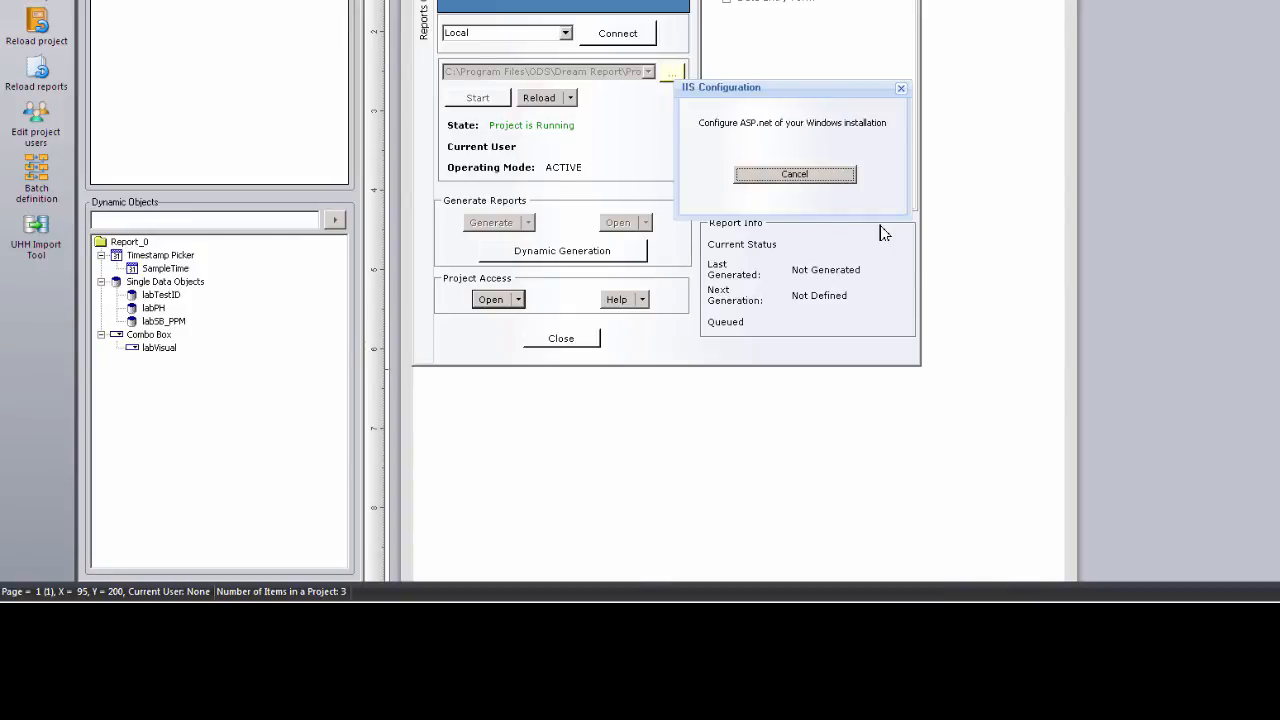
left_click(794, 172)
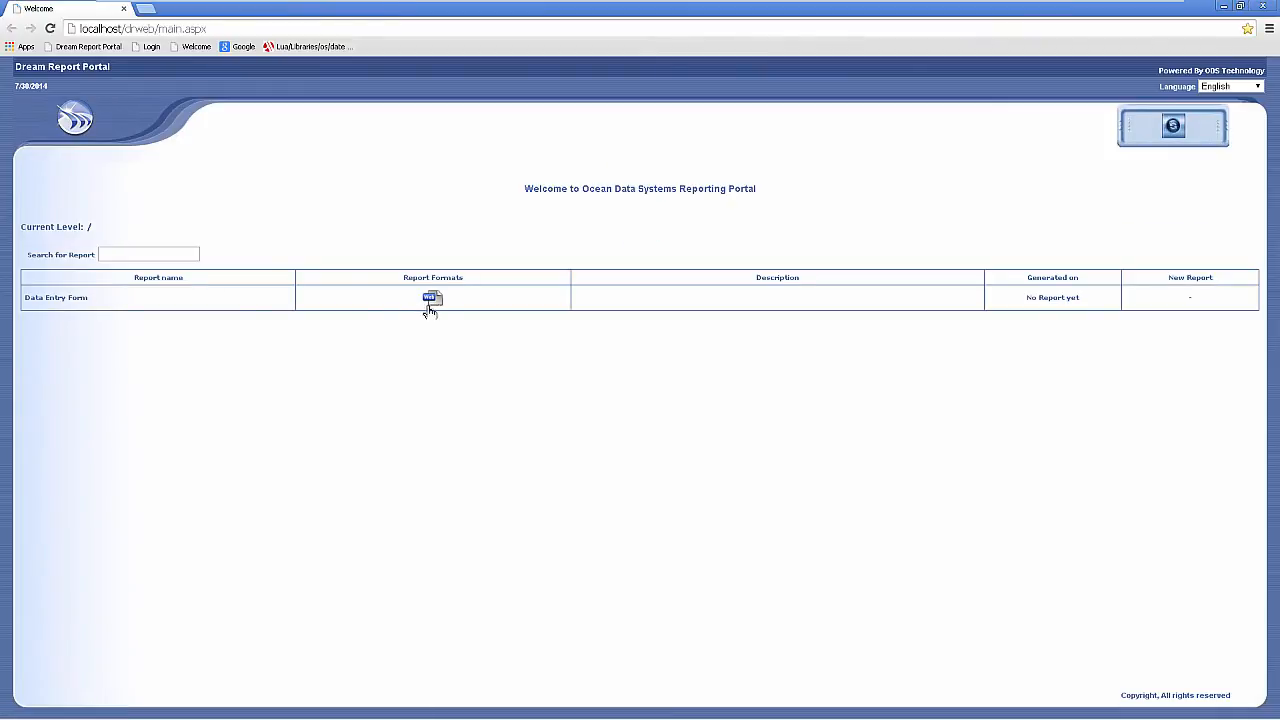
Enter sample DR-020 with pH 34, Soil PPM 5, Visual Quality Dirty in the Data Entry Form and save it.
left_click(432, 298)
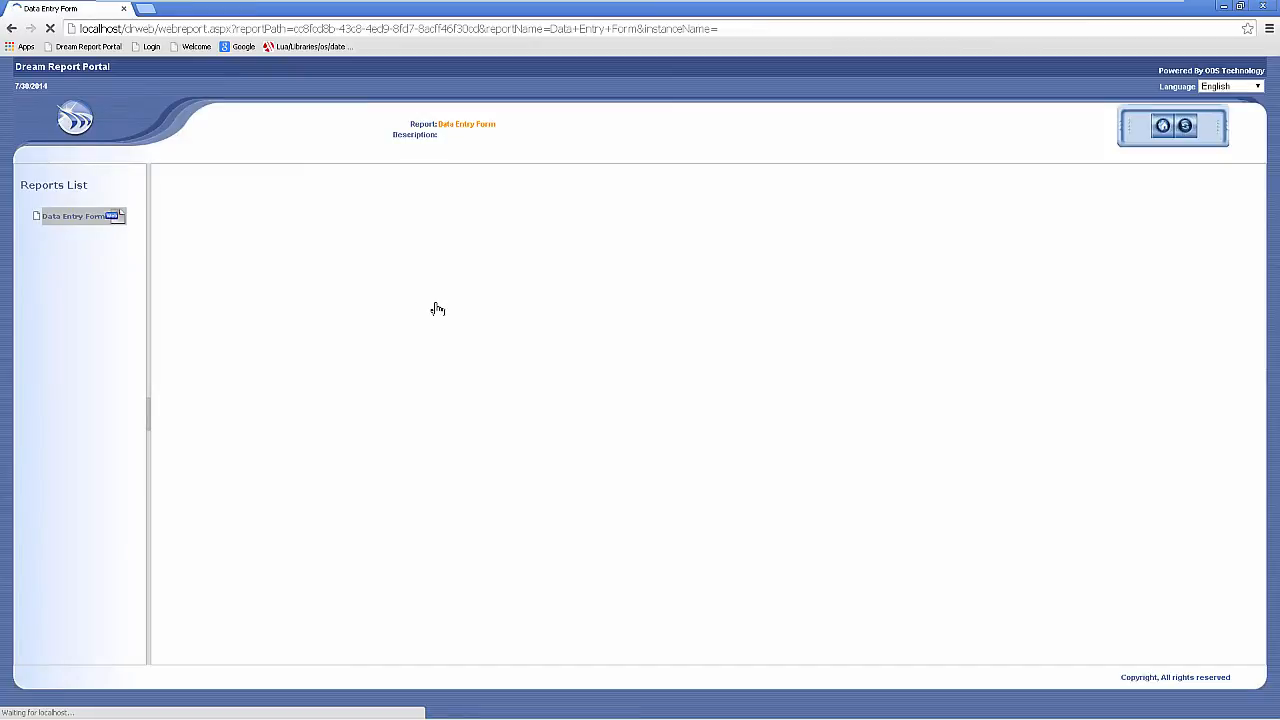
left_click(70, 216)
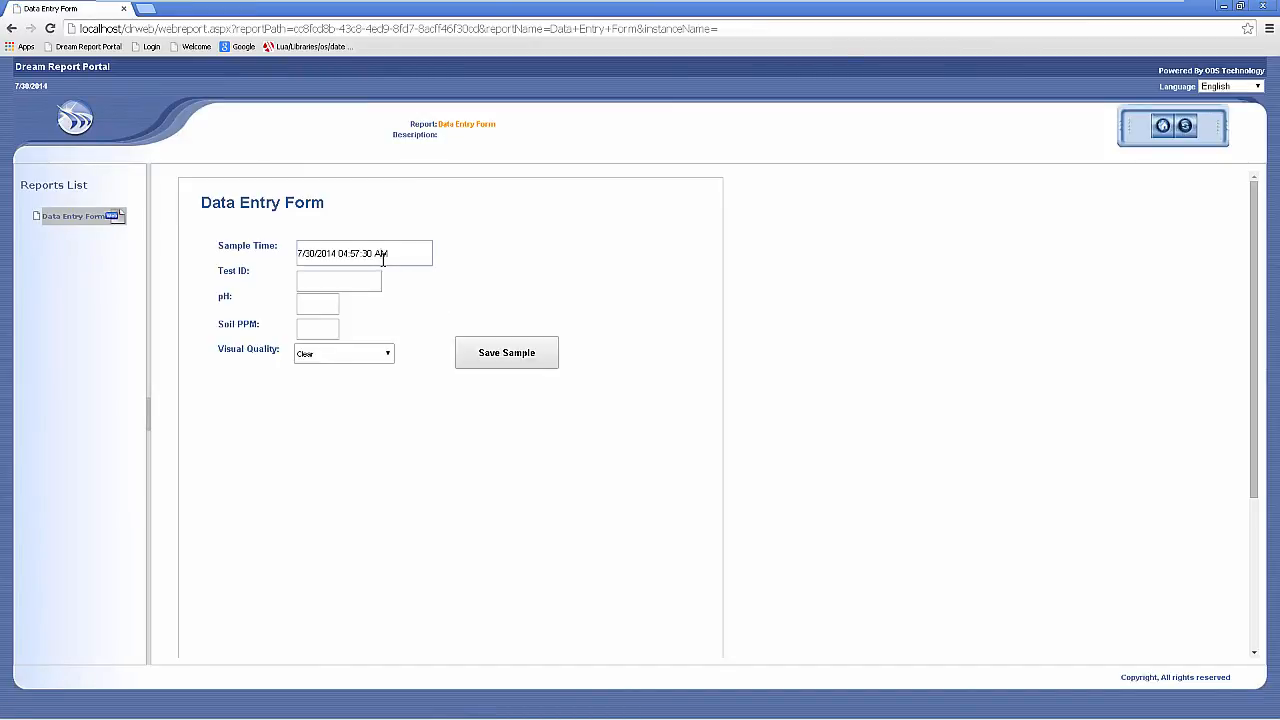
left_click(364, 252)
type("34")
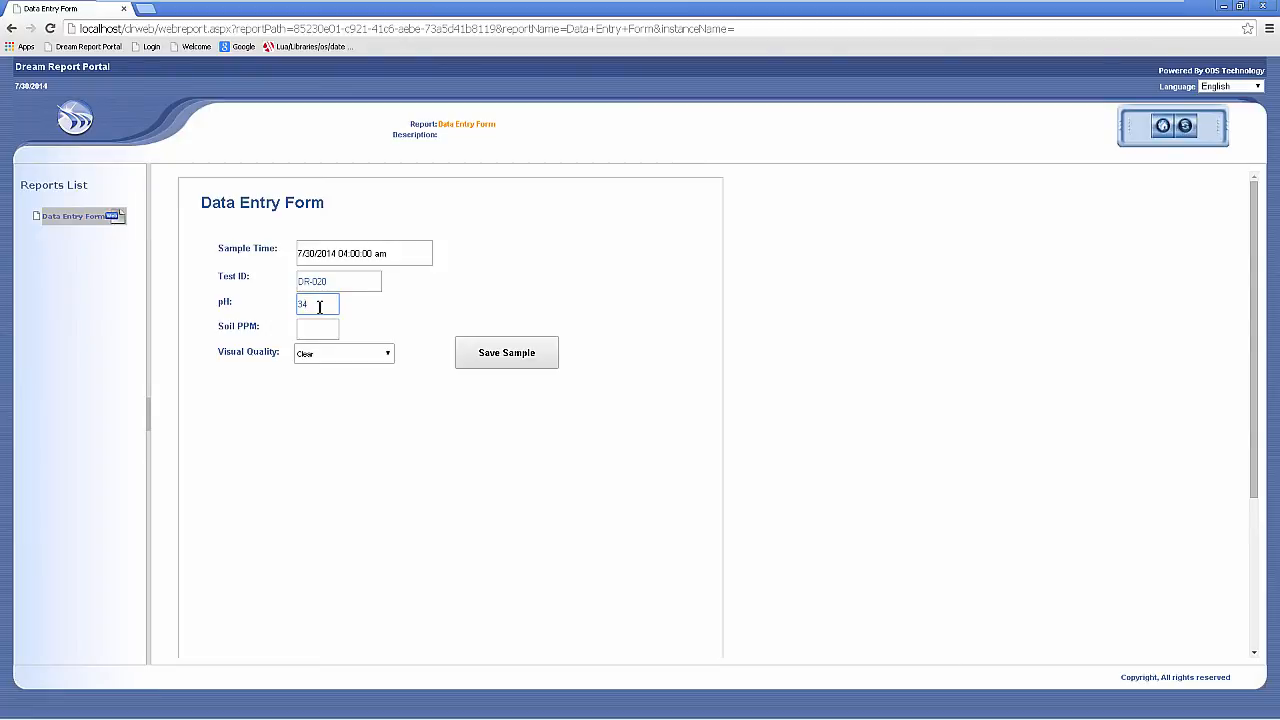
left_click(316, 328)
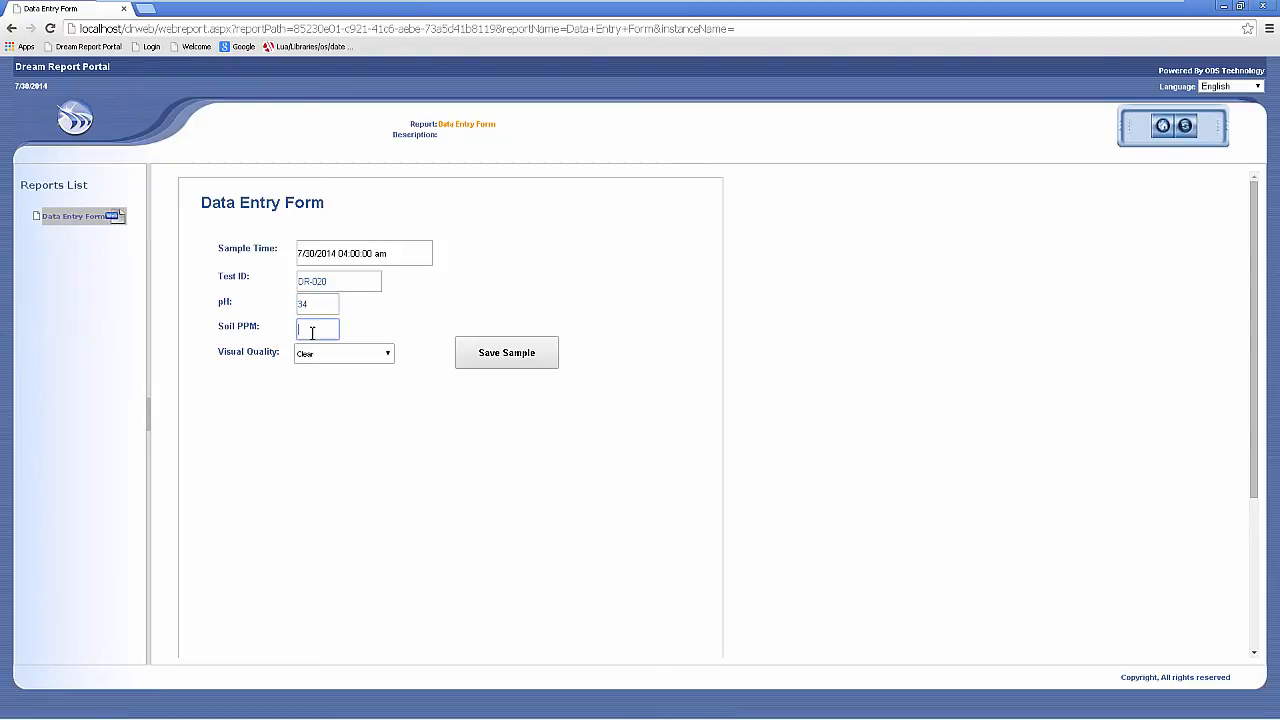
left_click(344, 352)
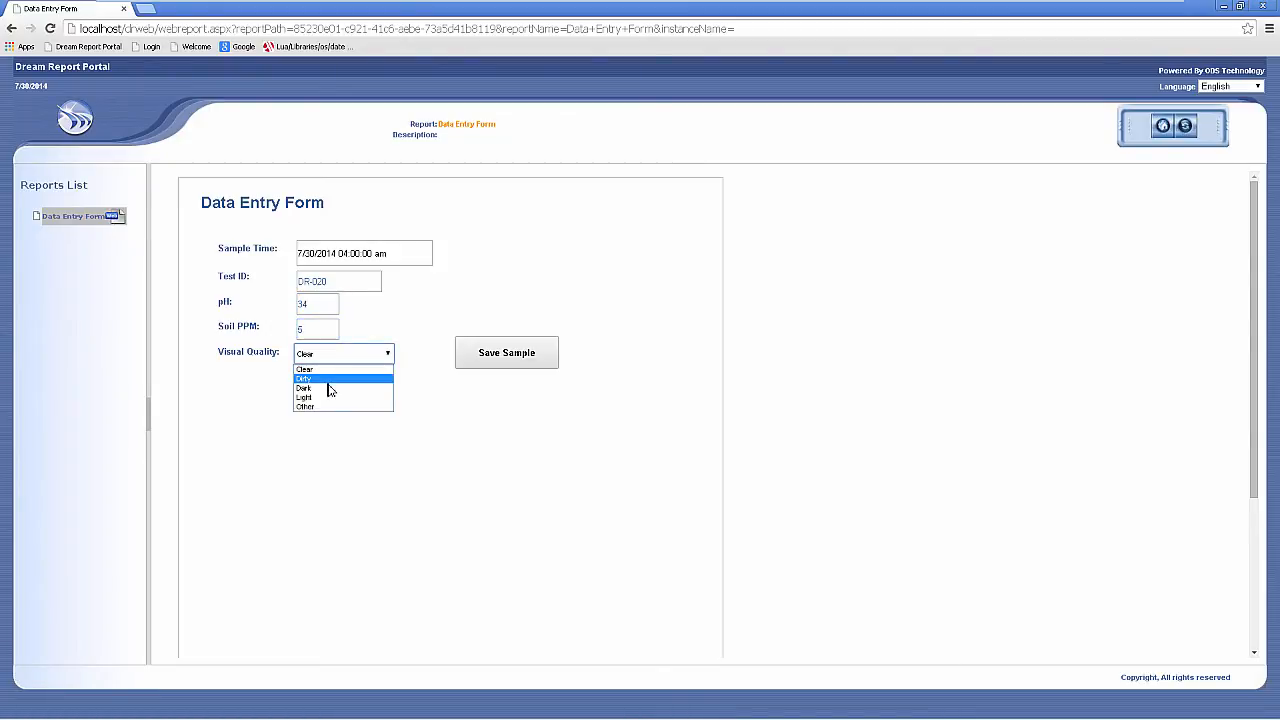
left_click(304, 380)
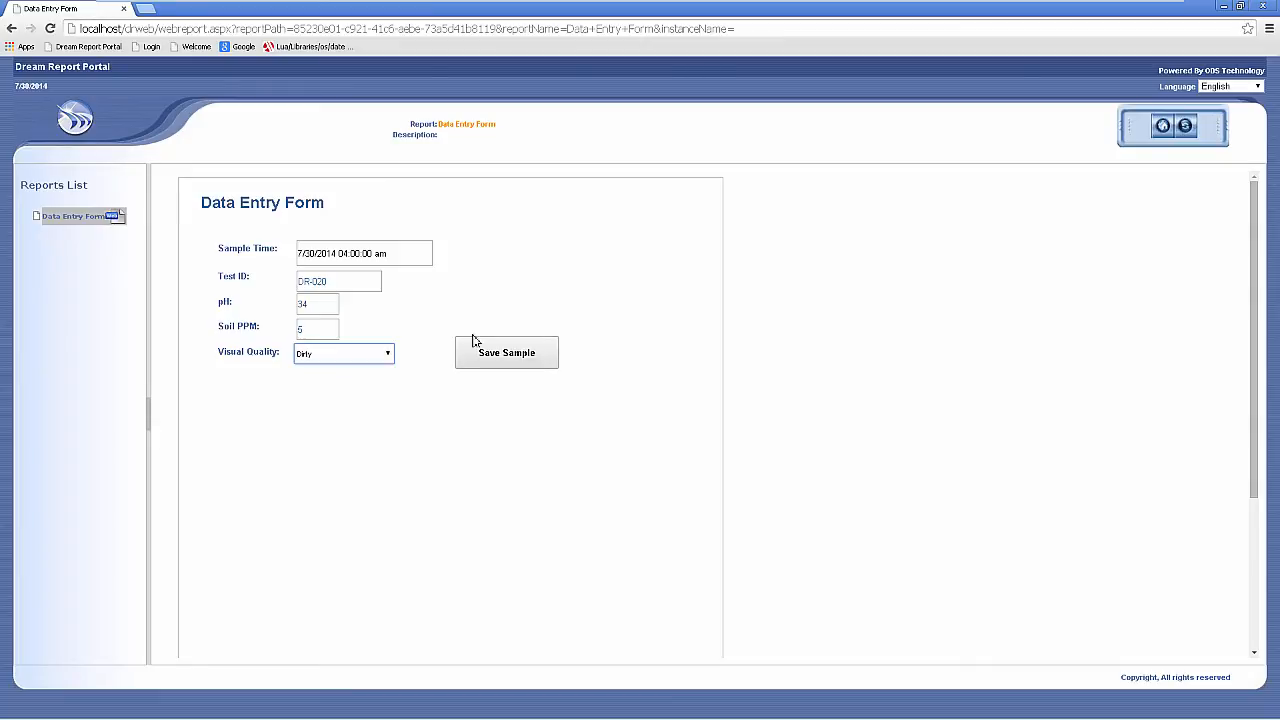
left_click(506, 352)
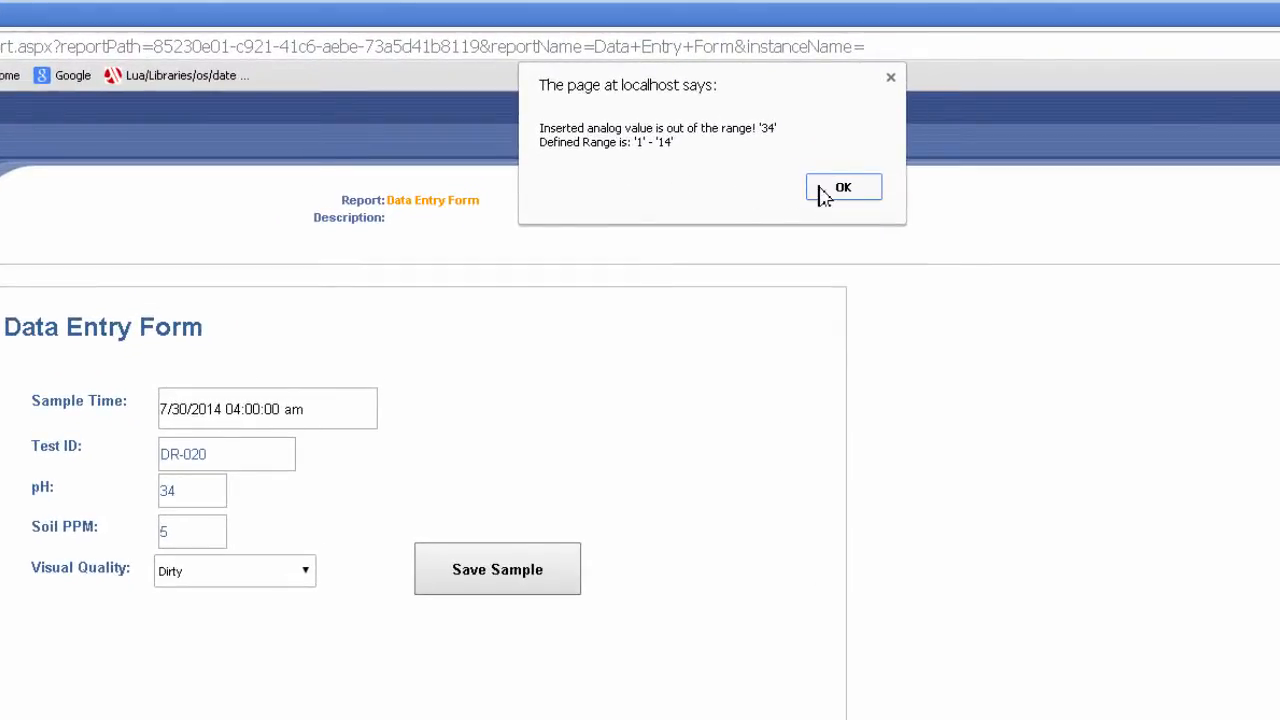
Dismiss the pH range warning and resubmit DR-020 with pH 3.4, confirming success.
left_click(844, 188)
type("3.4")
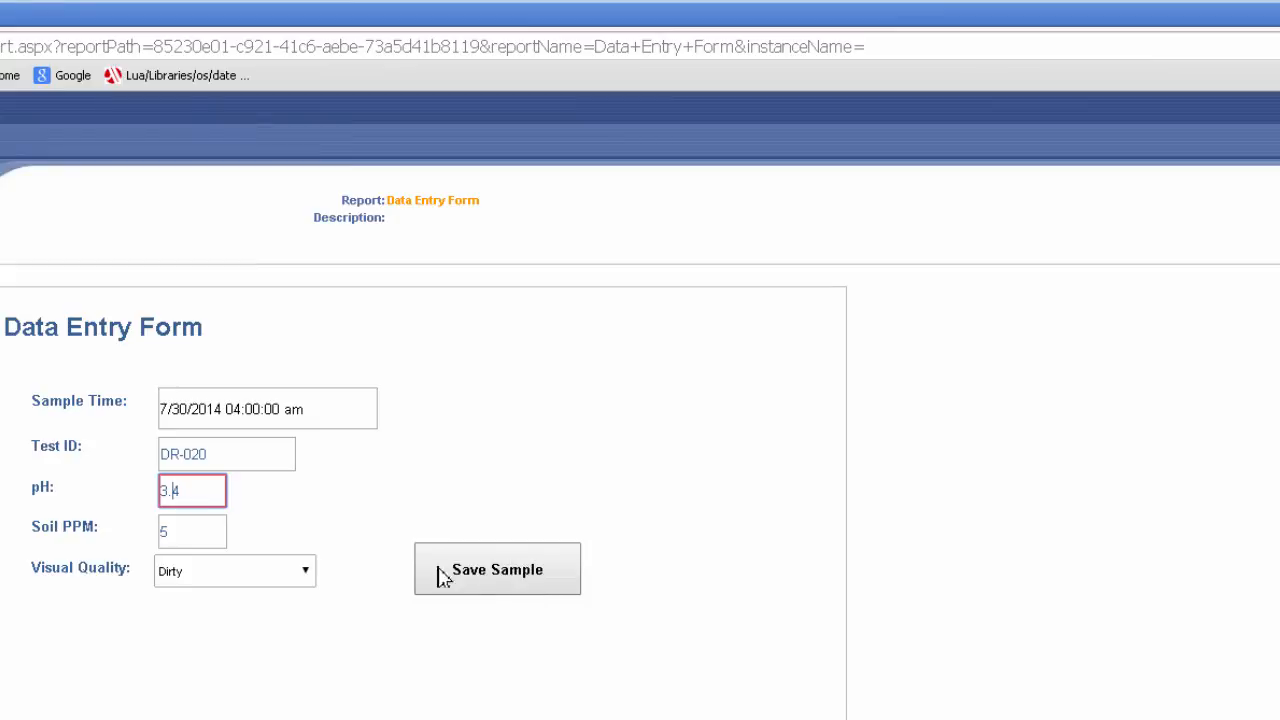
left_click(496, 568)
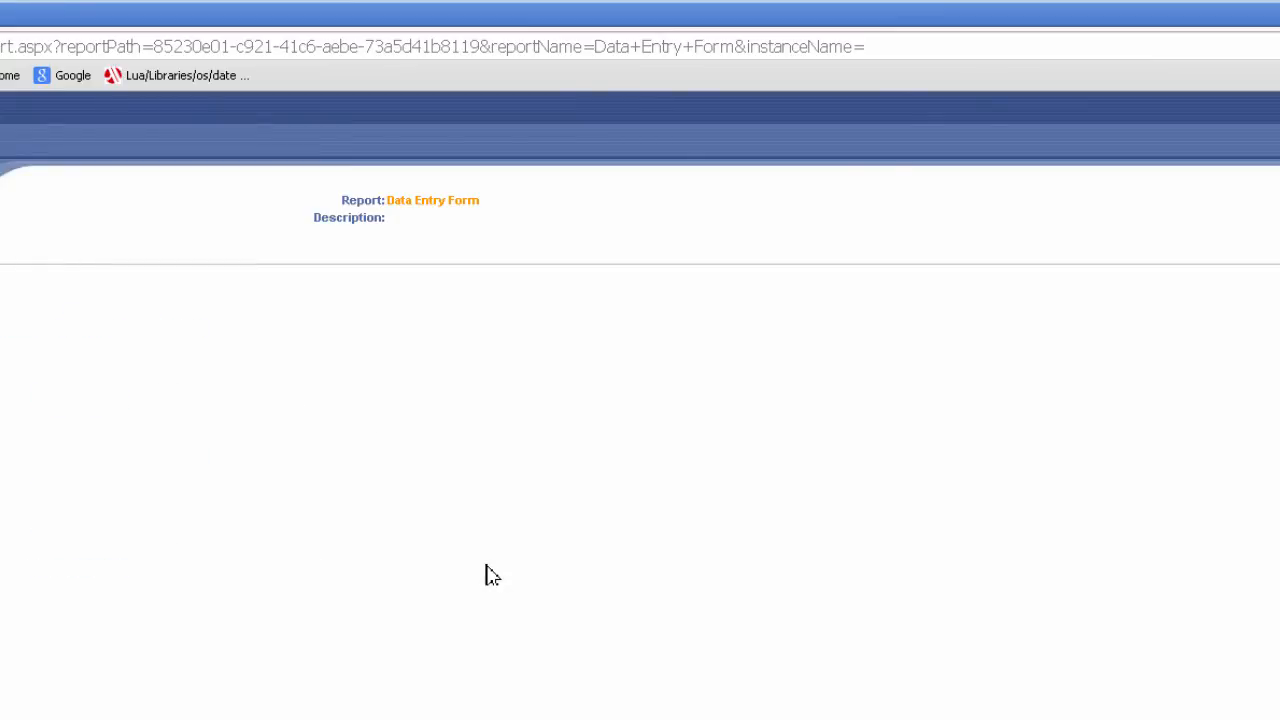
left_click(496, 568)
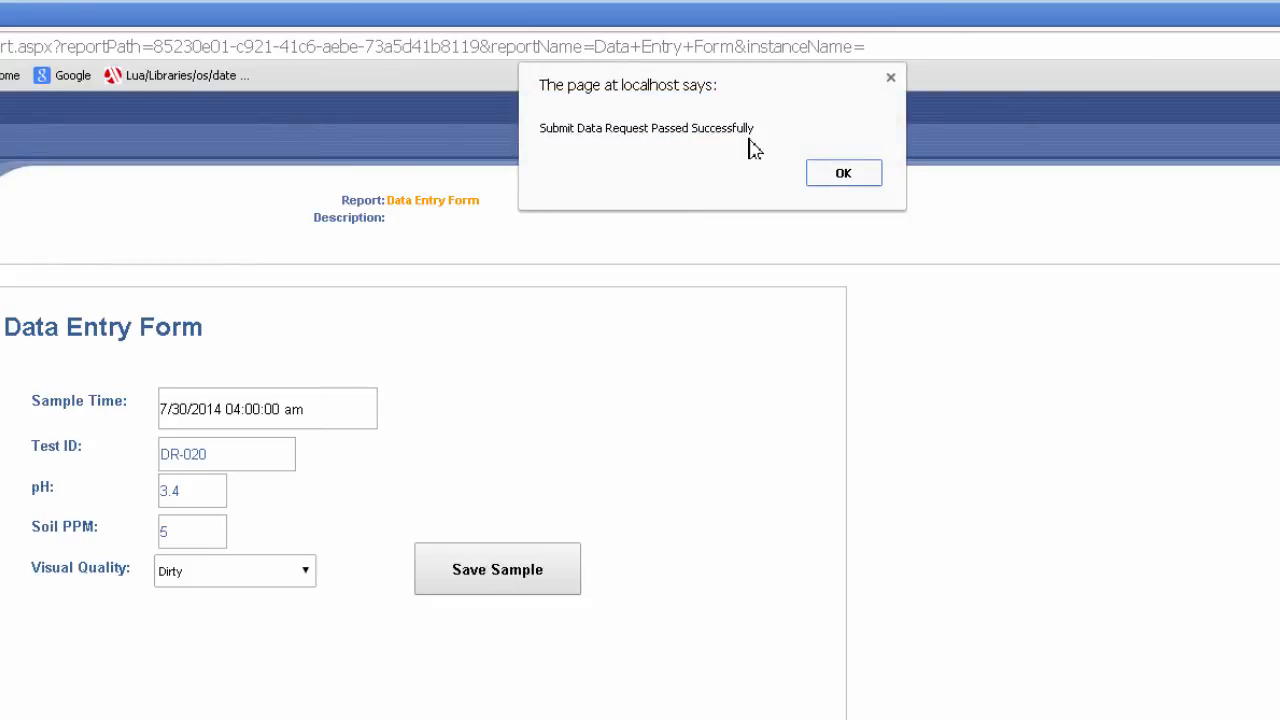
left_click(844, 172)
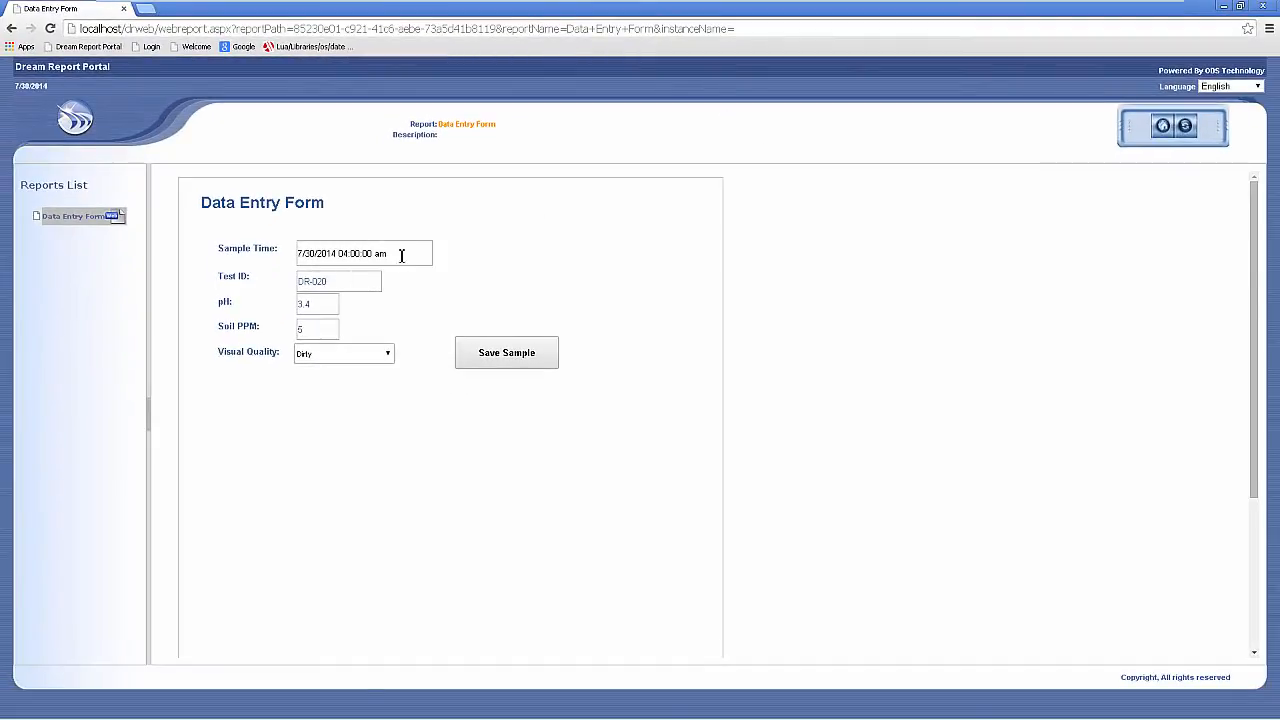
Enter and save the DR-040 sample, confirming the success message.
left_click(506, 352)
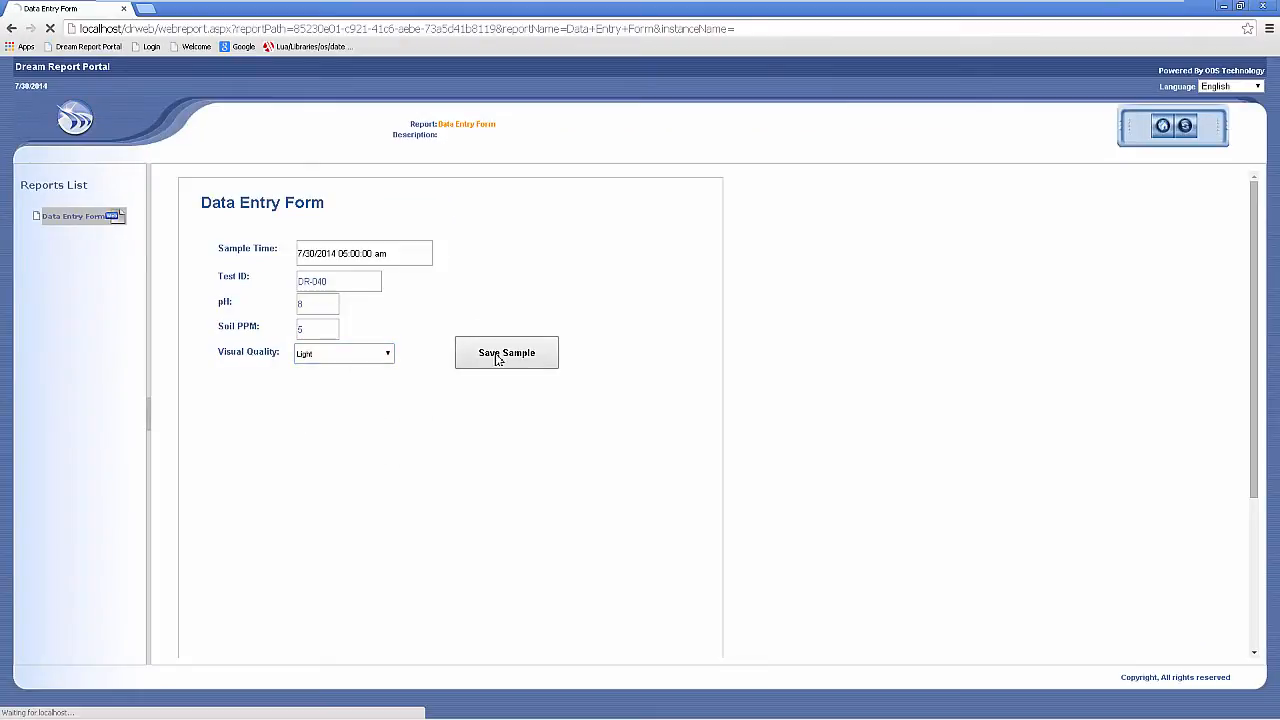
left_click(506, 352)
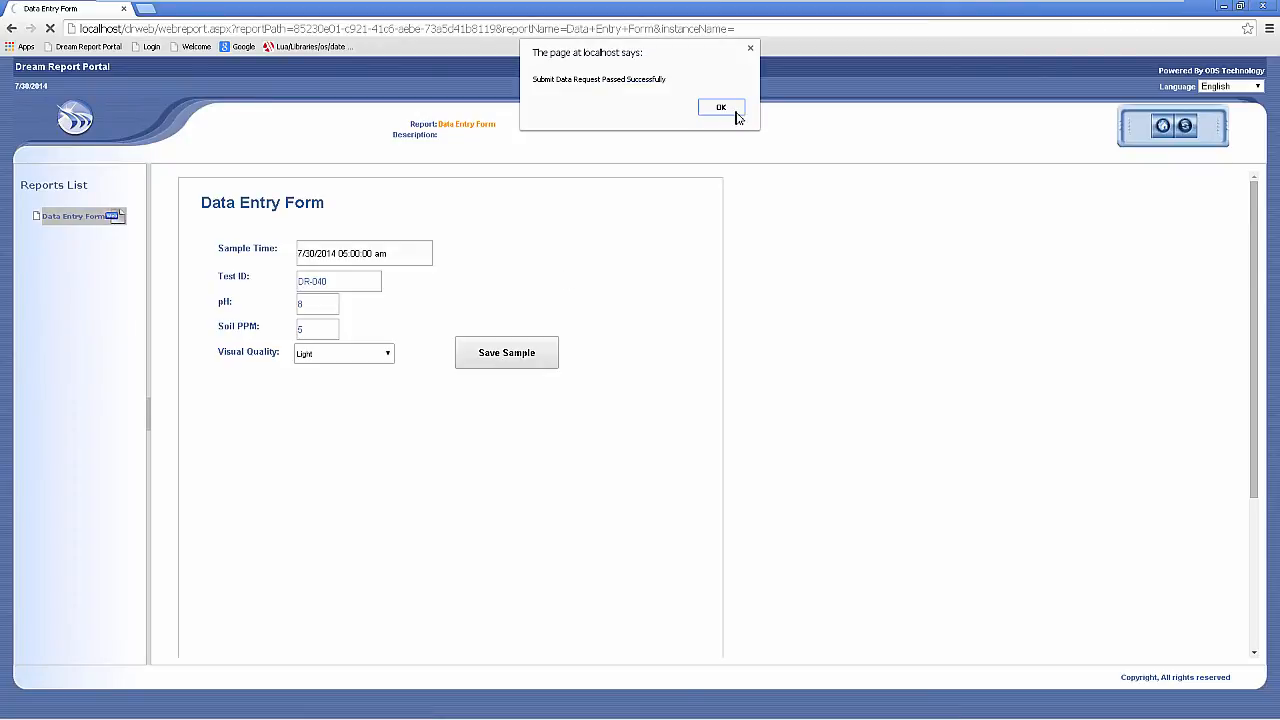
left_click(720, 108)
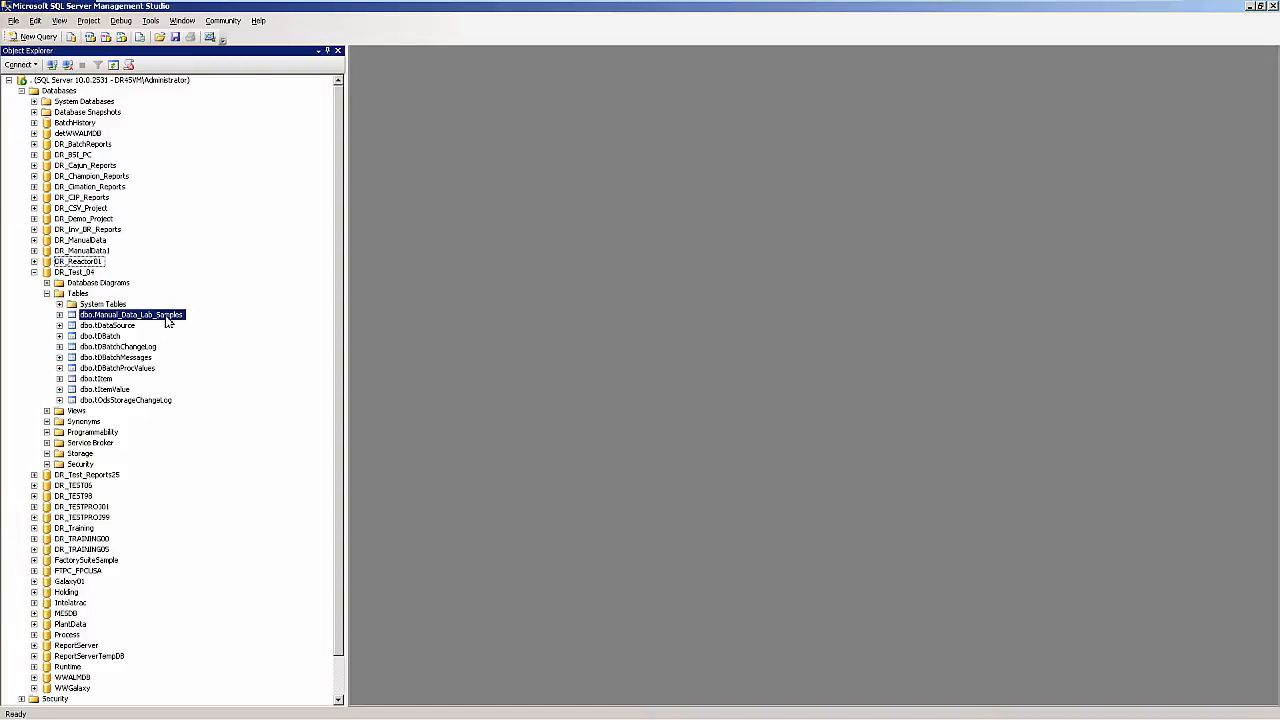
List the Top 1000 rows of dbo.Manual_Data_Lab_Samples to check the submitted values.
right_click(132, 316)
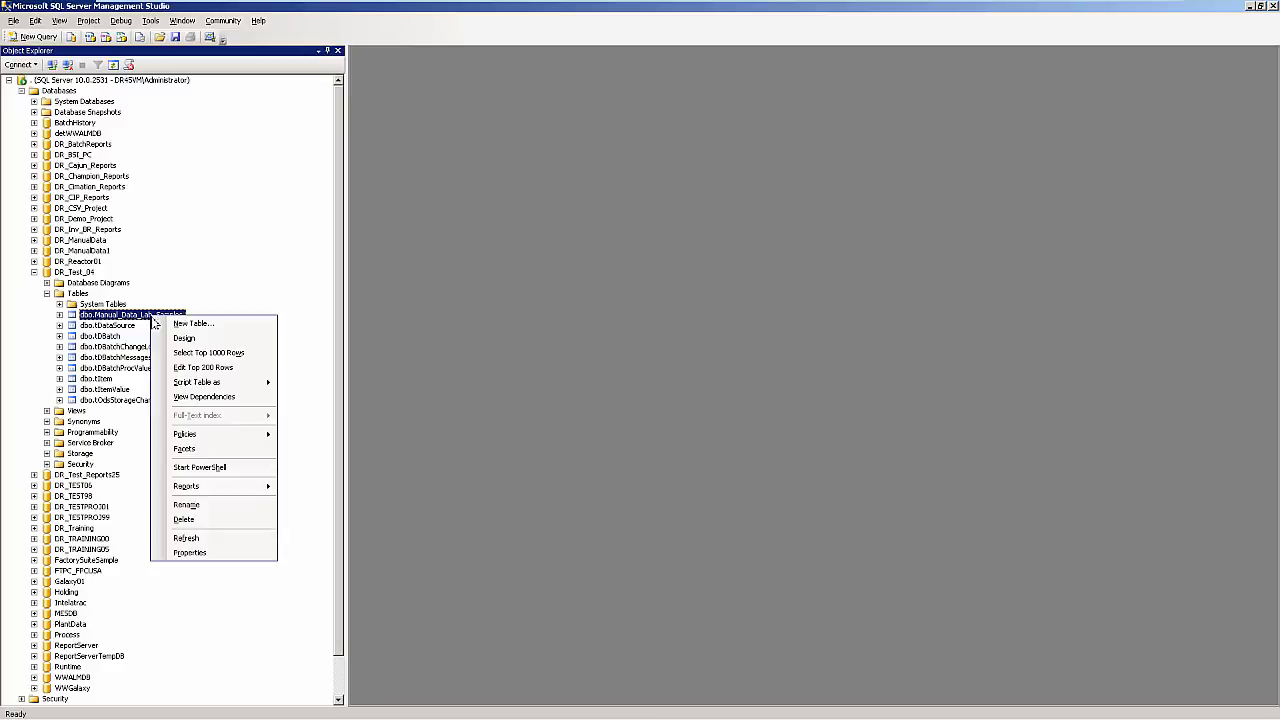
left_click(208, 352)
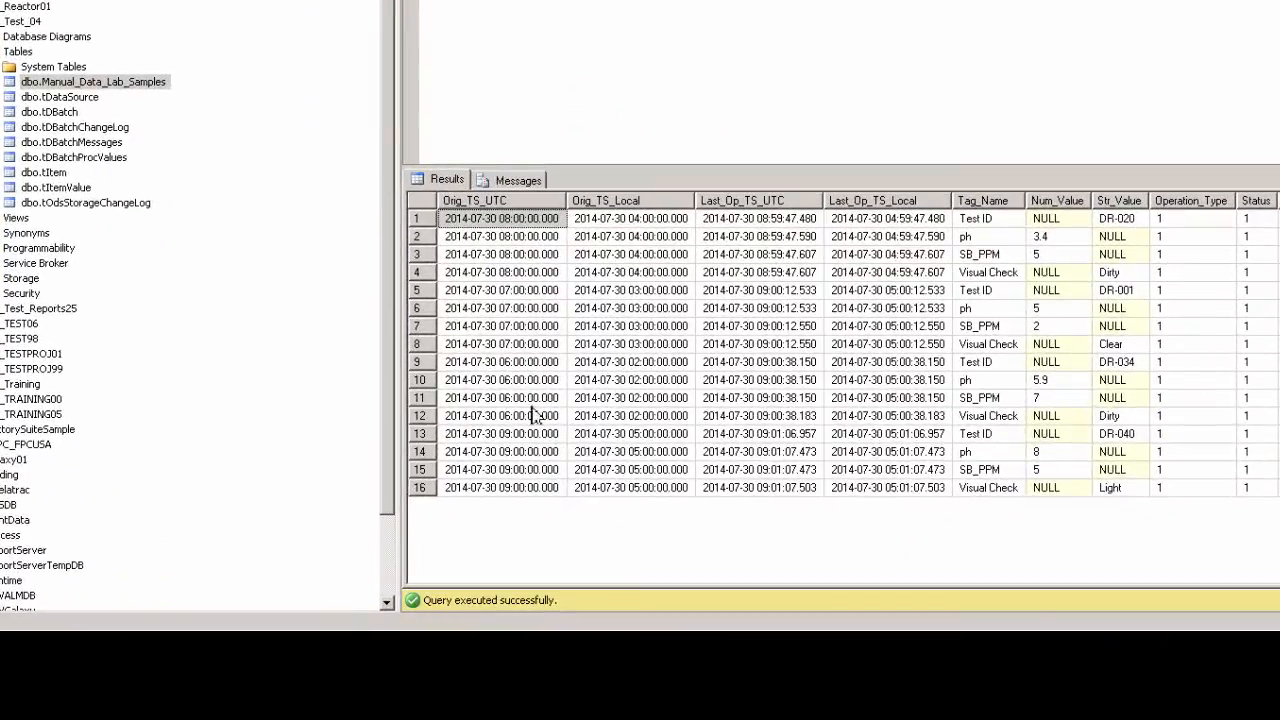
mouse_move(770, 248)
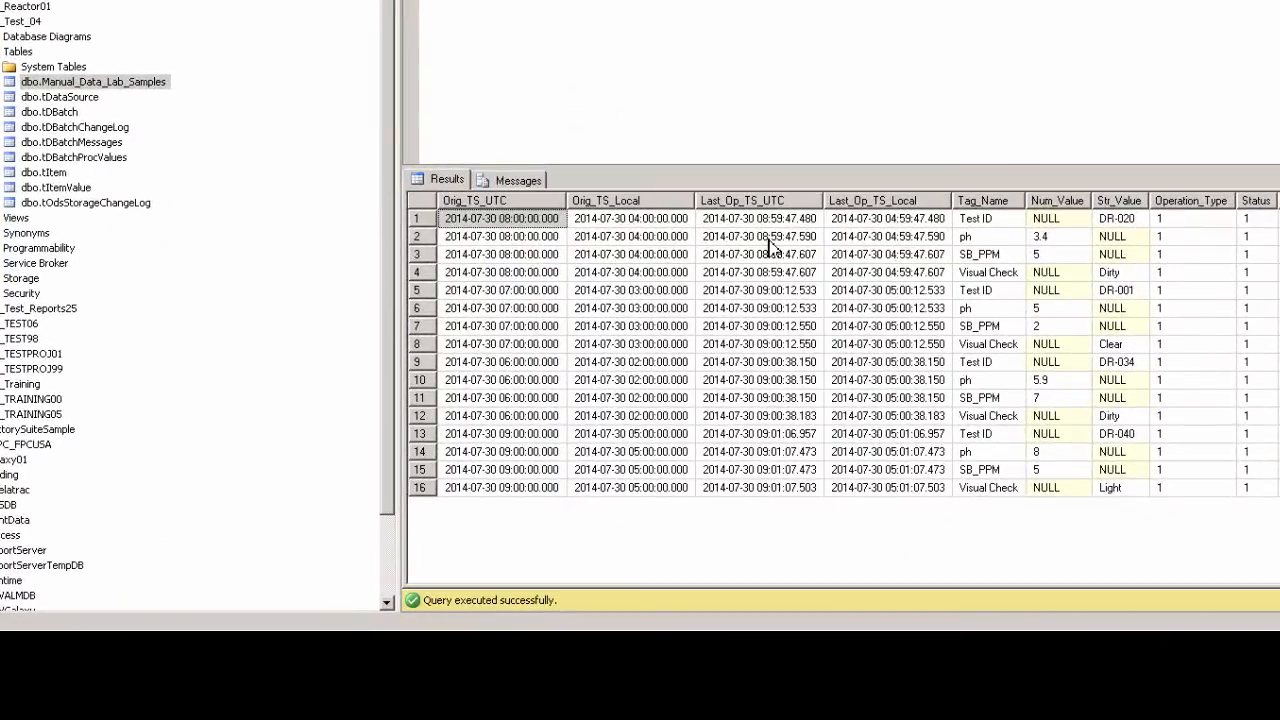
mouse_move(1096, 230)
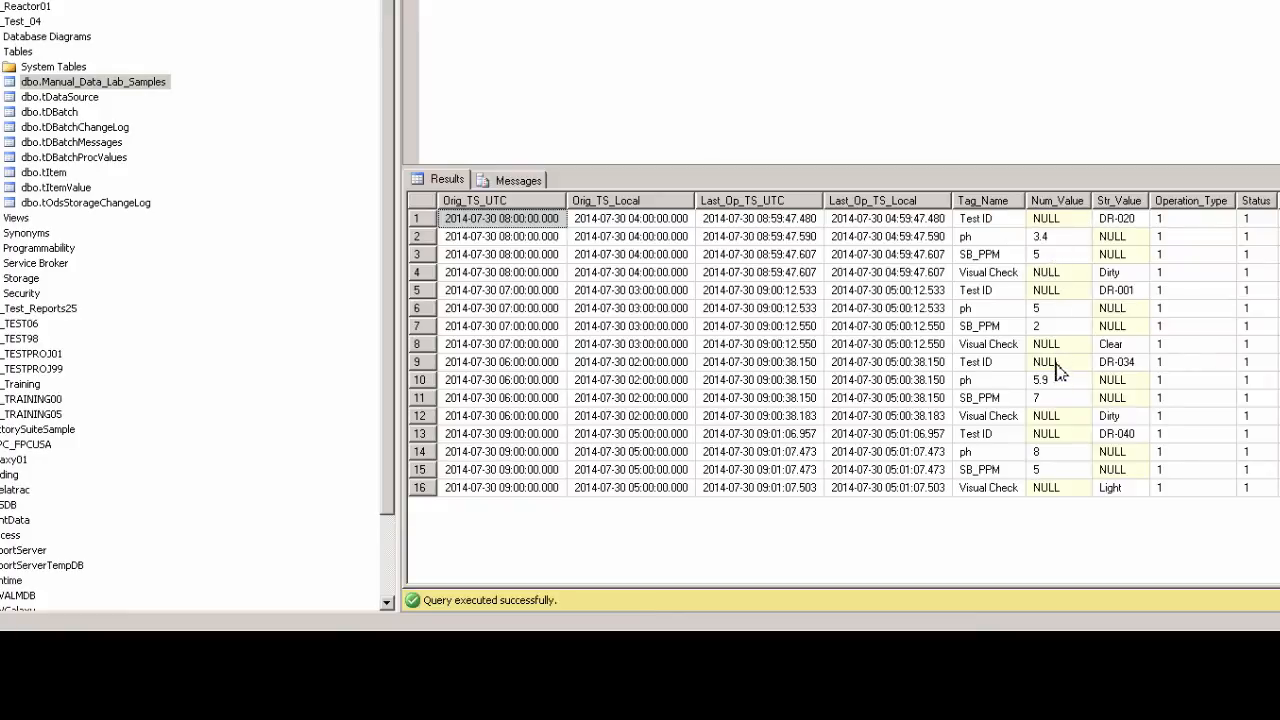
mouse_move(1218, 268)
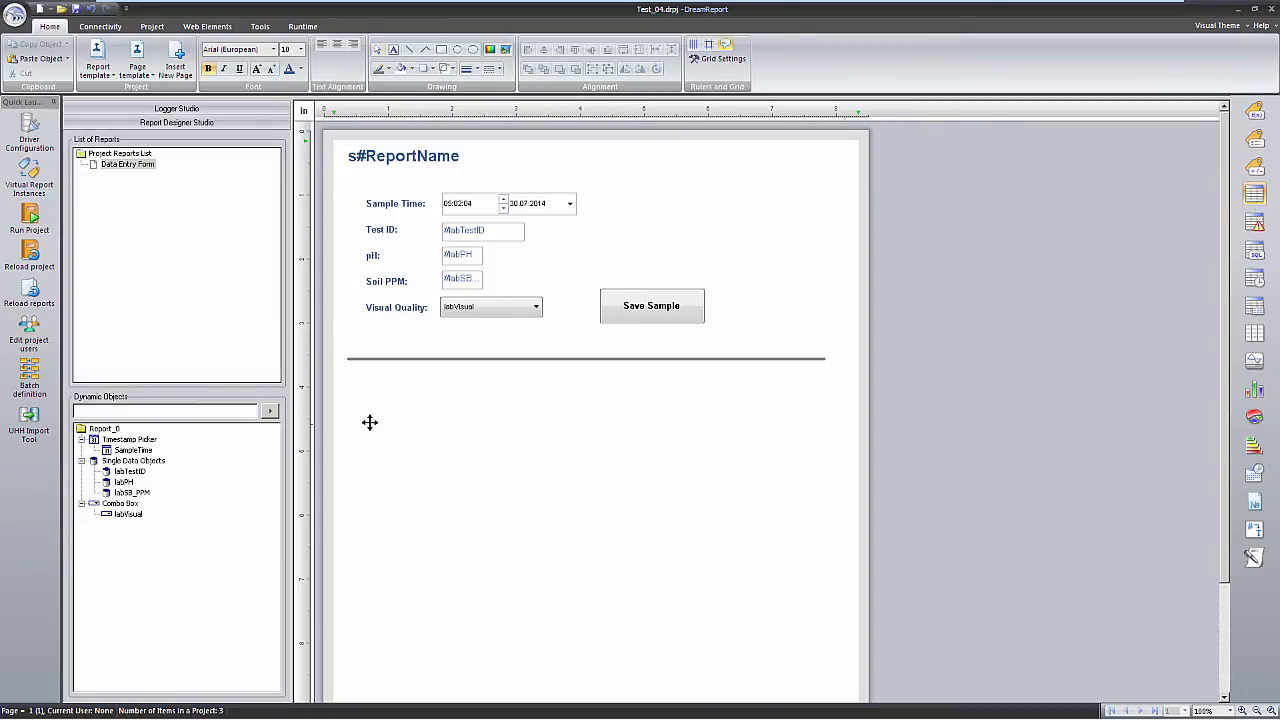
mouse_move(356, 388)
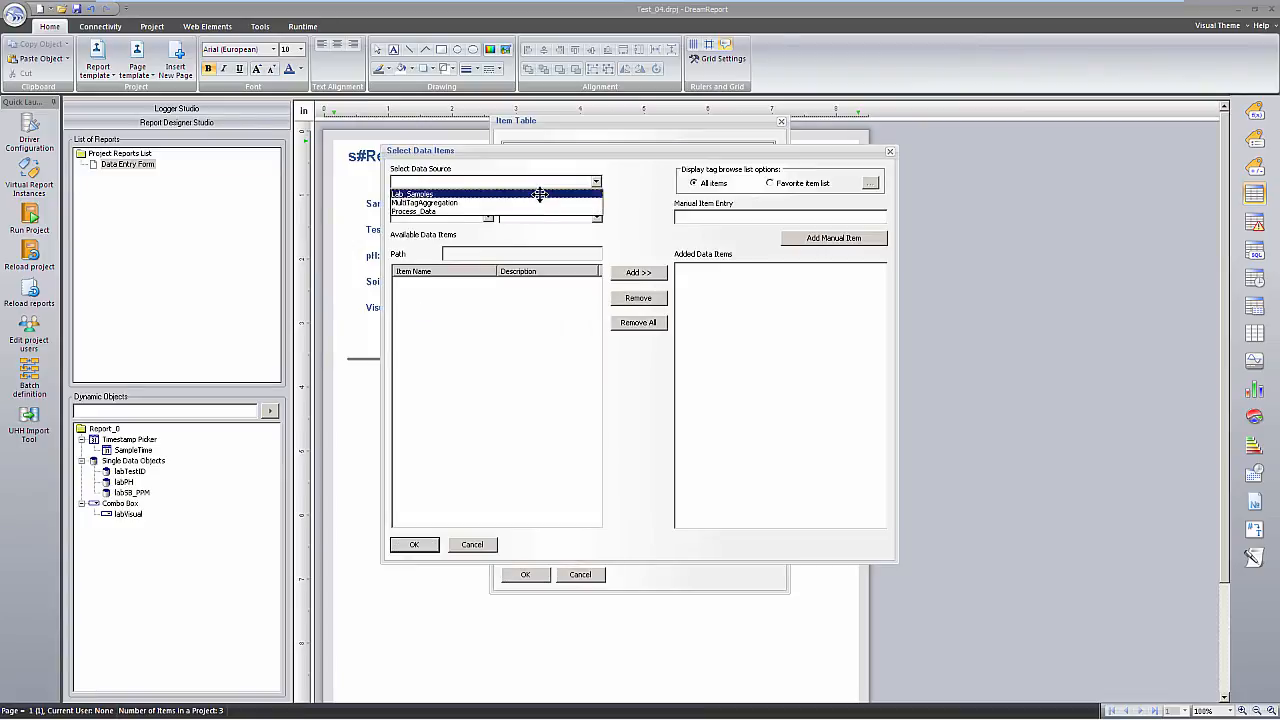
Insert a Lab Samples item table from the Lab_Samples source with Sample Time, Test ID, pH, SB_PPM and Visual Check columns.
left_click(412, 194)
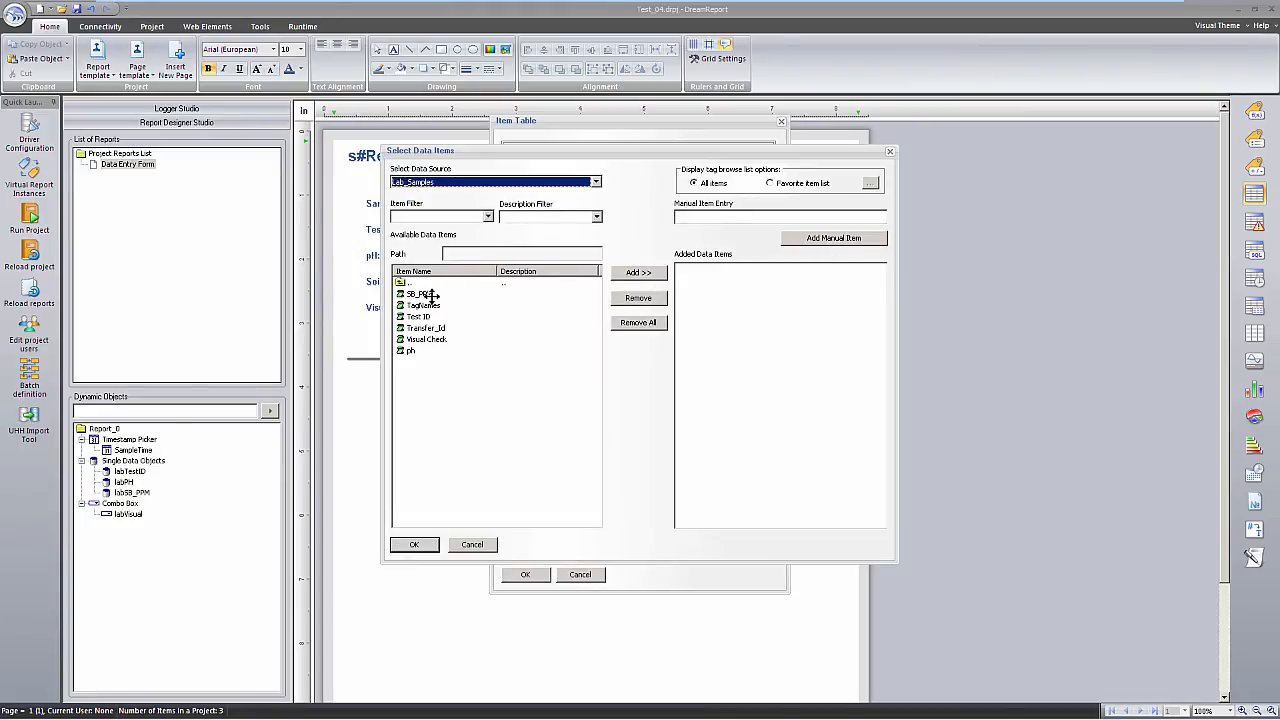
left_click(638, 272)
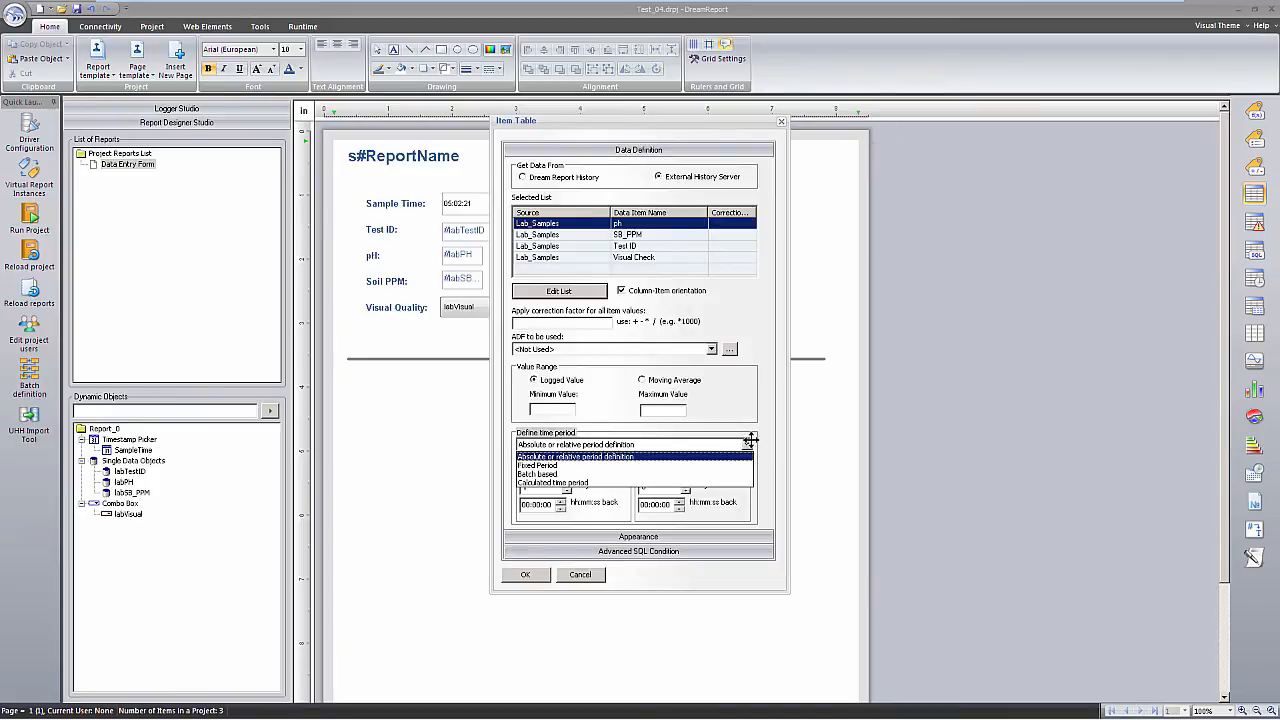
left_click(538, 464)
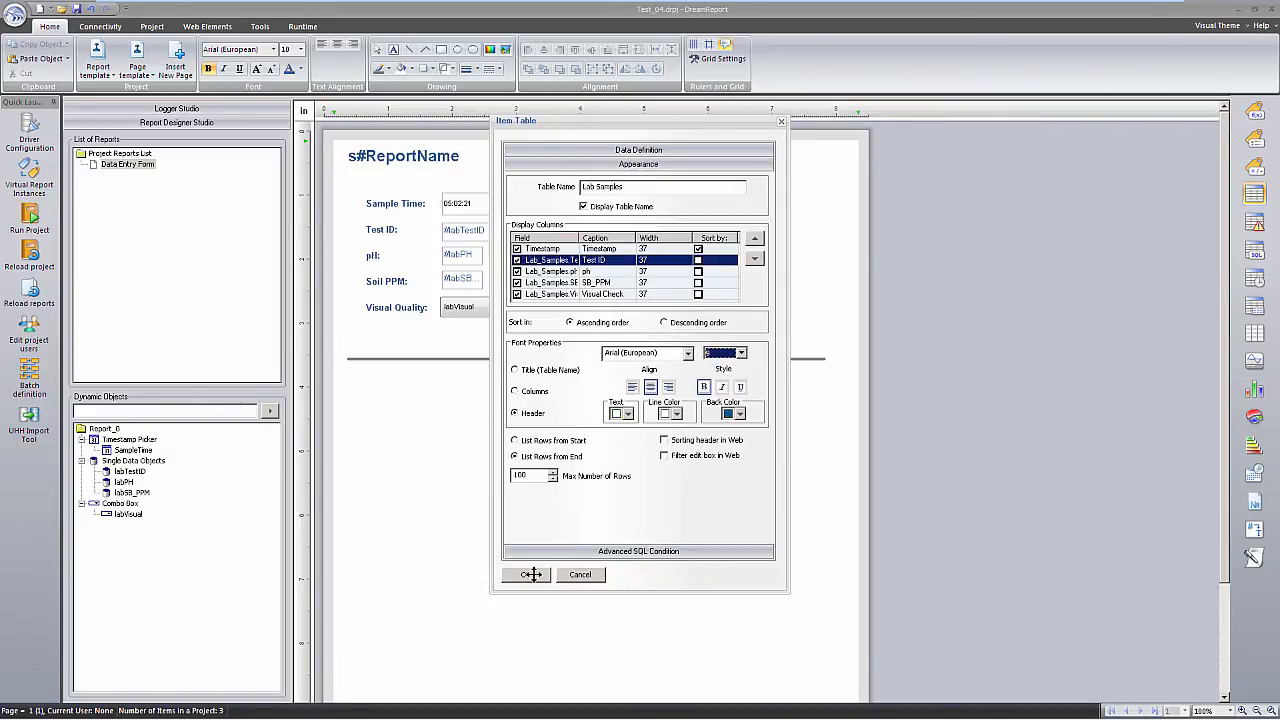
left_click(528, 574)
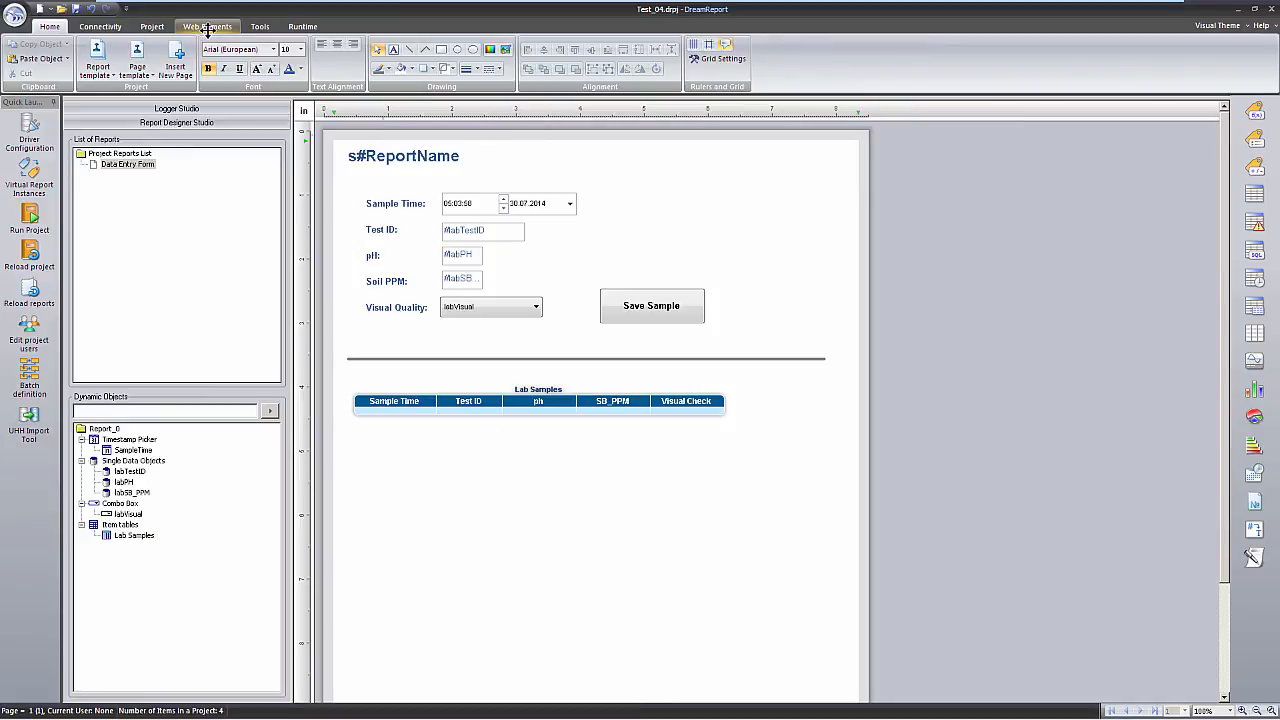
Add a Refresh action button with the Refresh Report action beside the Lab Samples table.
left_click(208, 26)
type("Refres")
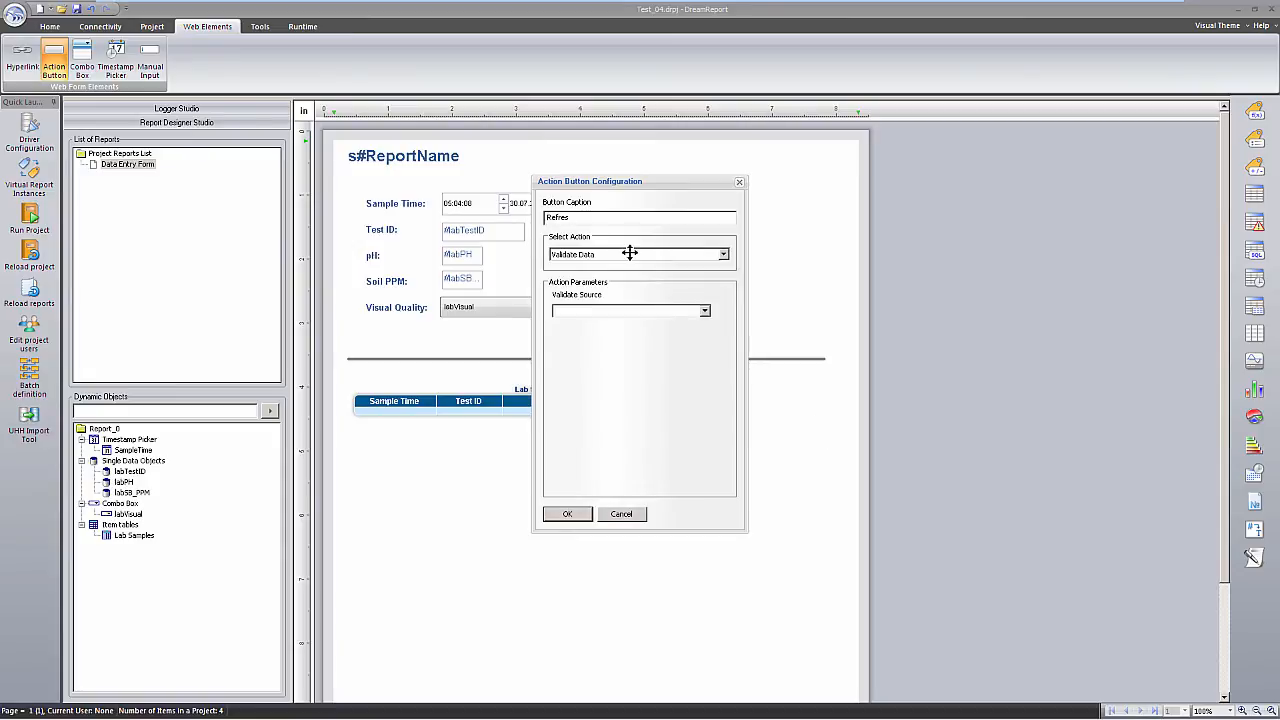
left_click(640, 254)
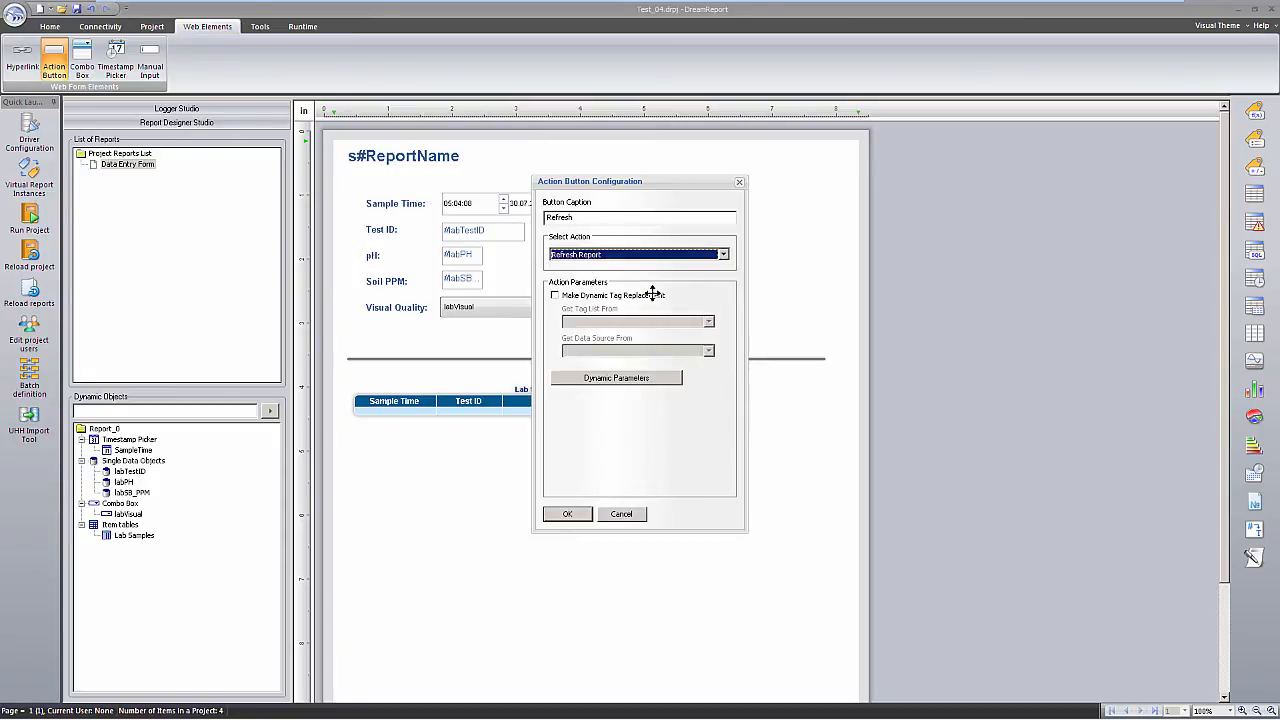
left_click(568, 512)
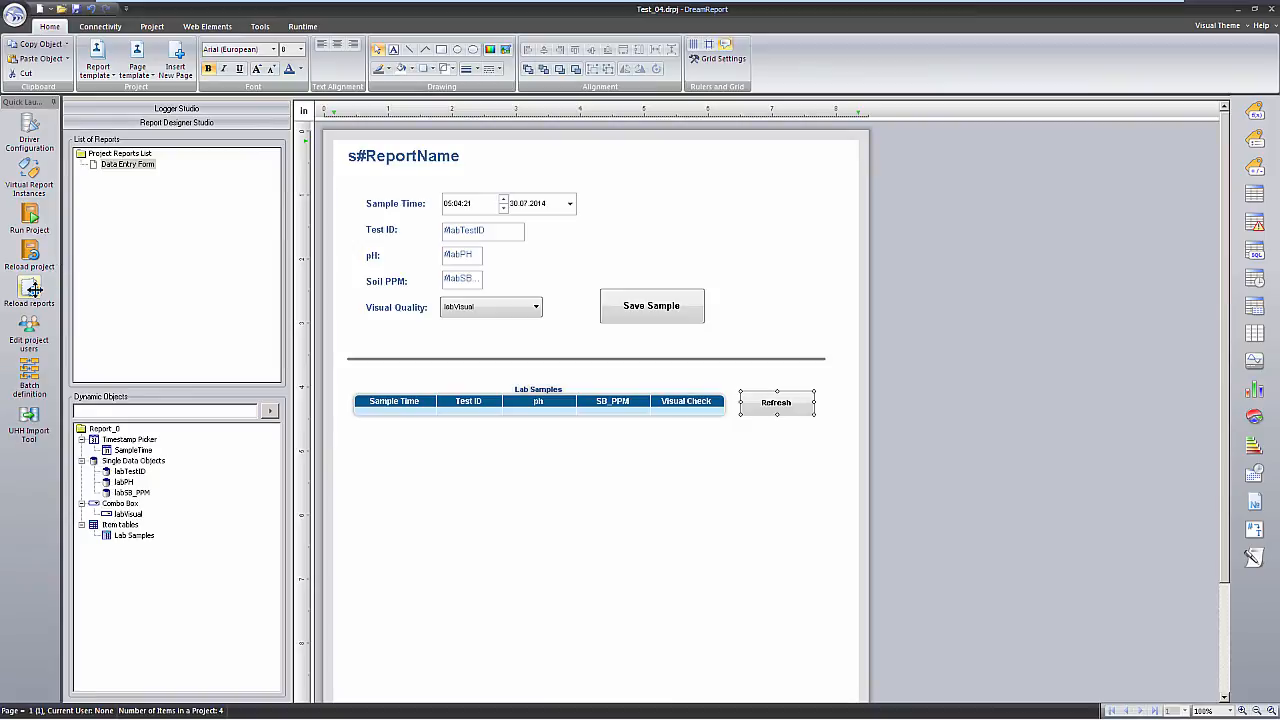
Reload the reports to publish, saving the changes first.
left_click(32, 288)
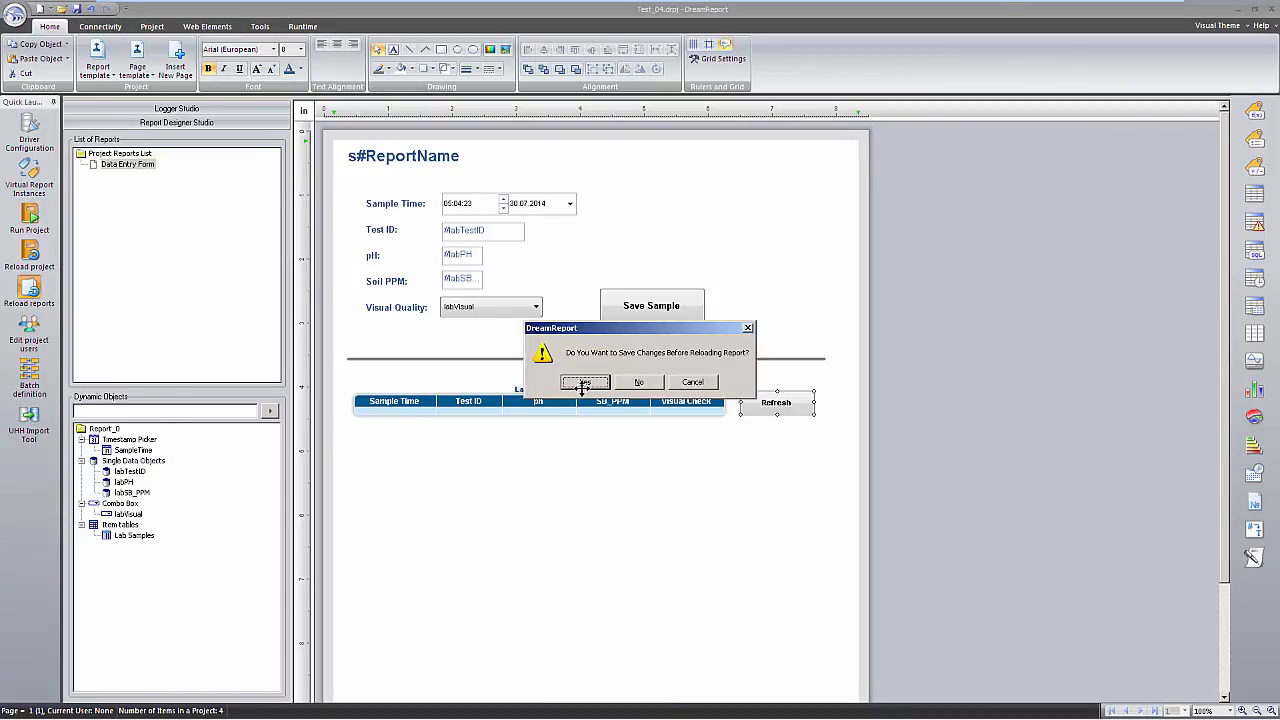
left_click(584, 382)
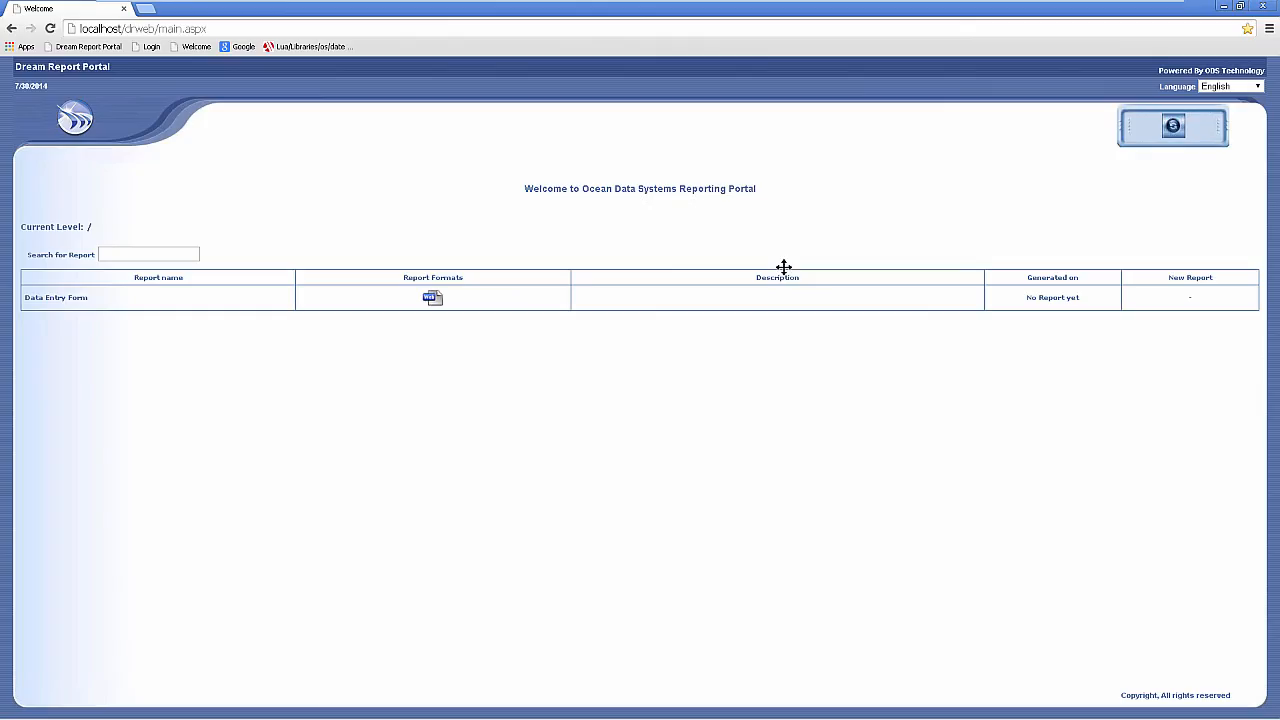
Save sample DR-010 (pH 7.2, Soil PPM 10, Dirty) and refresh the Lab Samples table to list it.
left_click(432, 298)
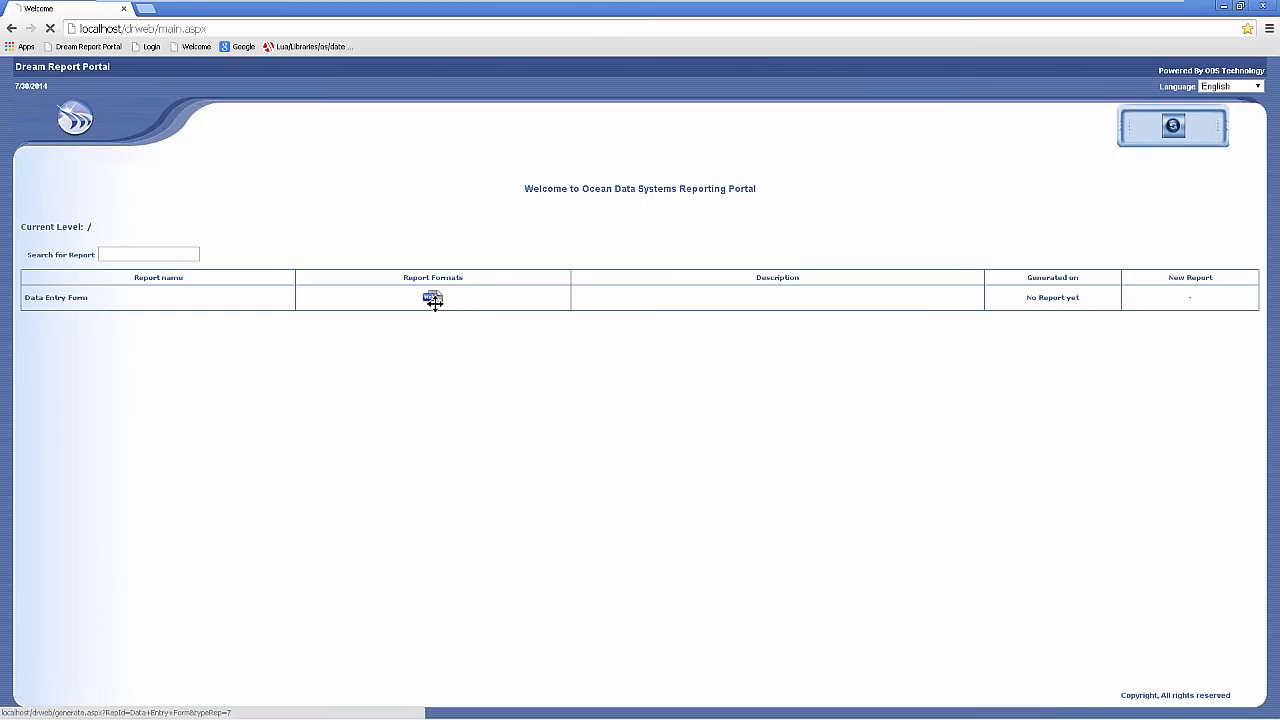
left_click(432, 298)
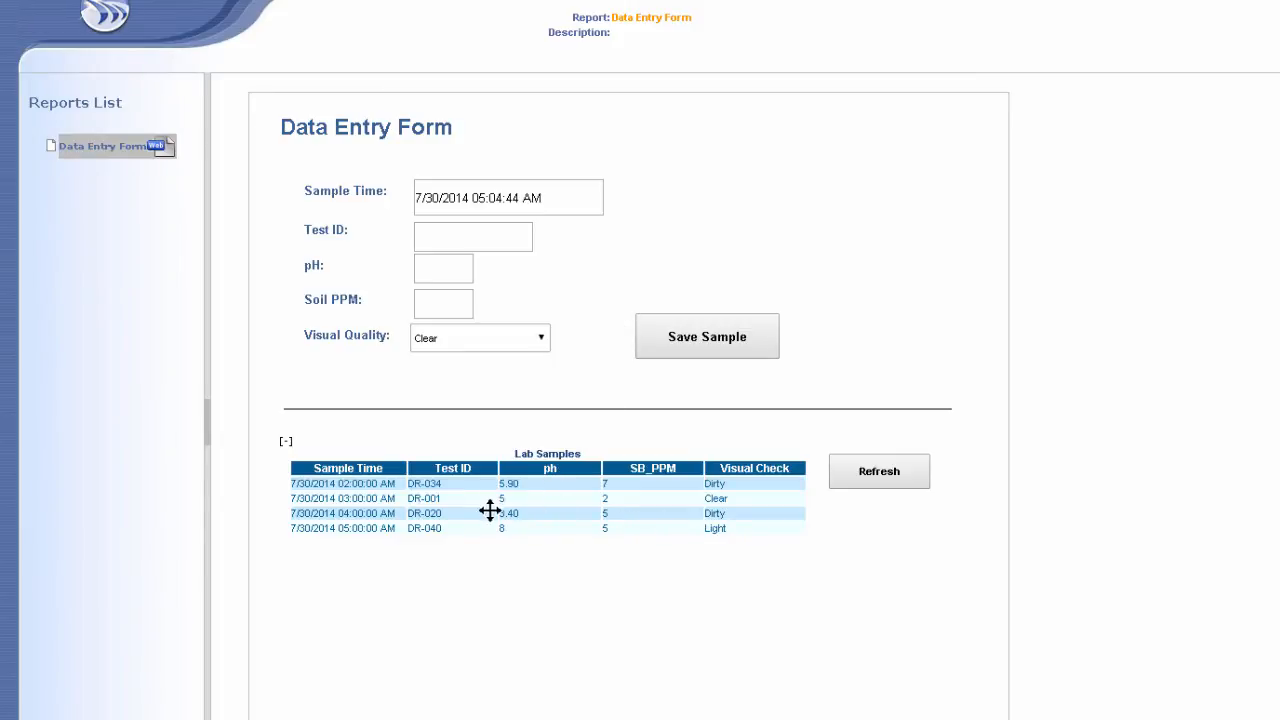
mouse_move(576, 530)
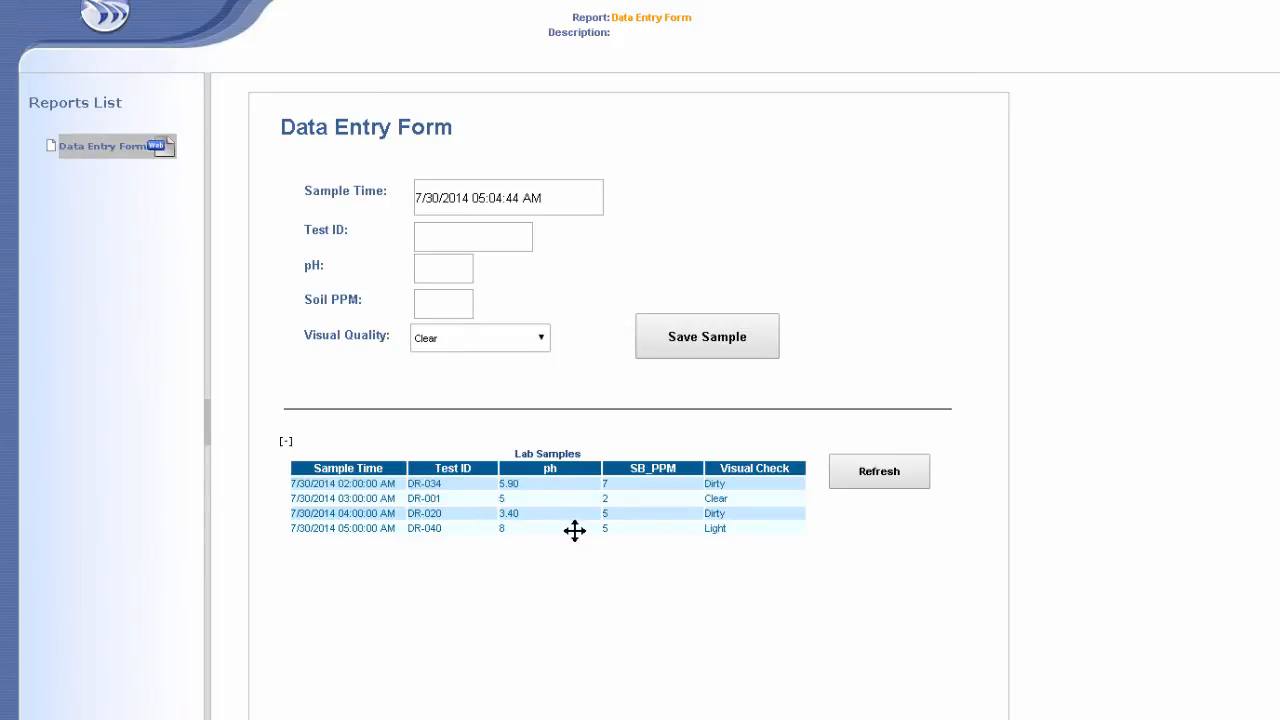
mouse_move(536, 198)
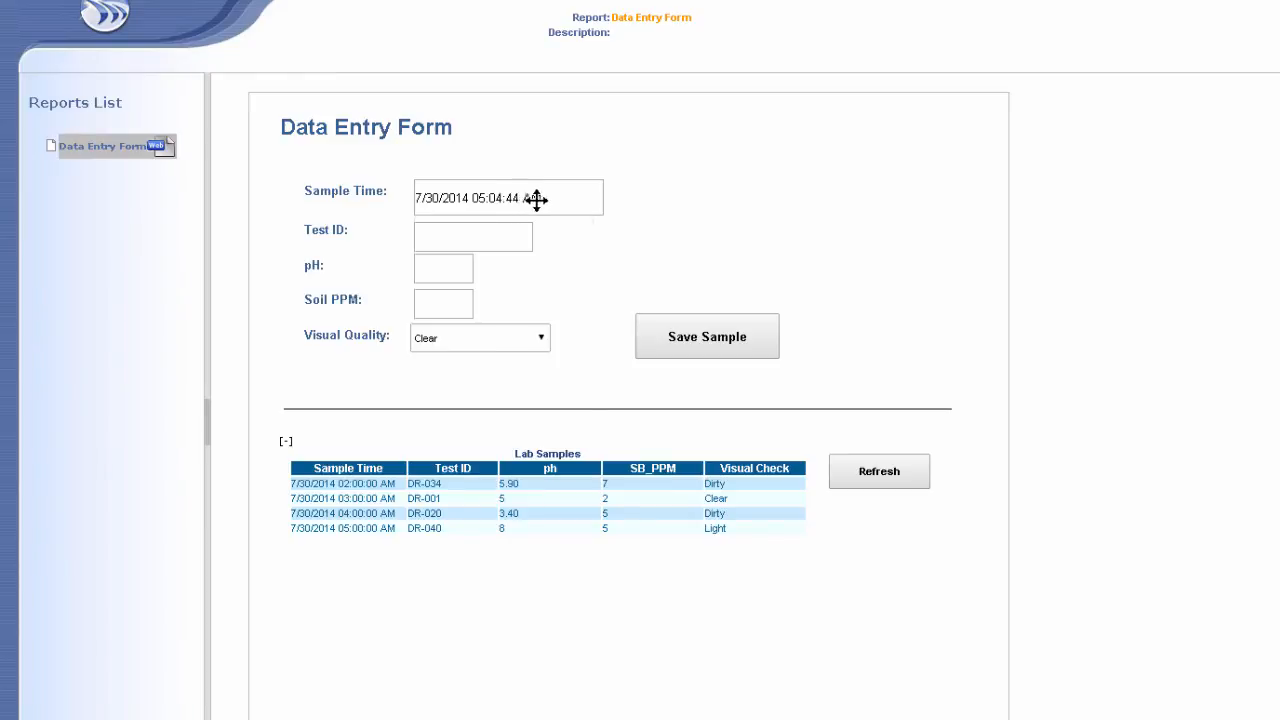
left_click(706, 336)
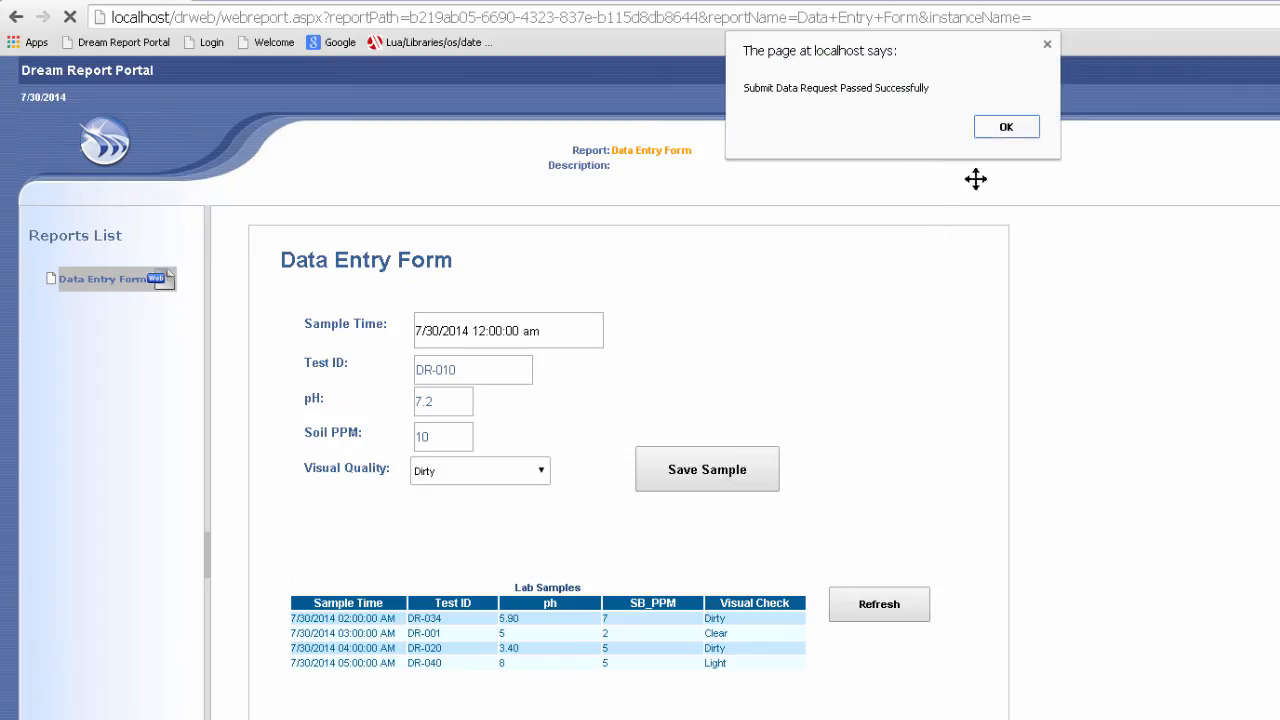
left_click(1006, 126)
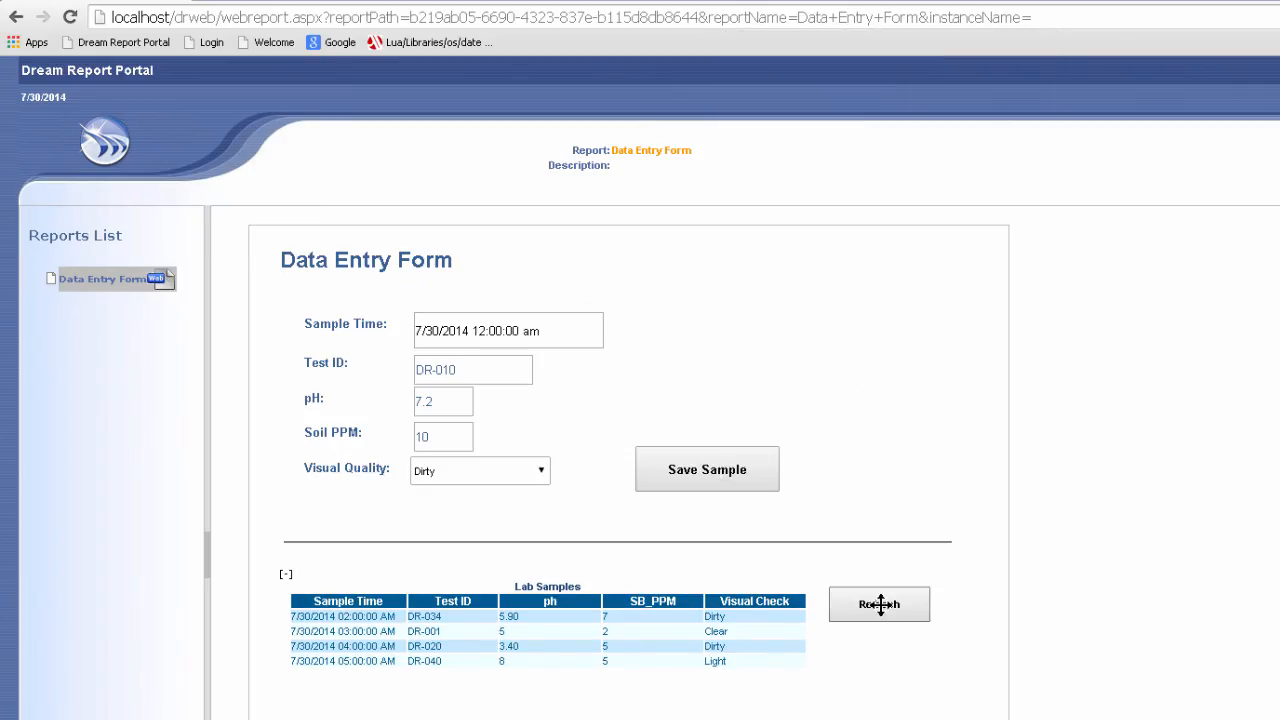
left_click(880, 604)
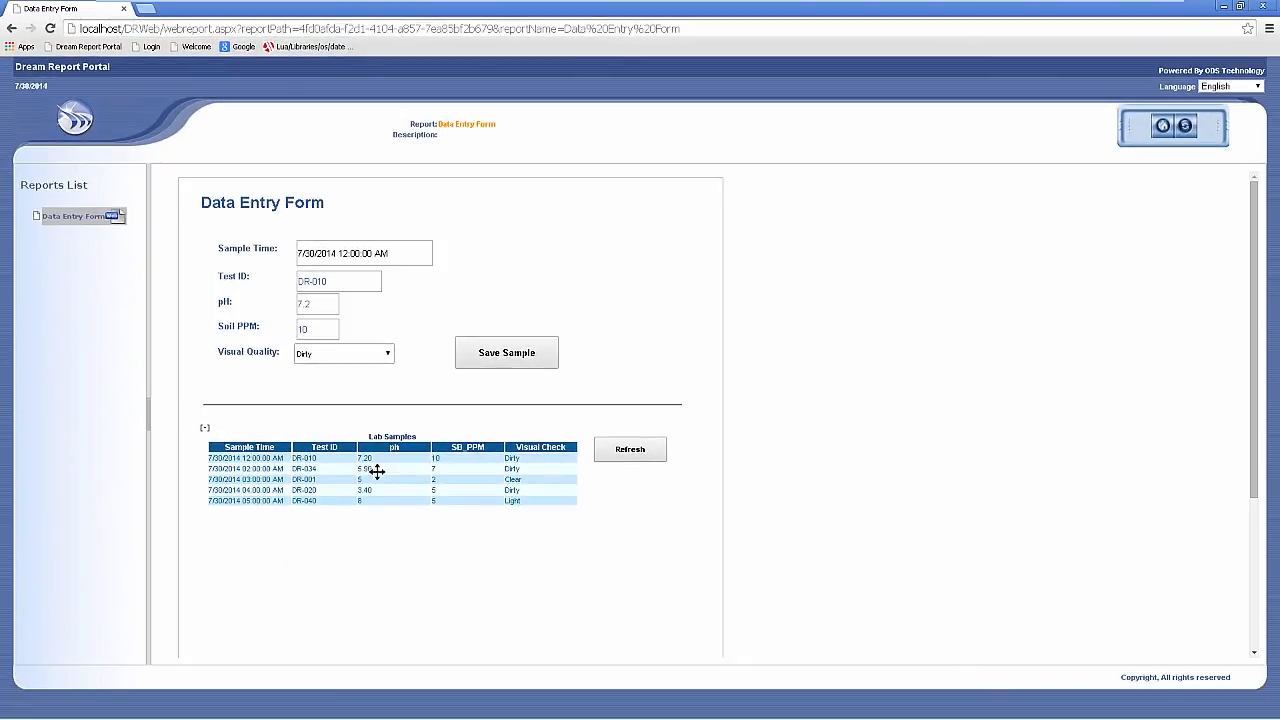
mouse_move(294, 492)
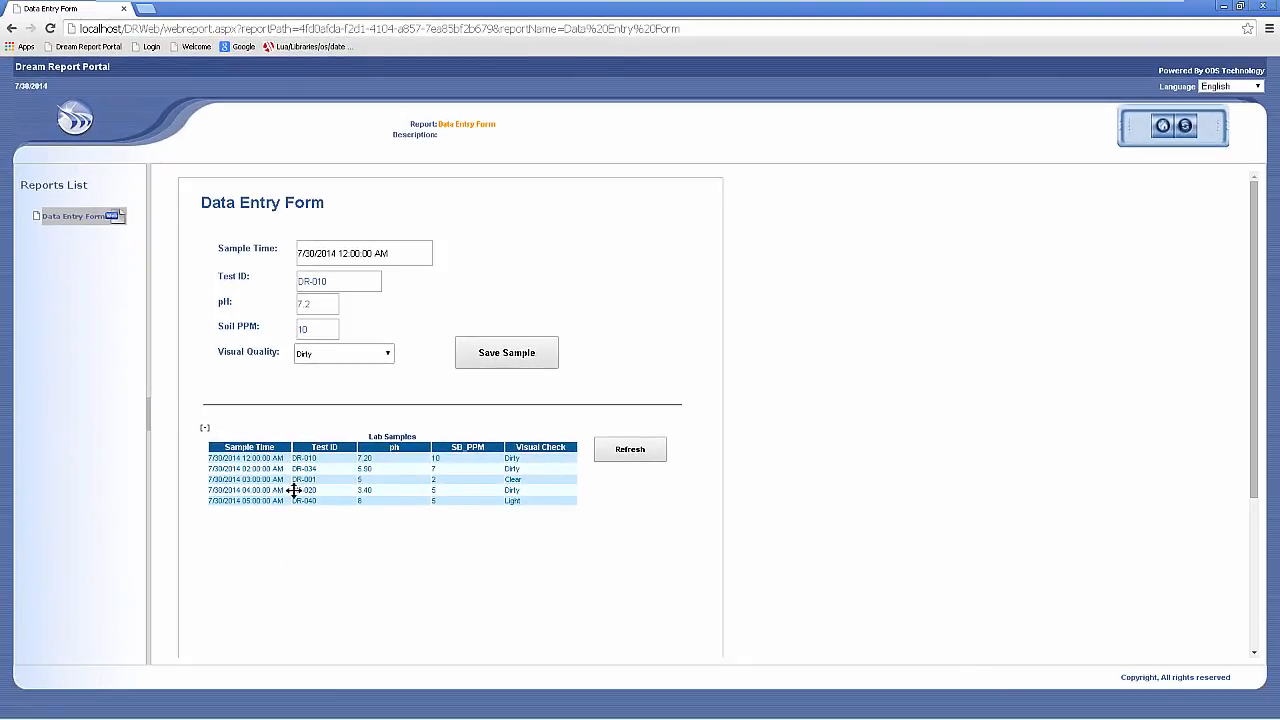